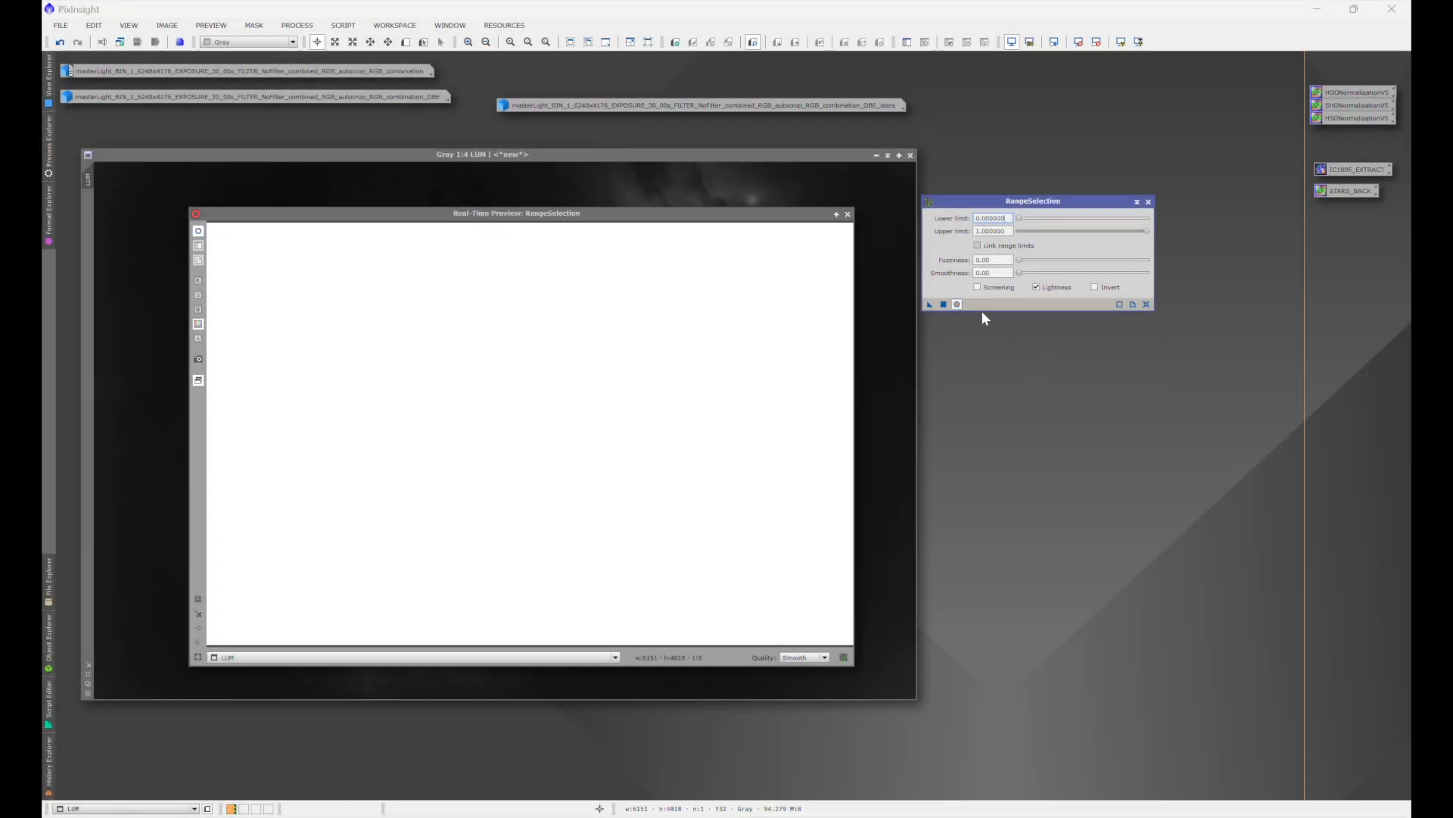
- Enable Screening, then close the Real-Time Preview and RangeSelection windows
click(981, 286)
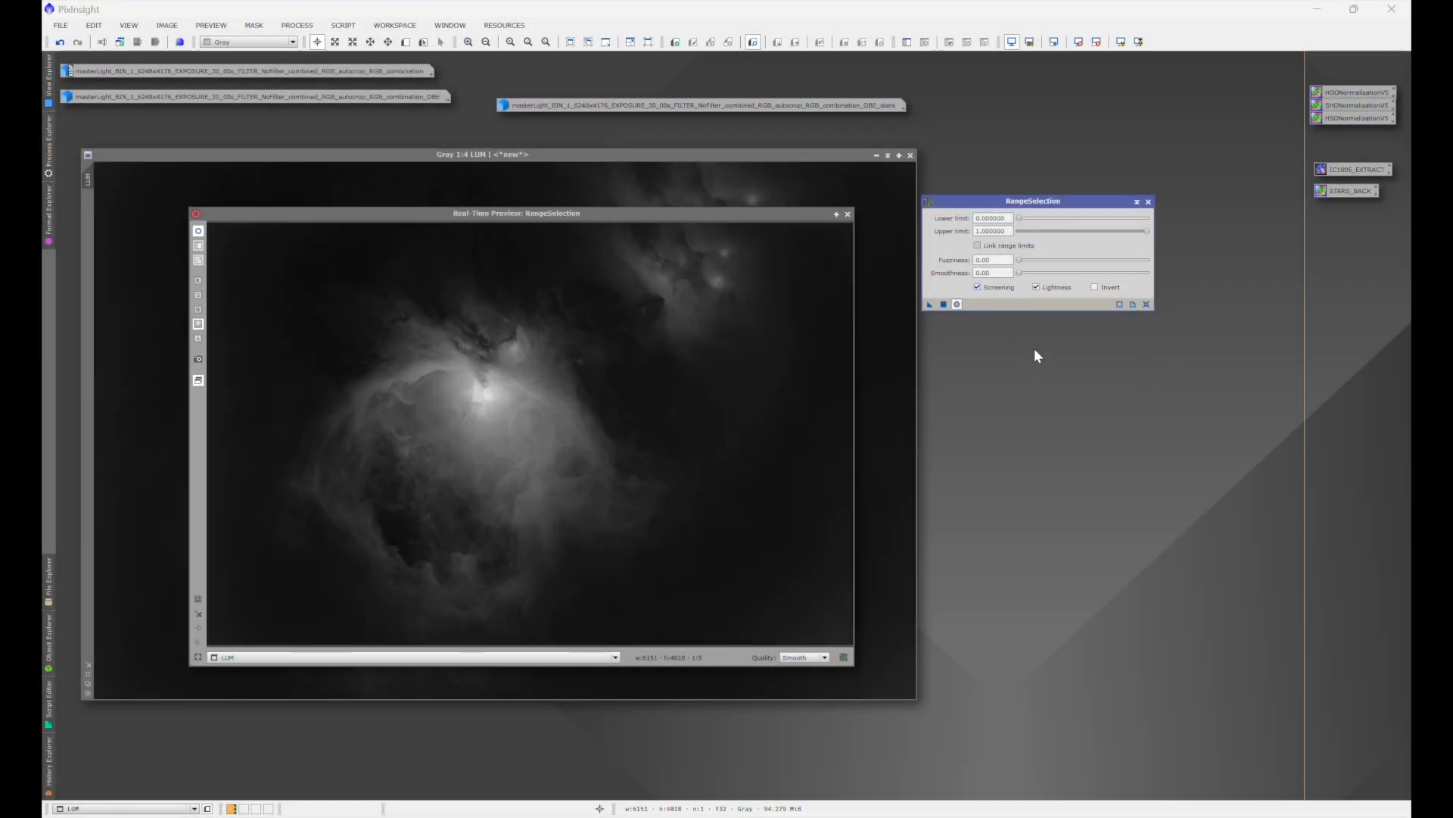
click(1148, 201)
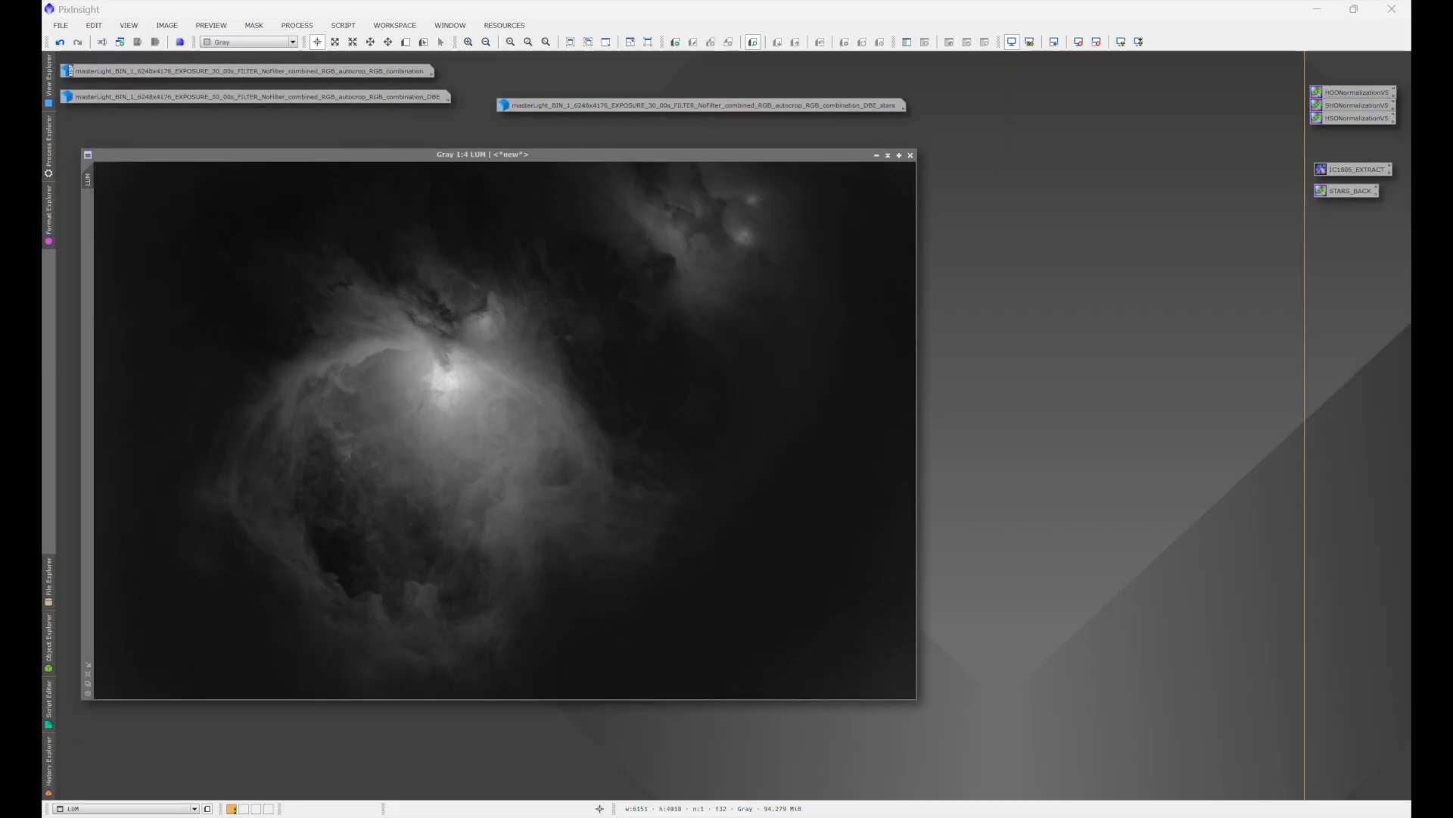
- Launch RangeSelection from Process > All Processes with default limits beside LUM
click(296, 26)
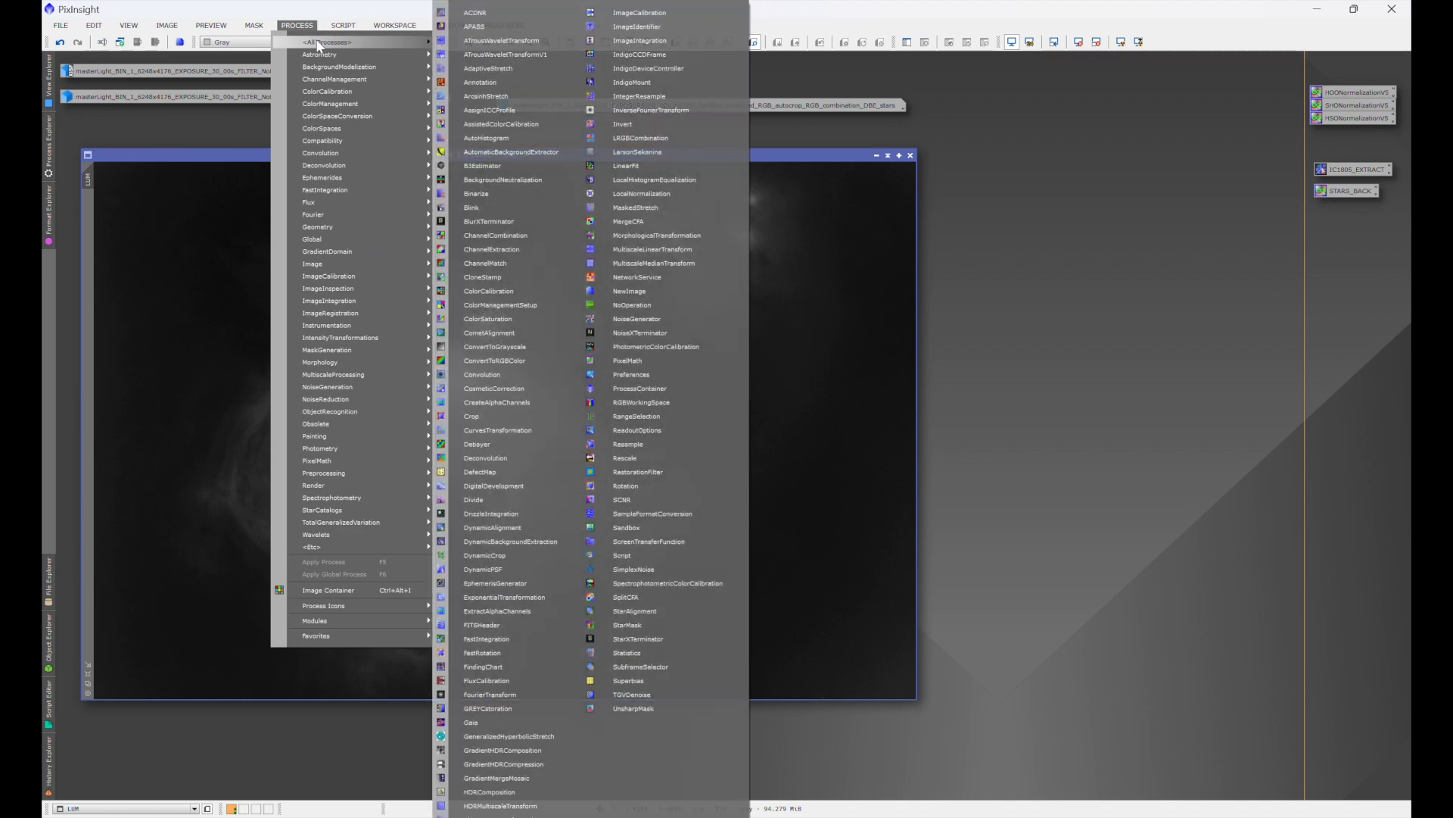
mouse_move(635, 415)
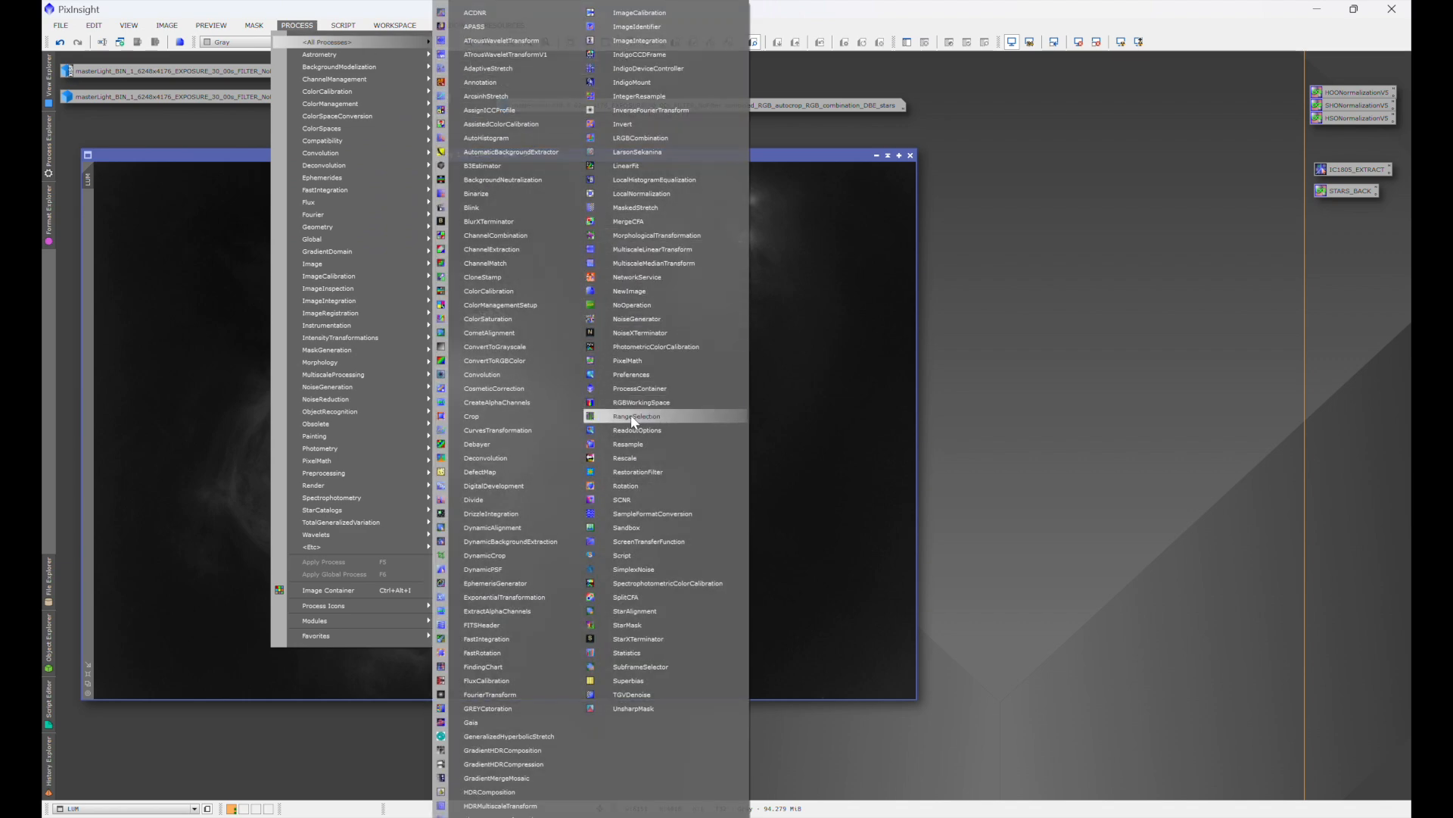
click(634, 415)
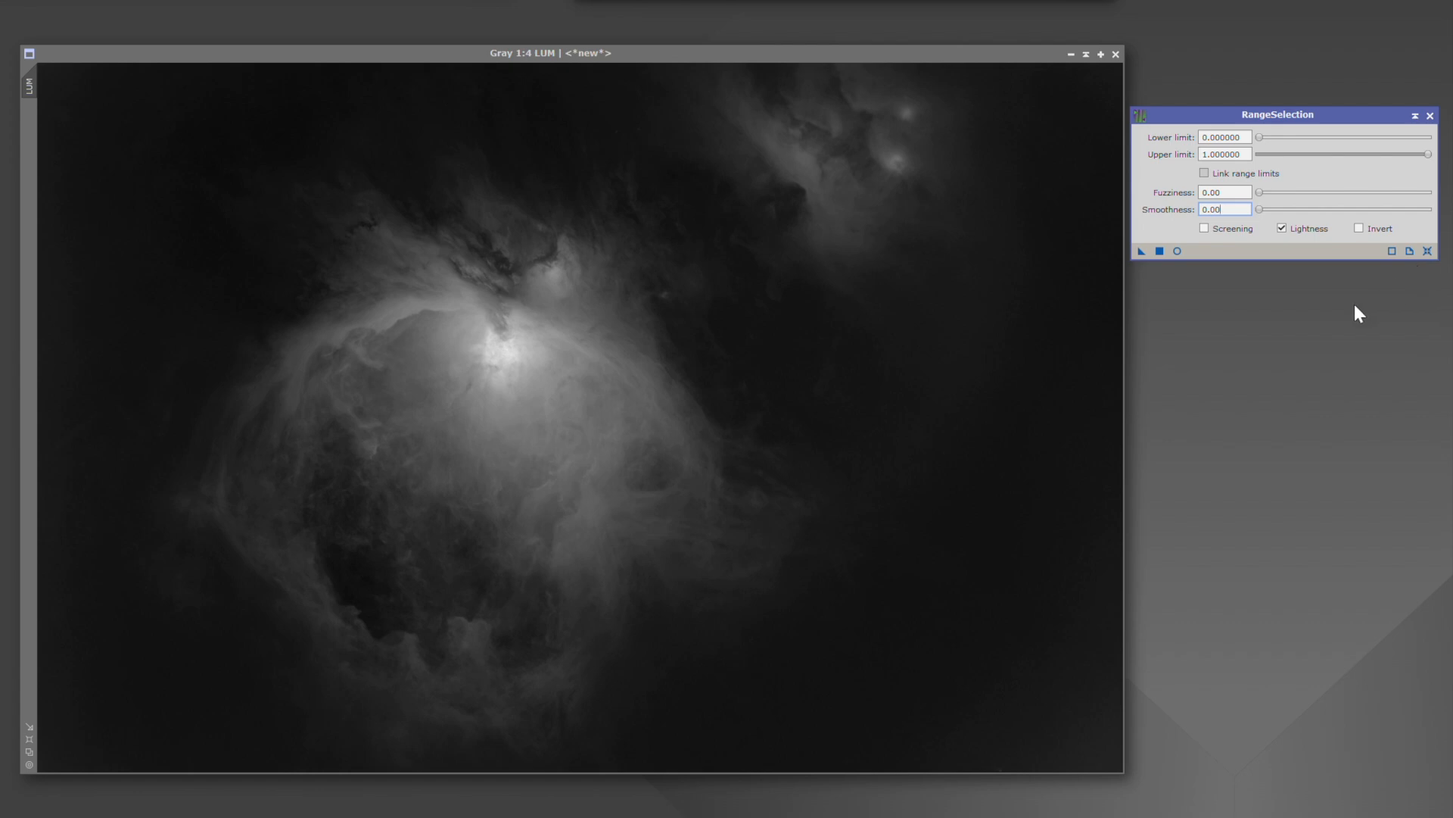
mouse_move(1314, 299)
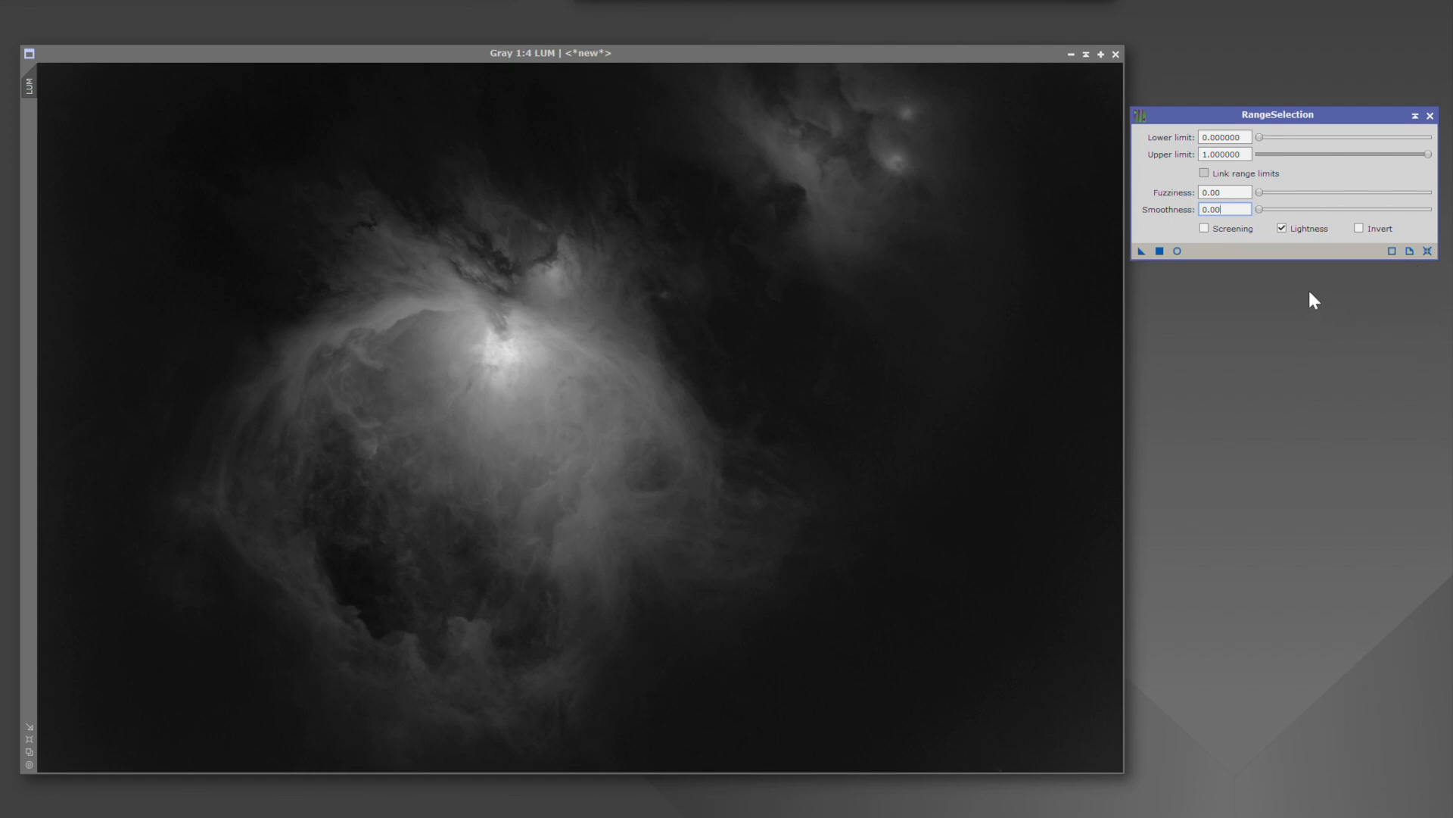
mouse_move(1309, 279)
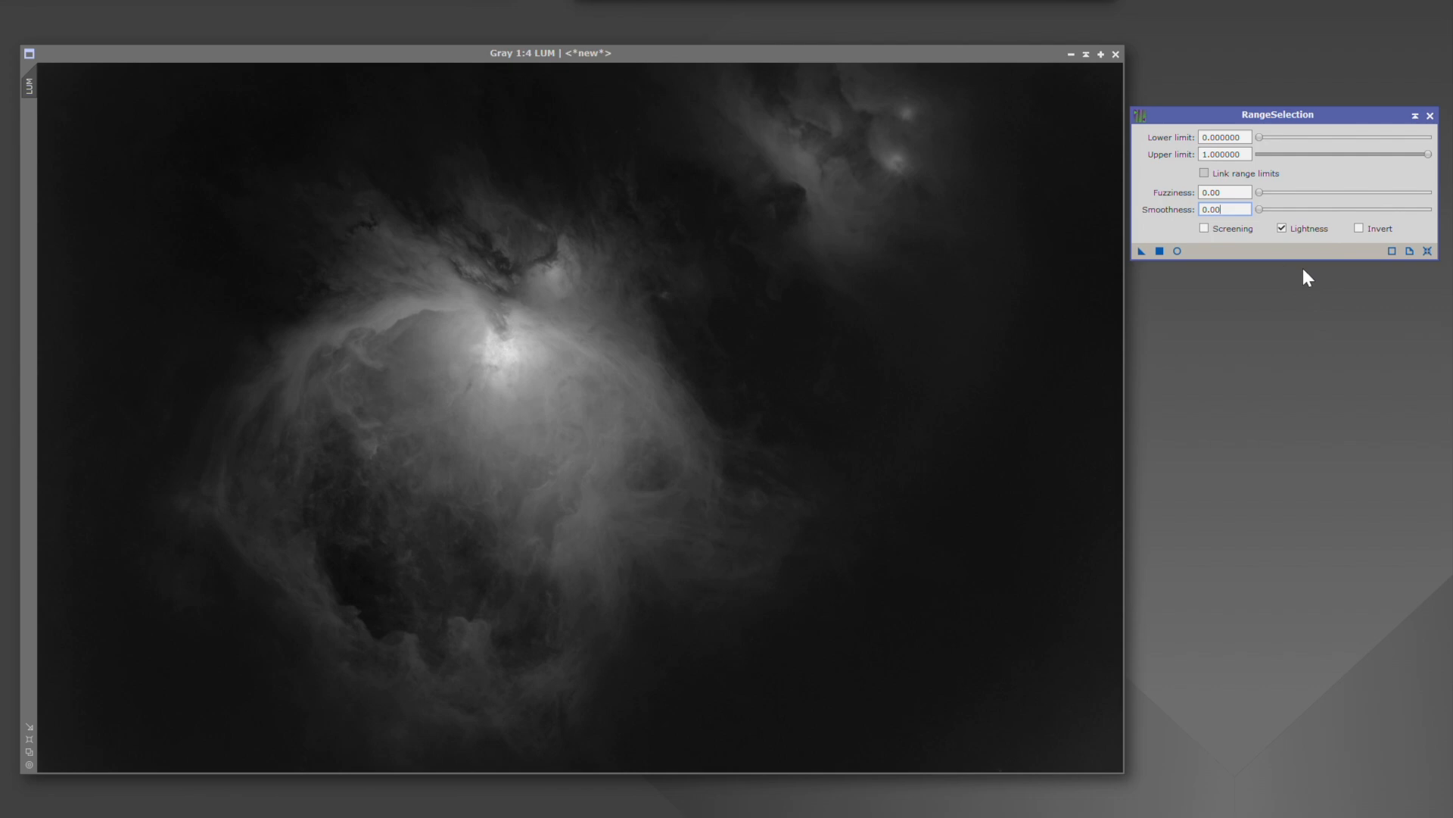
mouse_move(1286, 302)
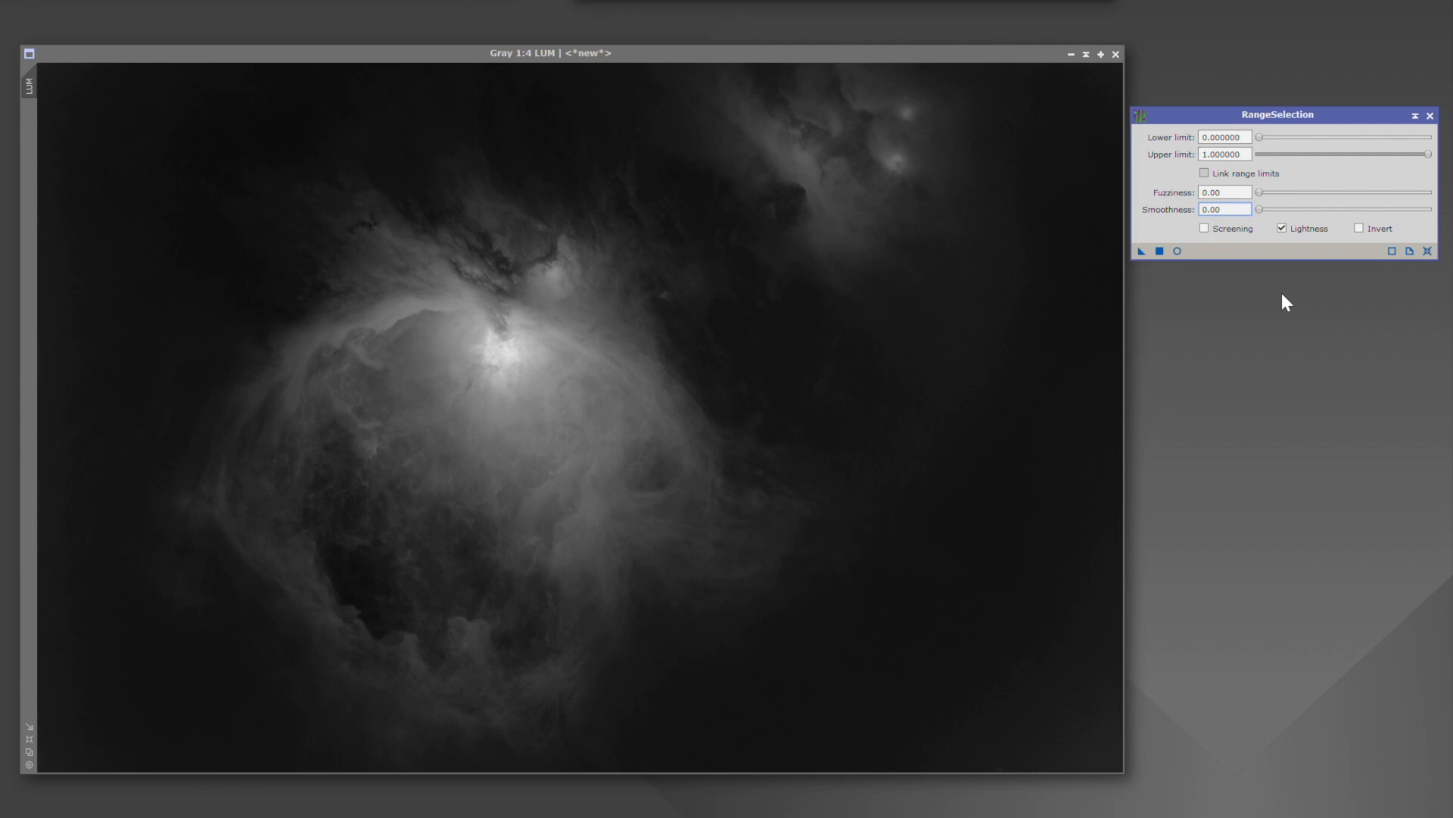
click(1224, 136)
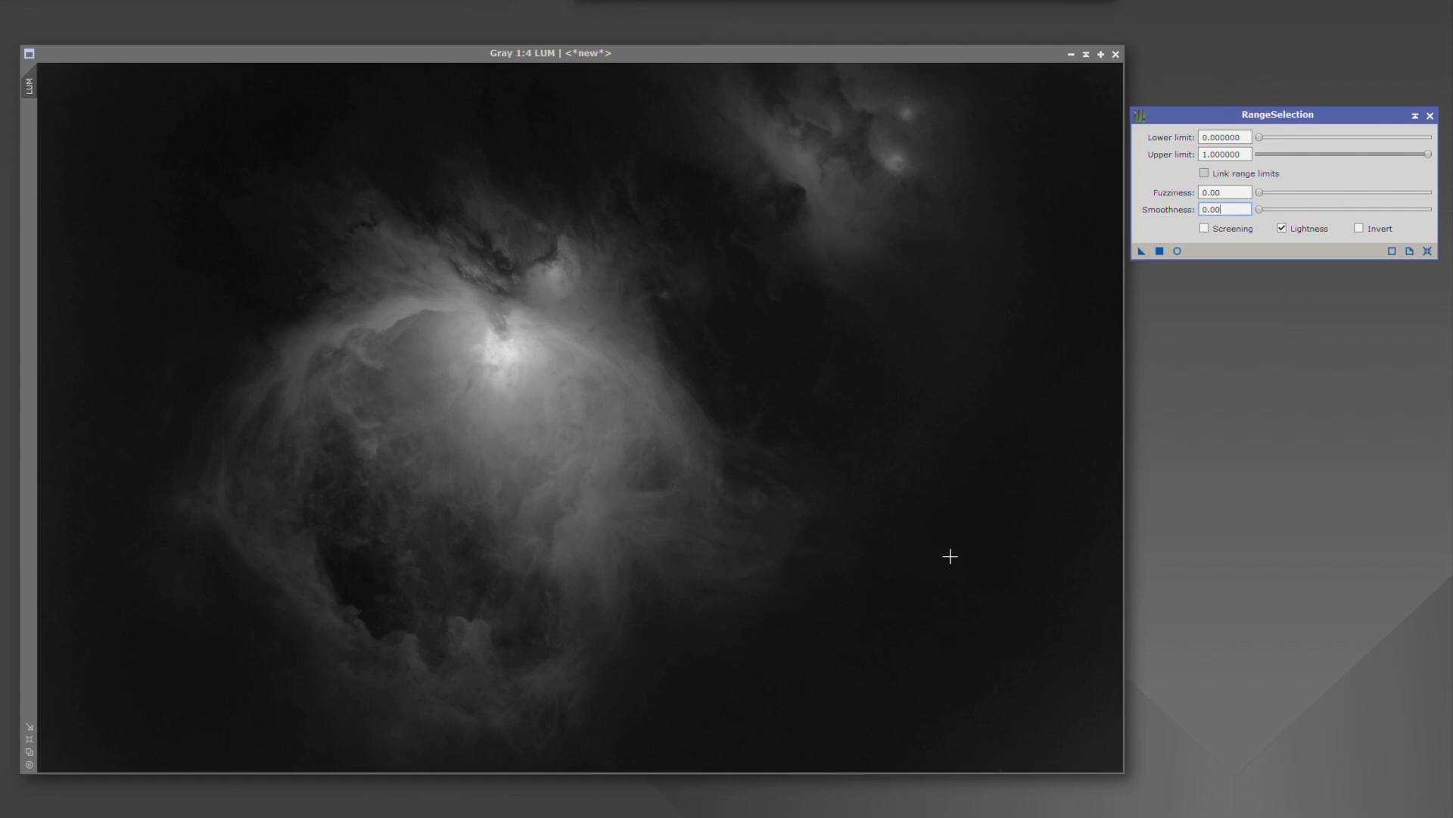
mouse_move(1206, 428)
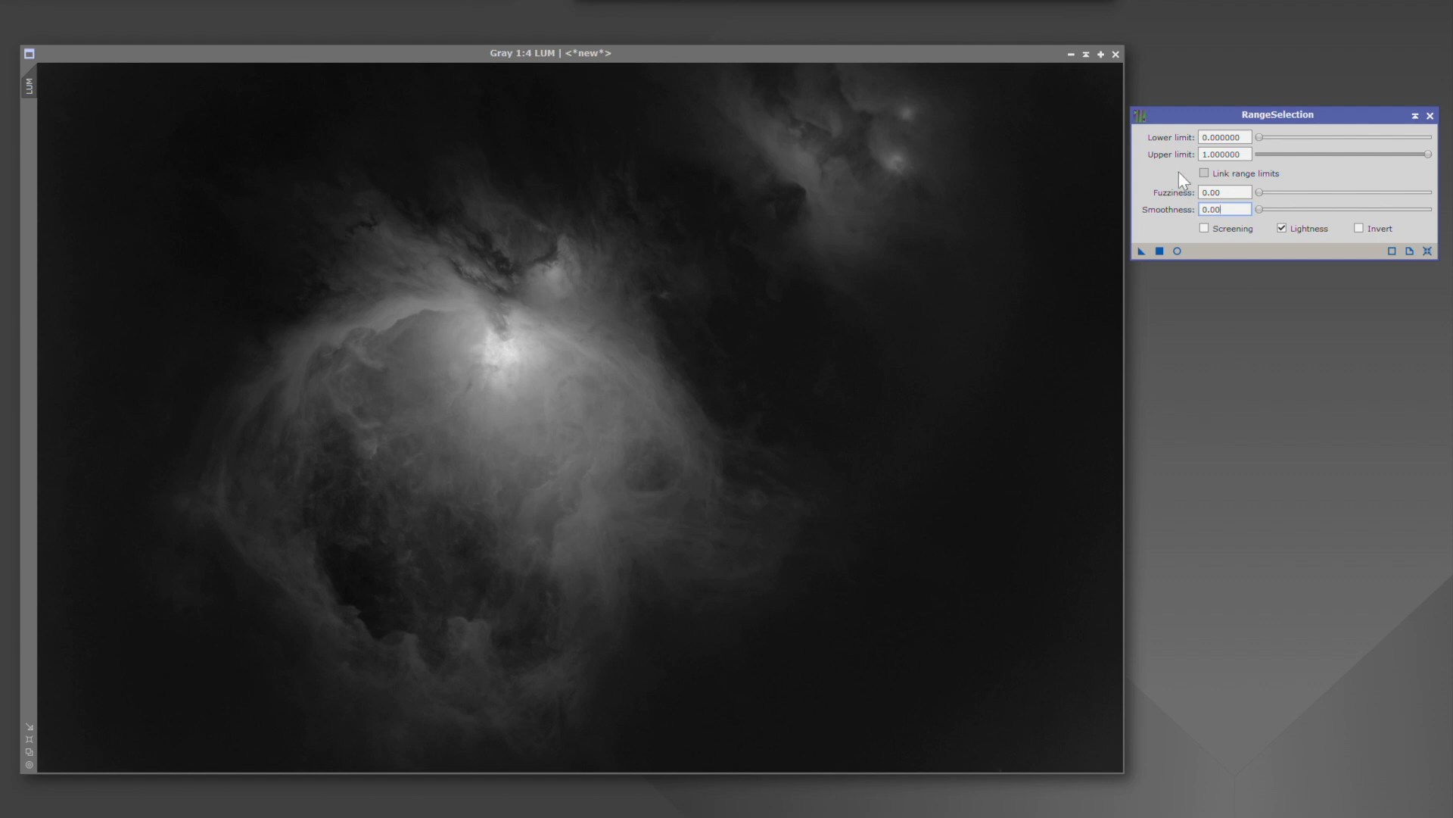
mouse_move(1171, 138)
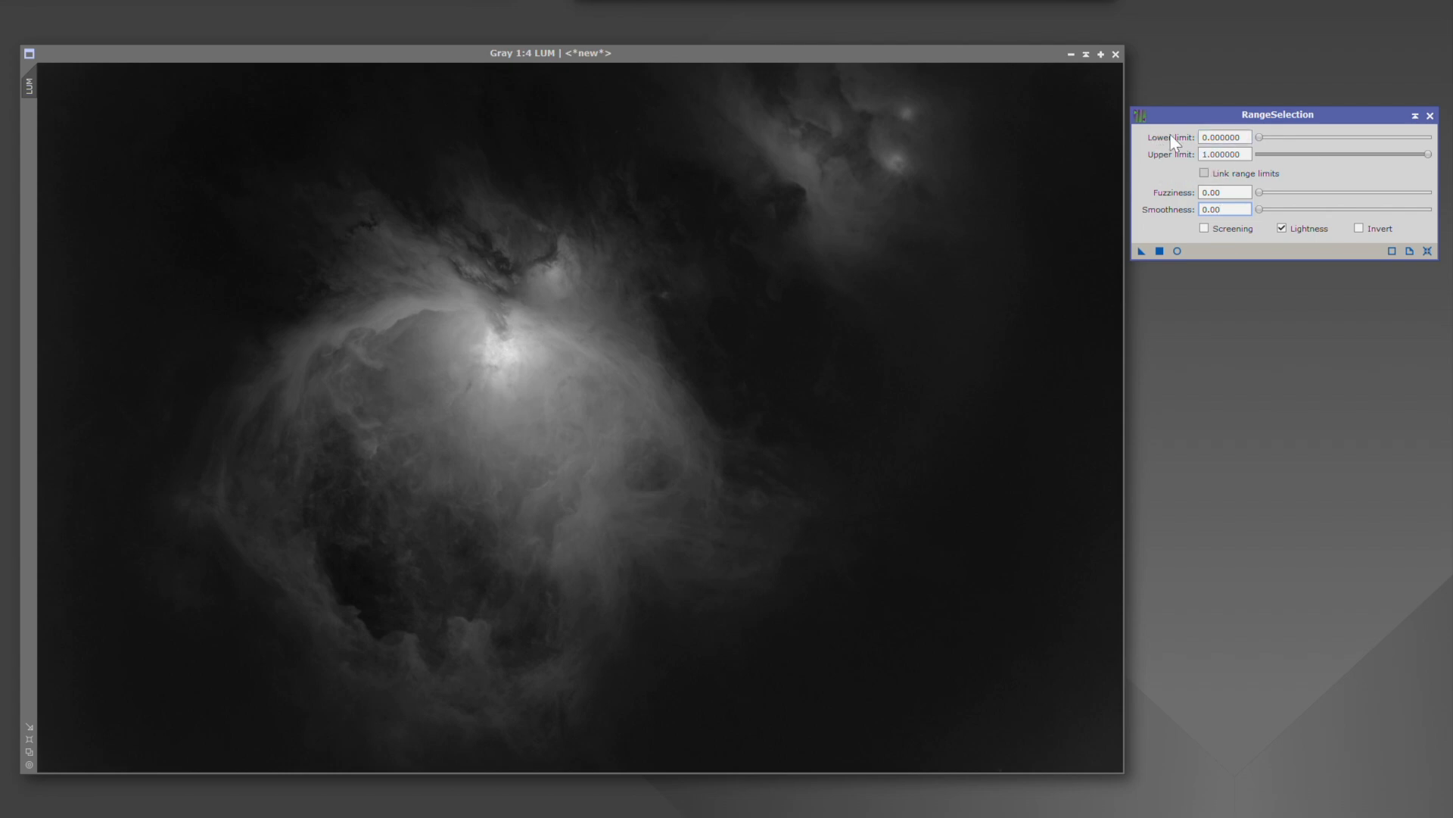
mouse_move(1191, 176)
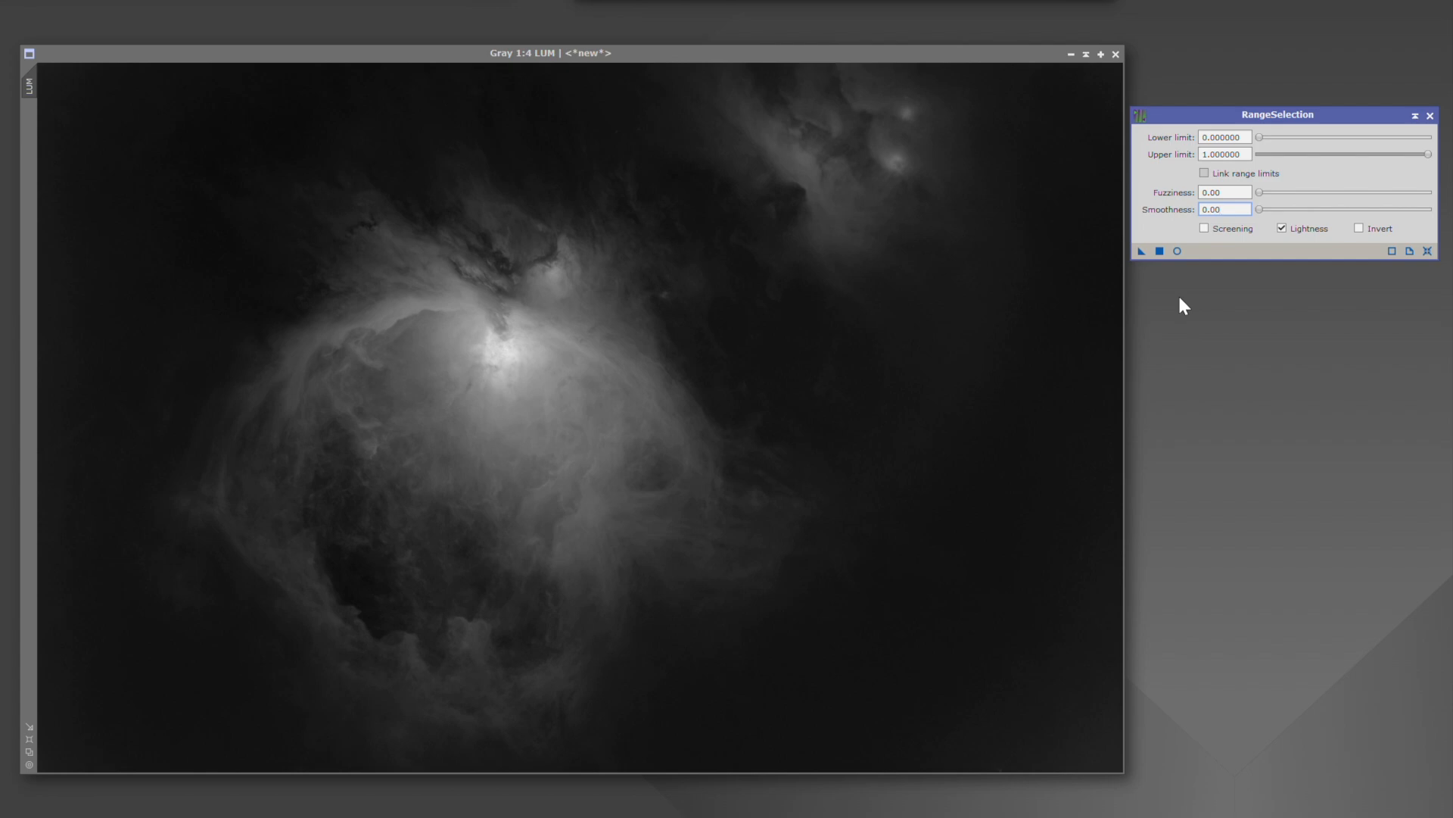
mouse_move(1056, 374)
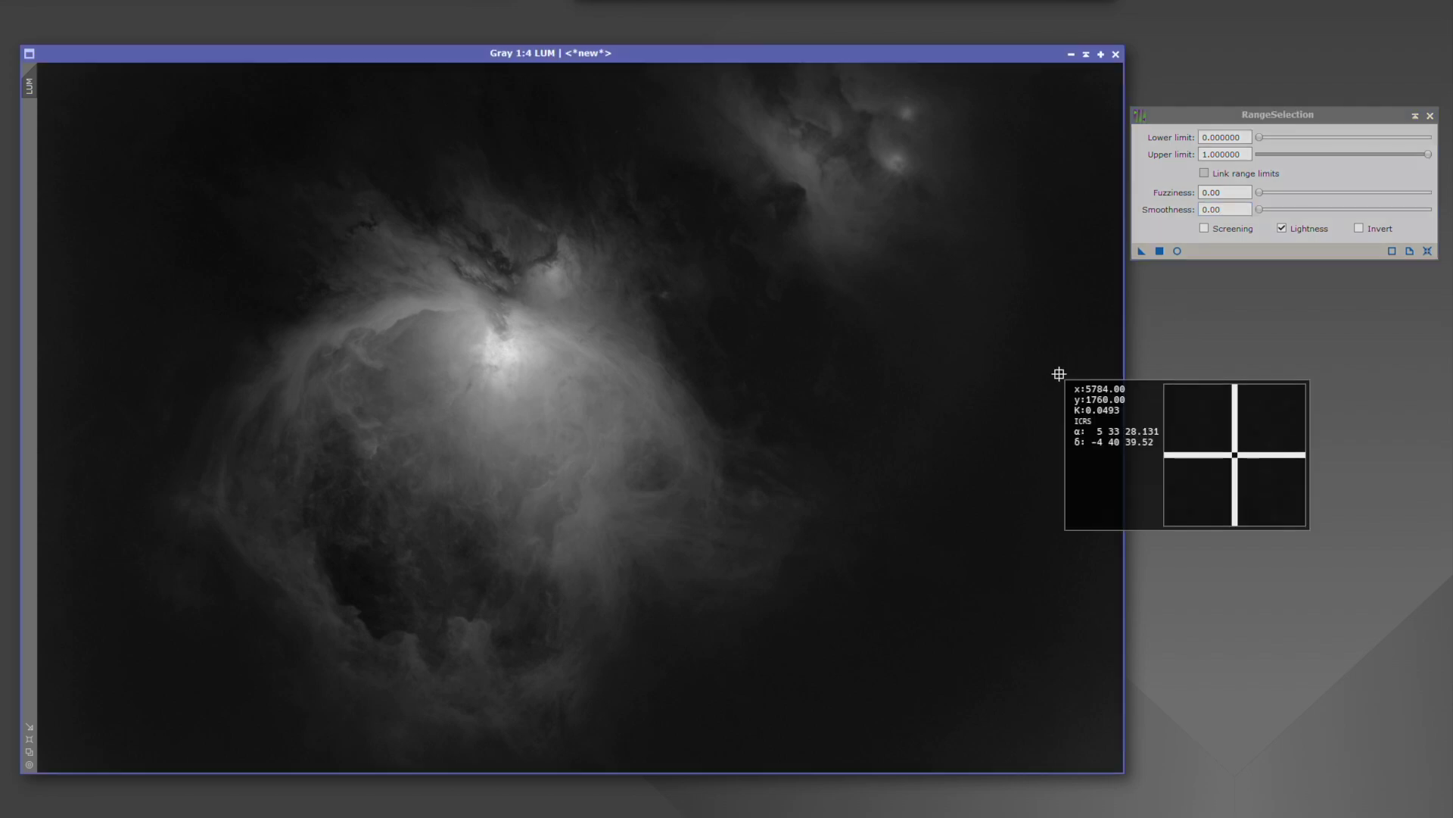
mouse_move(1060, 374)
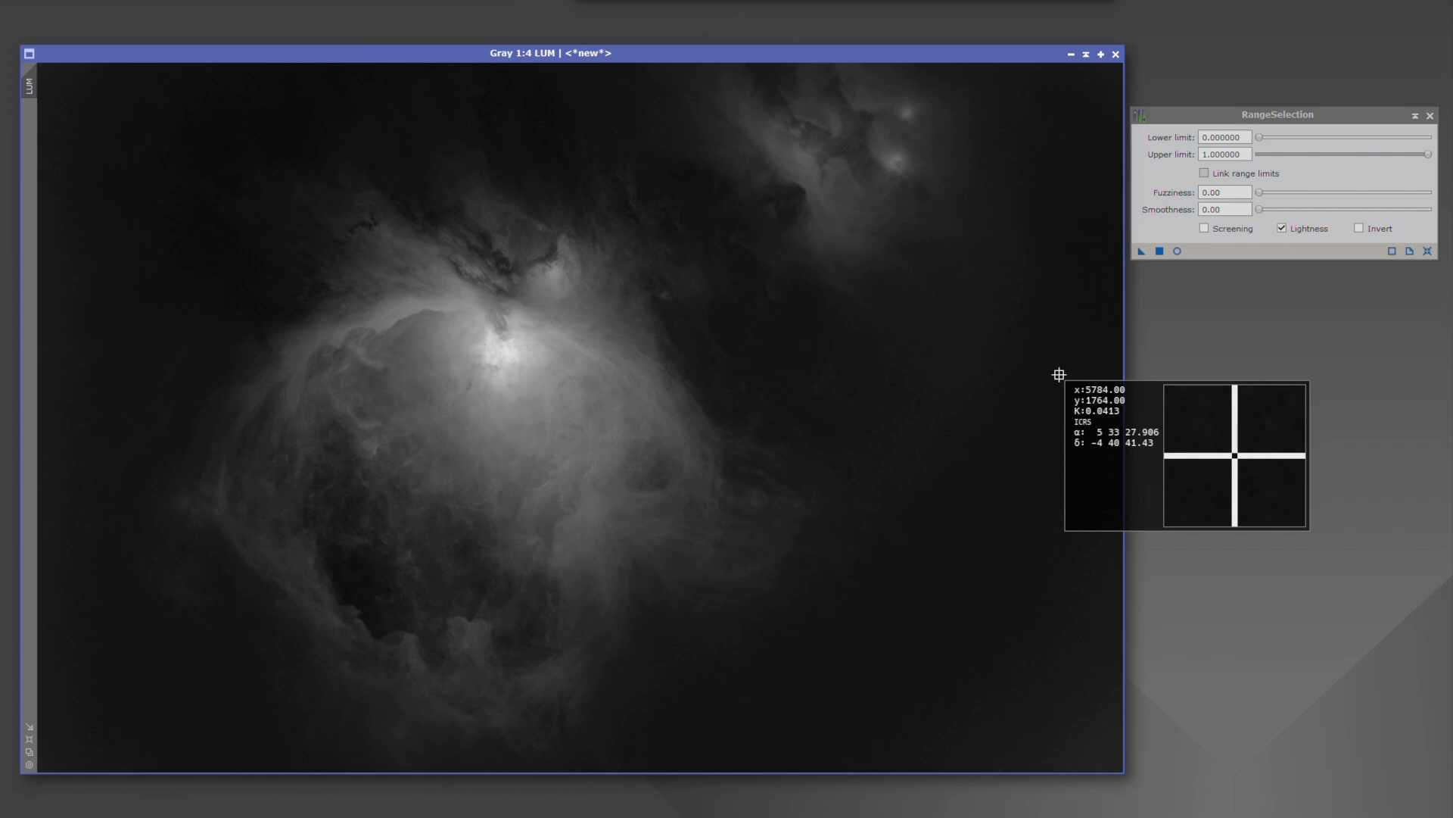
mouse_move(1050, 327)
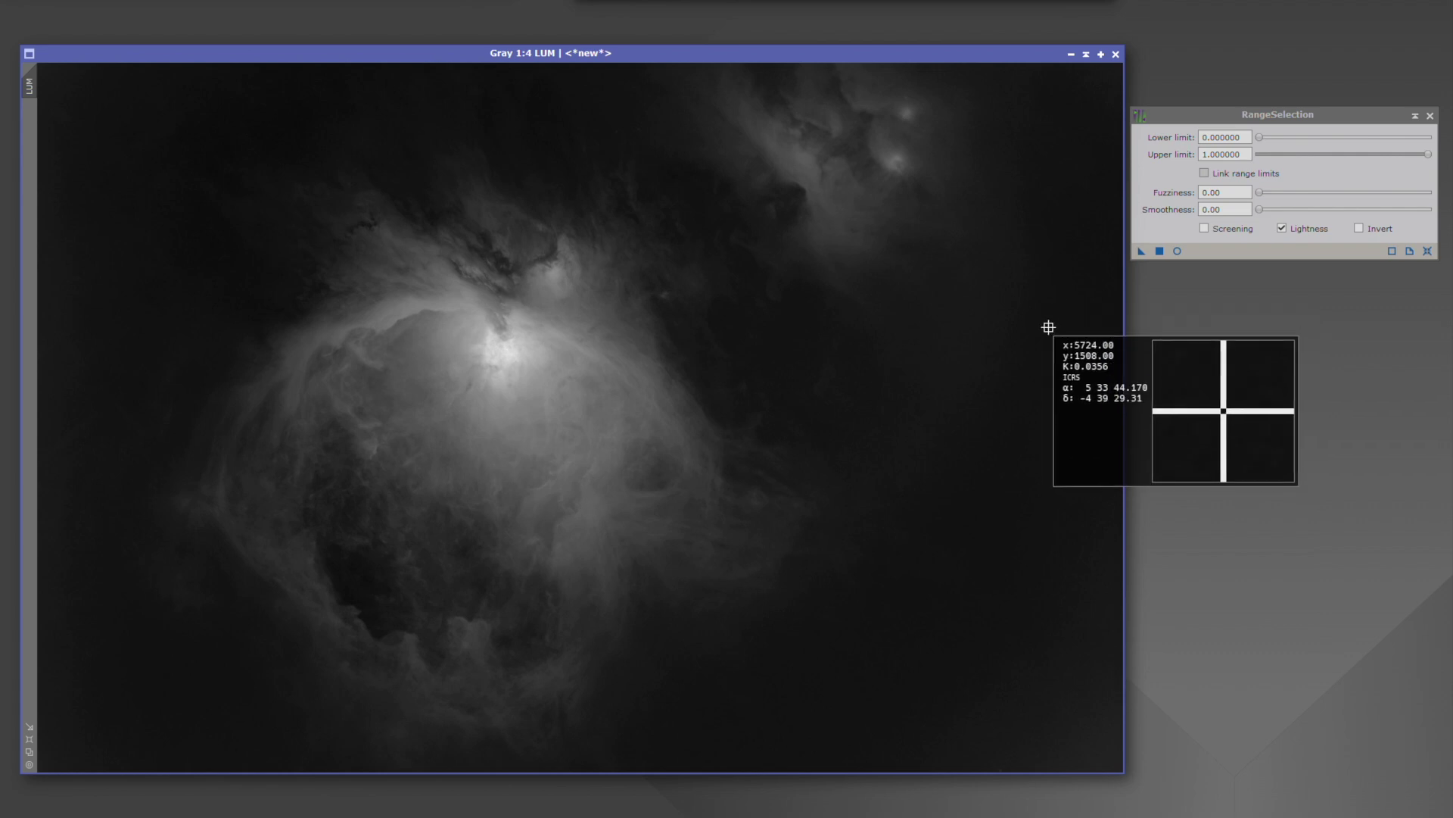
mouse_move(1062, 404)
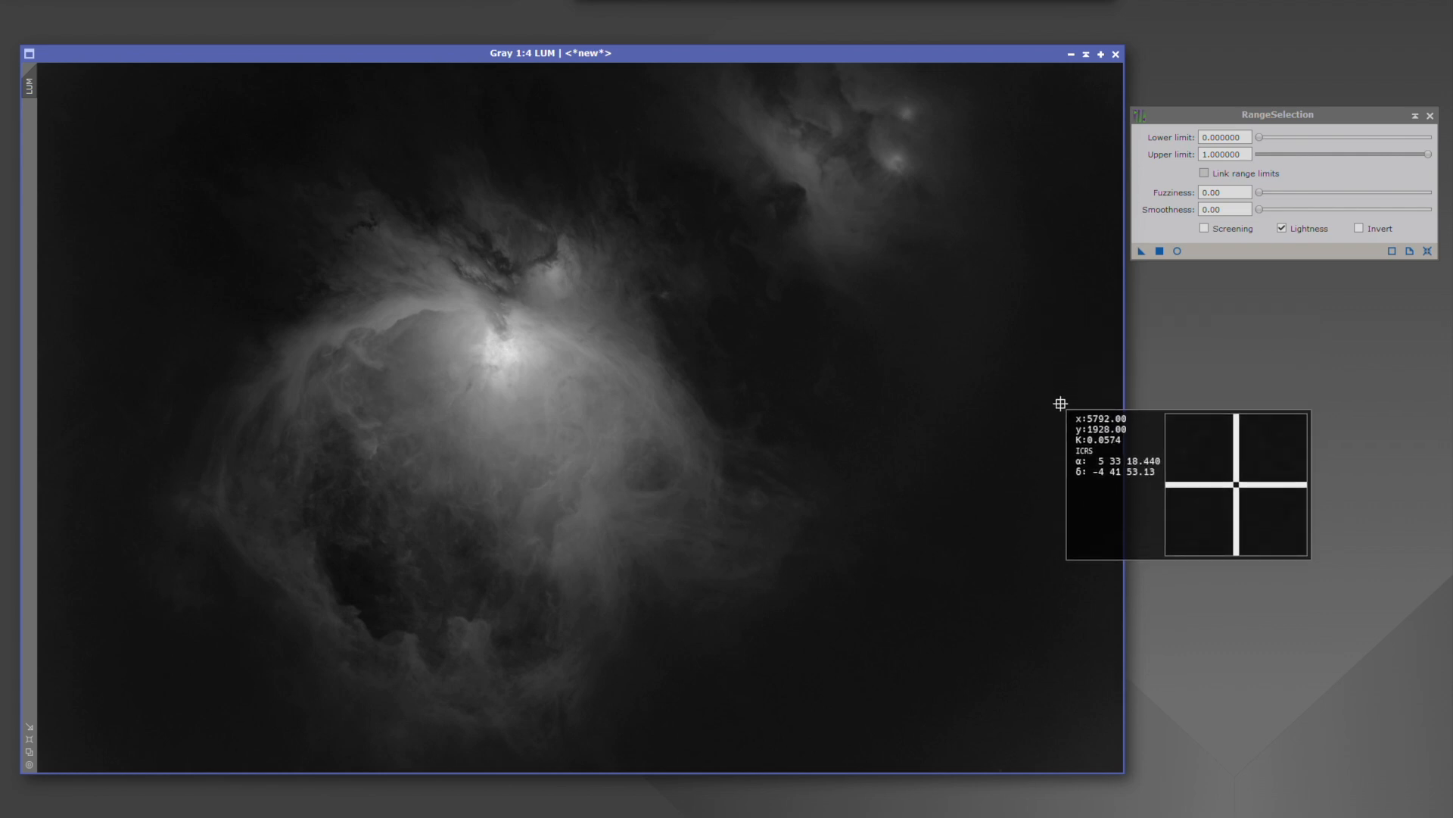
mouse_move(768, 389)
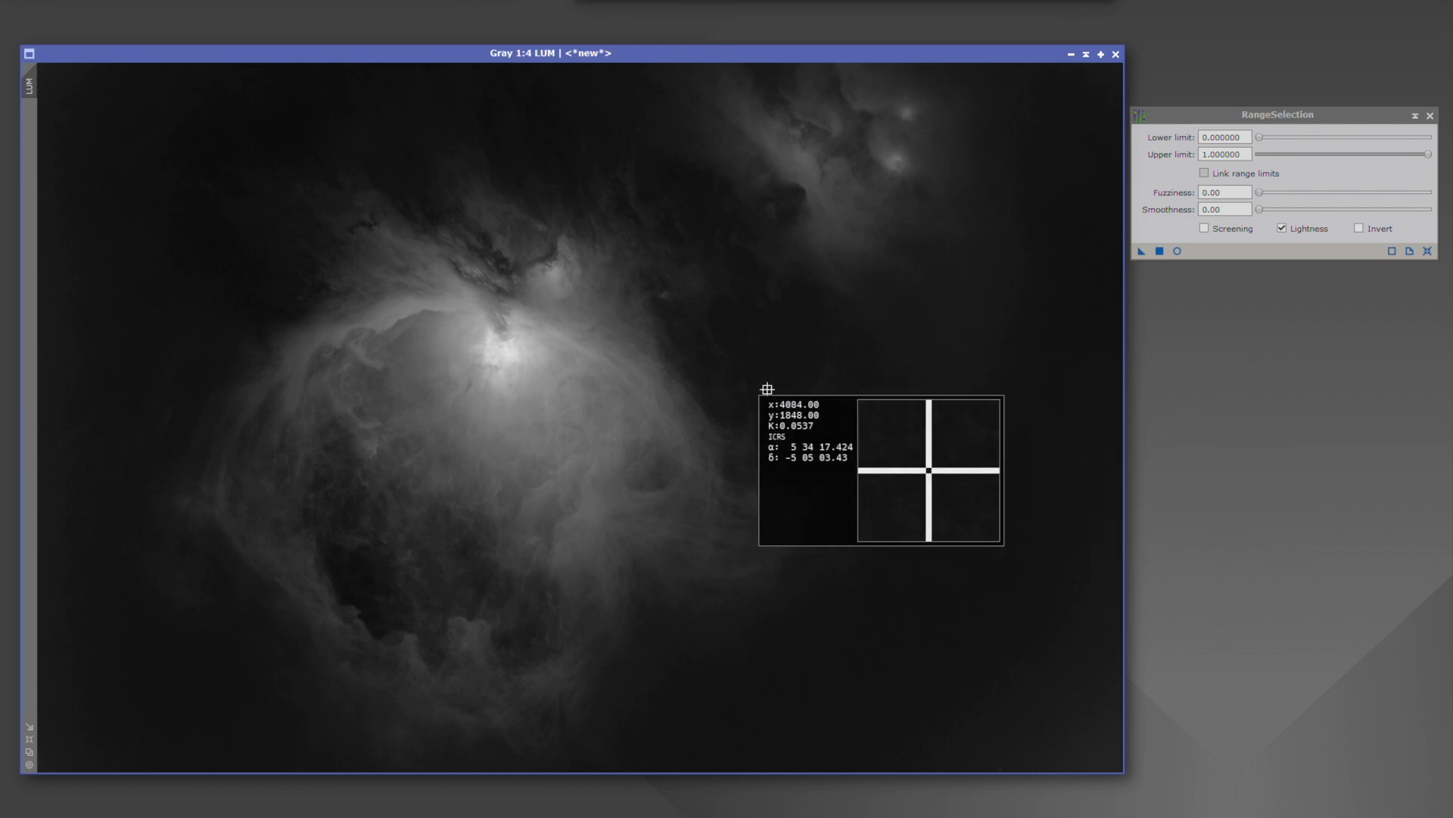
mouse_move(498, 347)
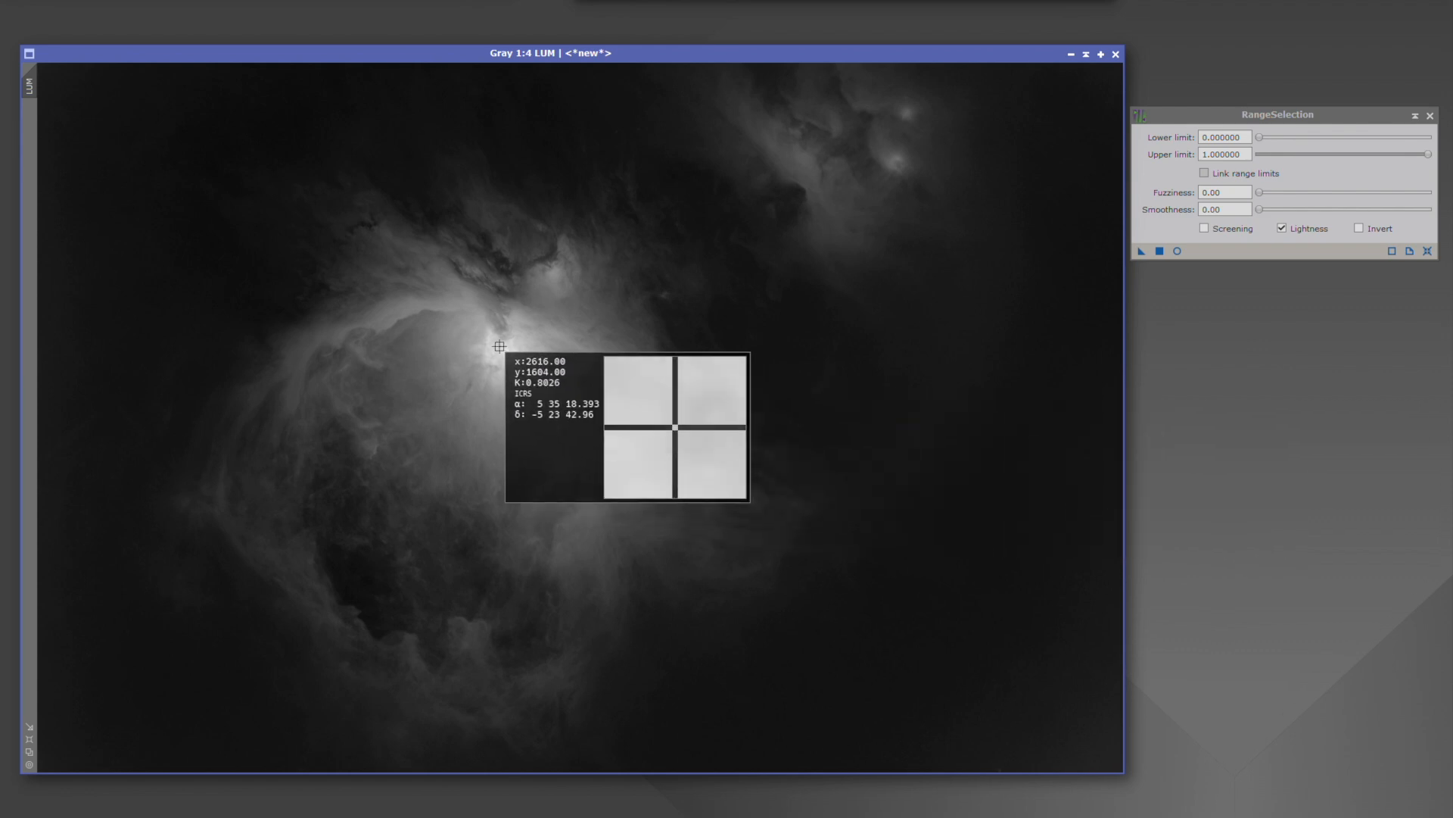
mouse_move(496, 351)
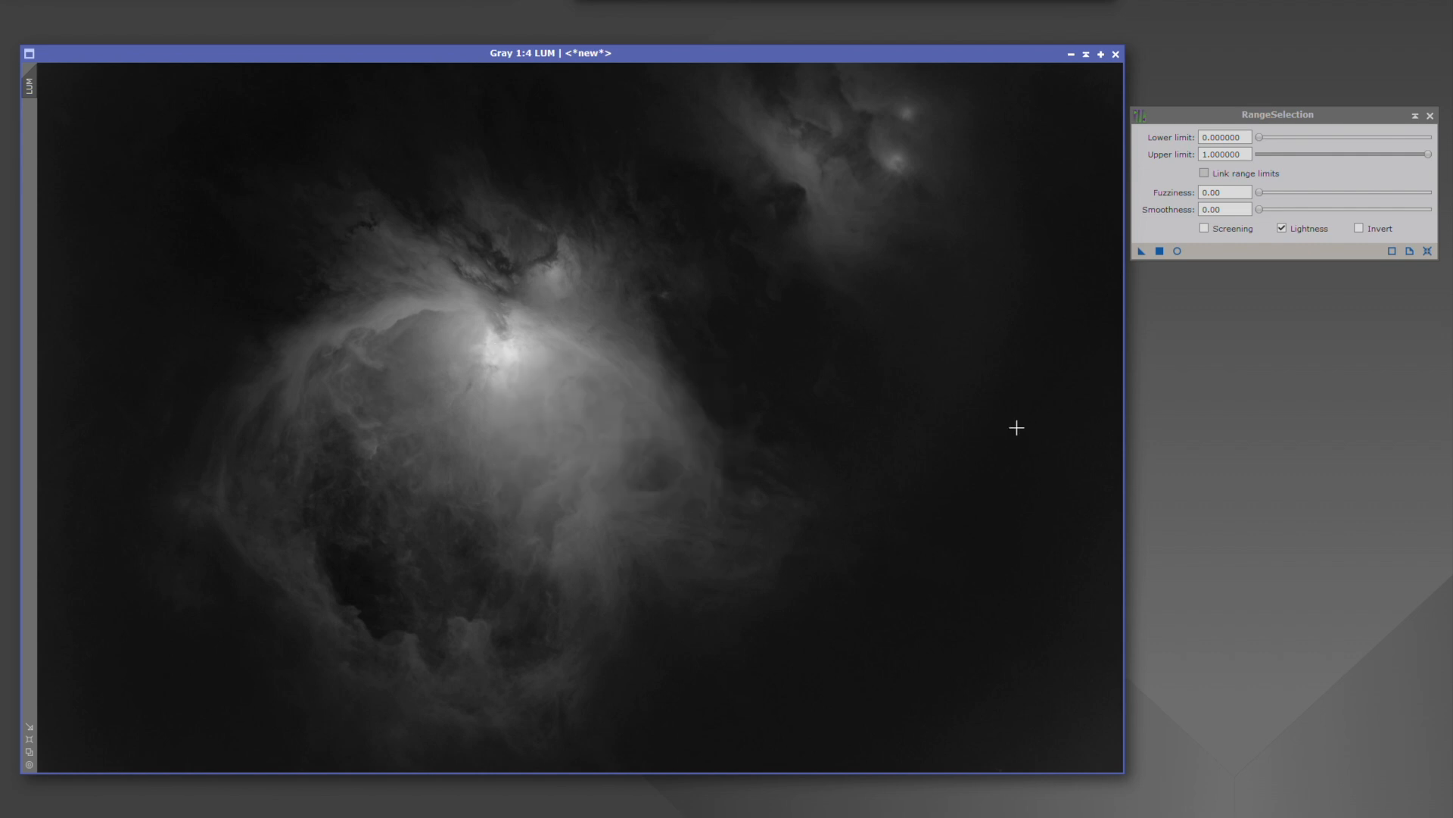
mouse_move(1246, 465)
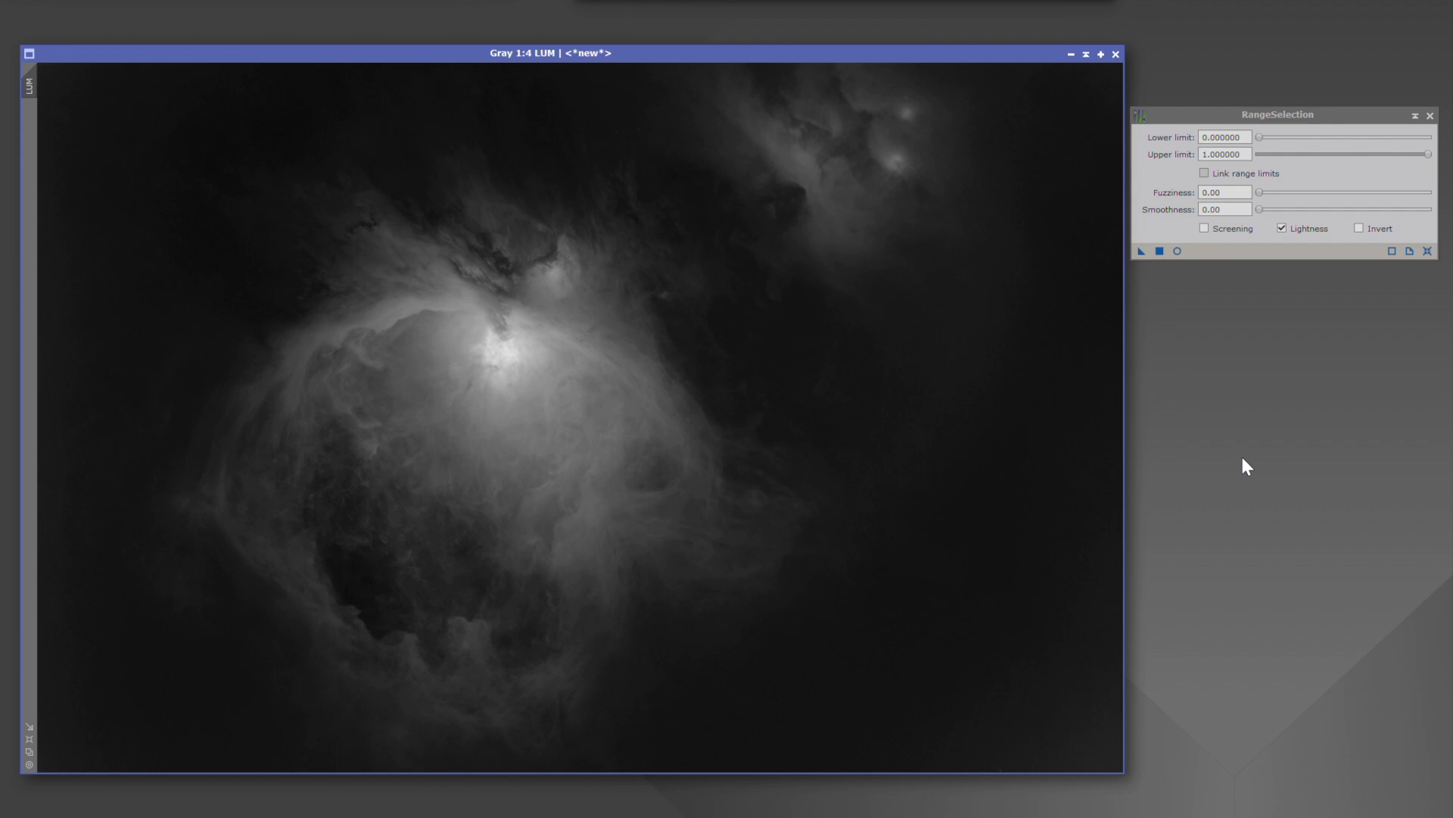
mouse_move(1207, 360)
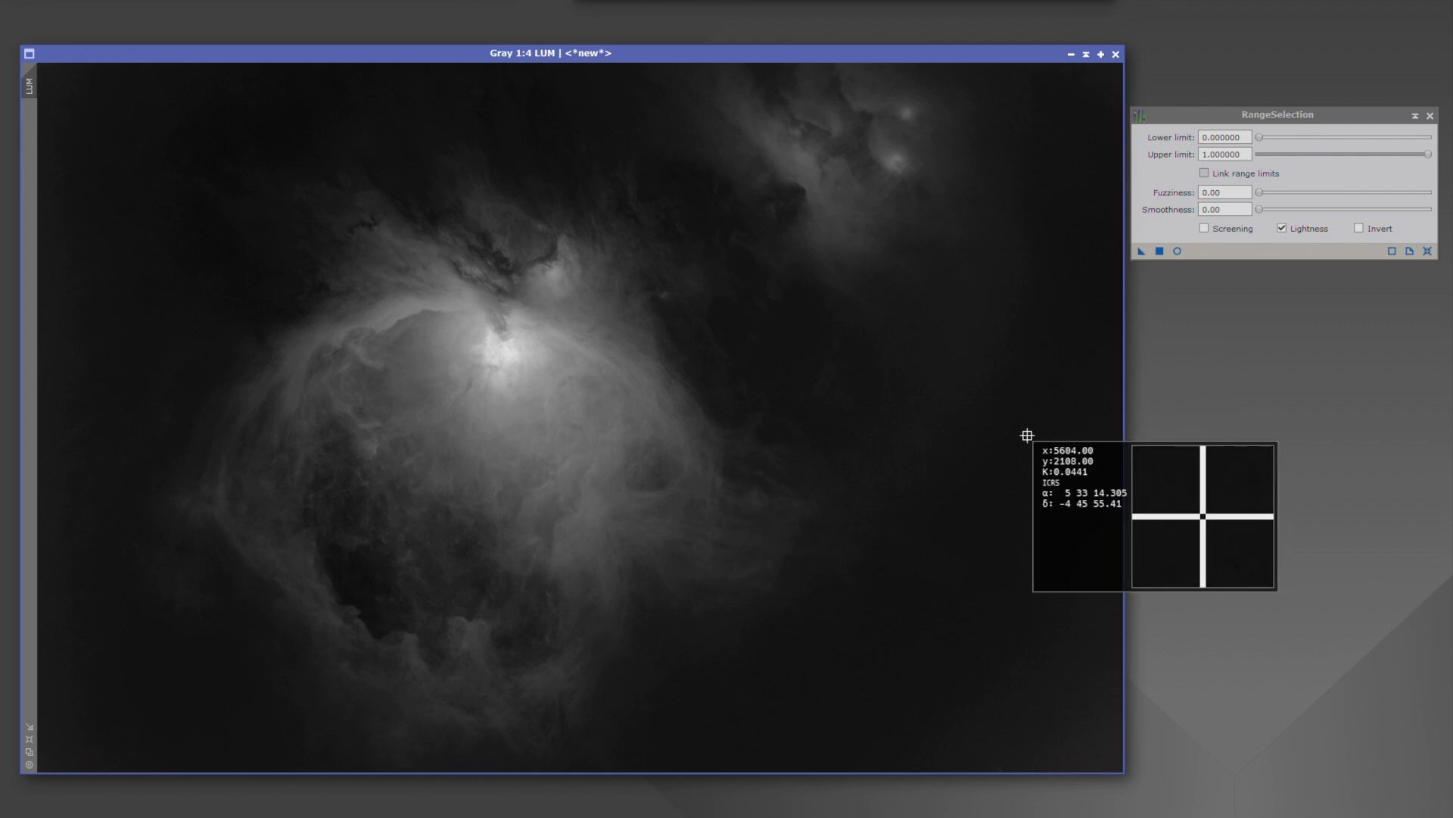
mouse_move(1163, 149)
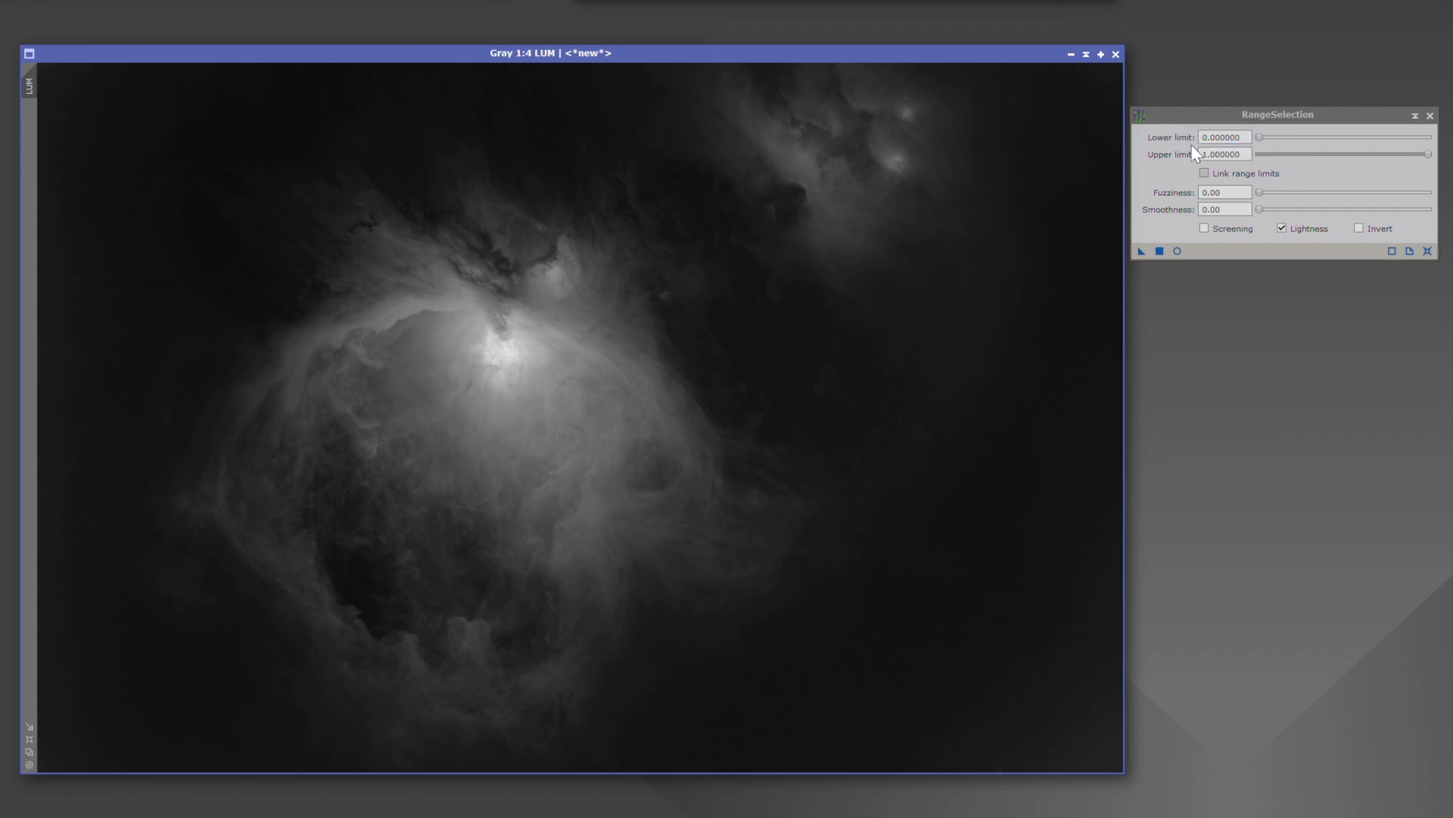
mouse_move(1197, 150)
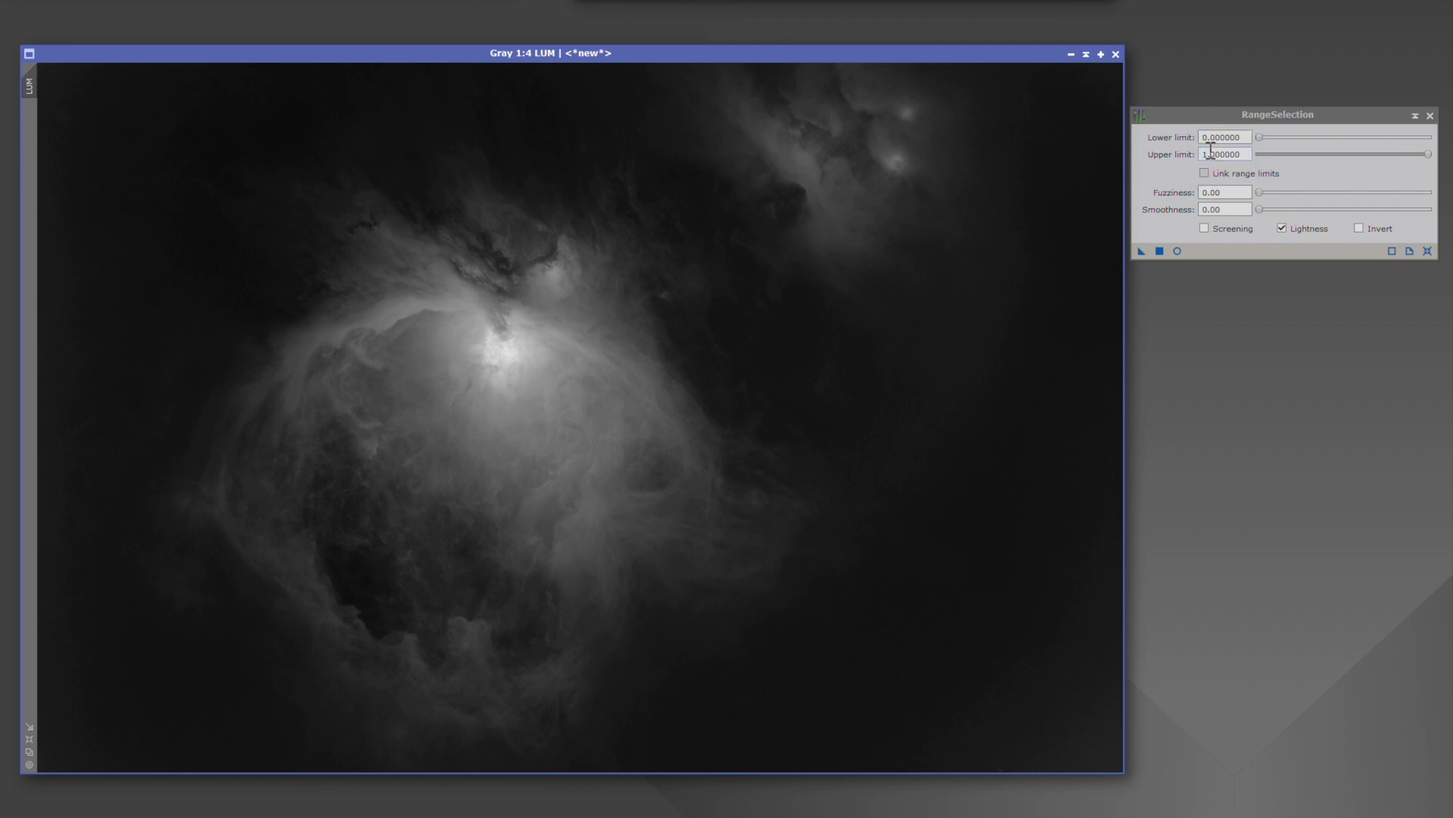
mouse_move(1227, 178)
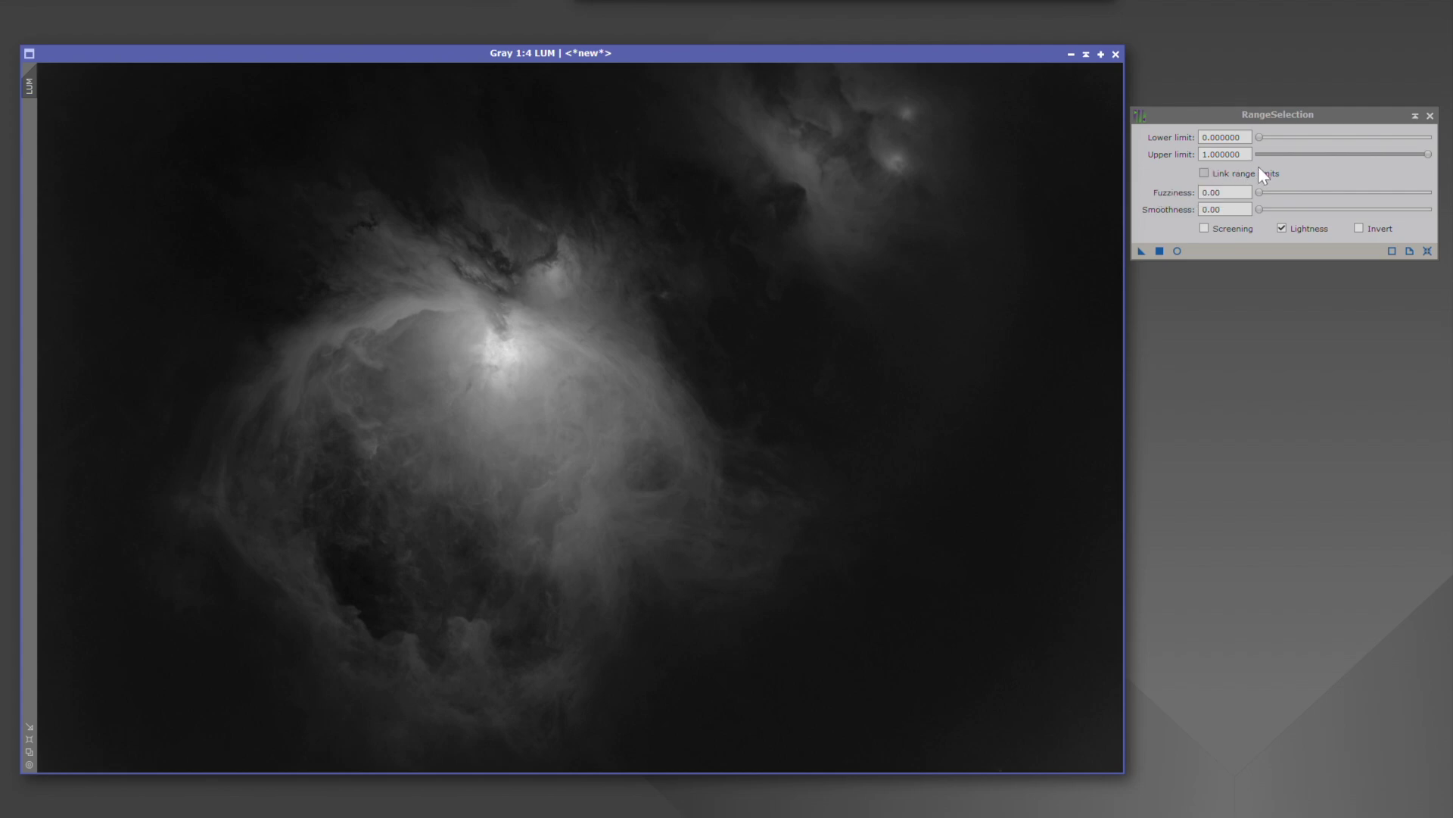
mouse_move(1406, 162)
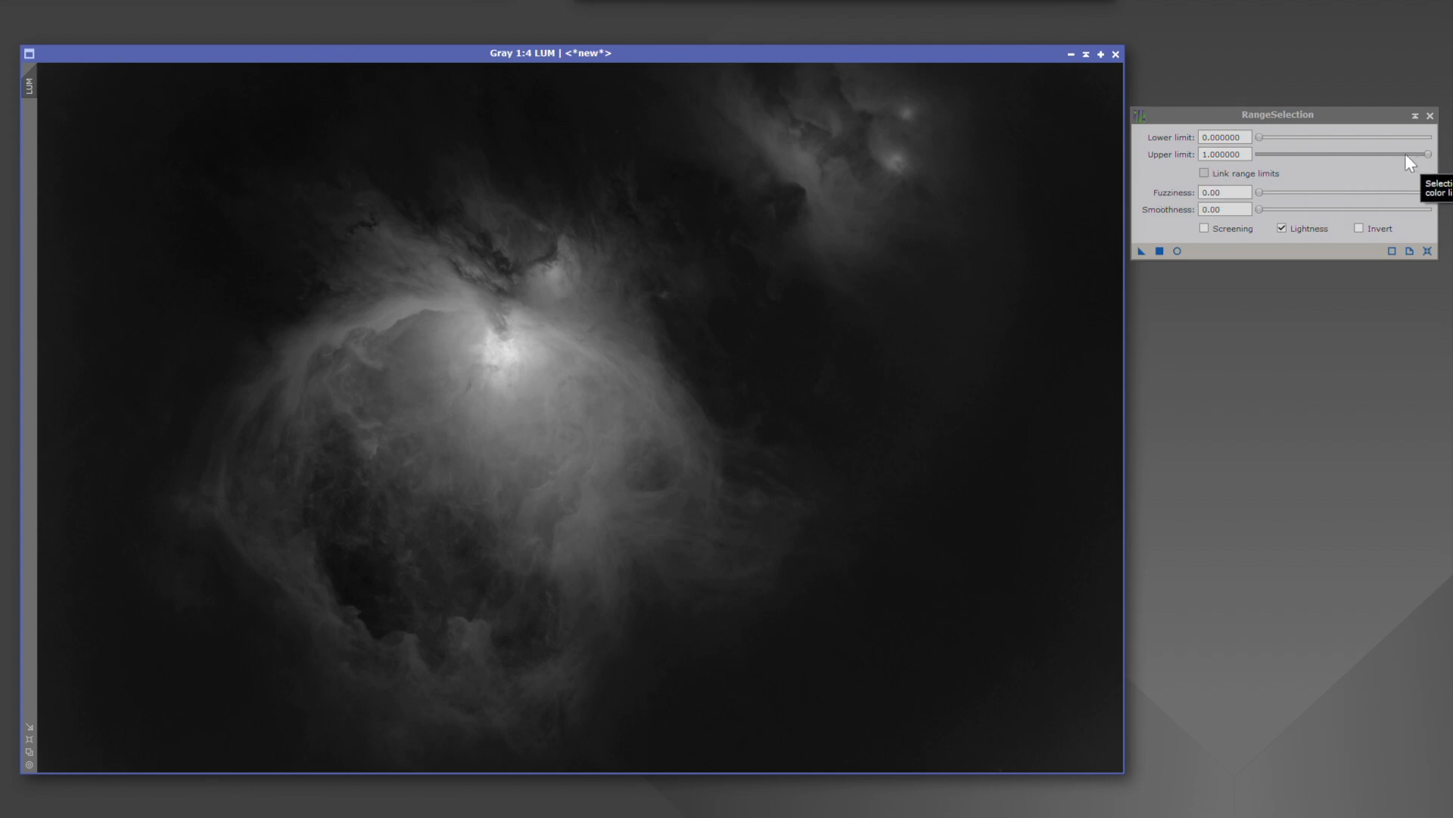
mouse_move(1297, 179)
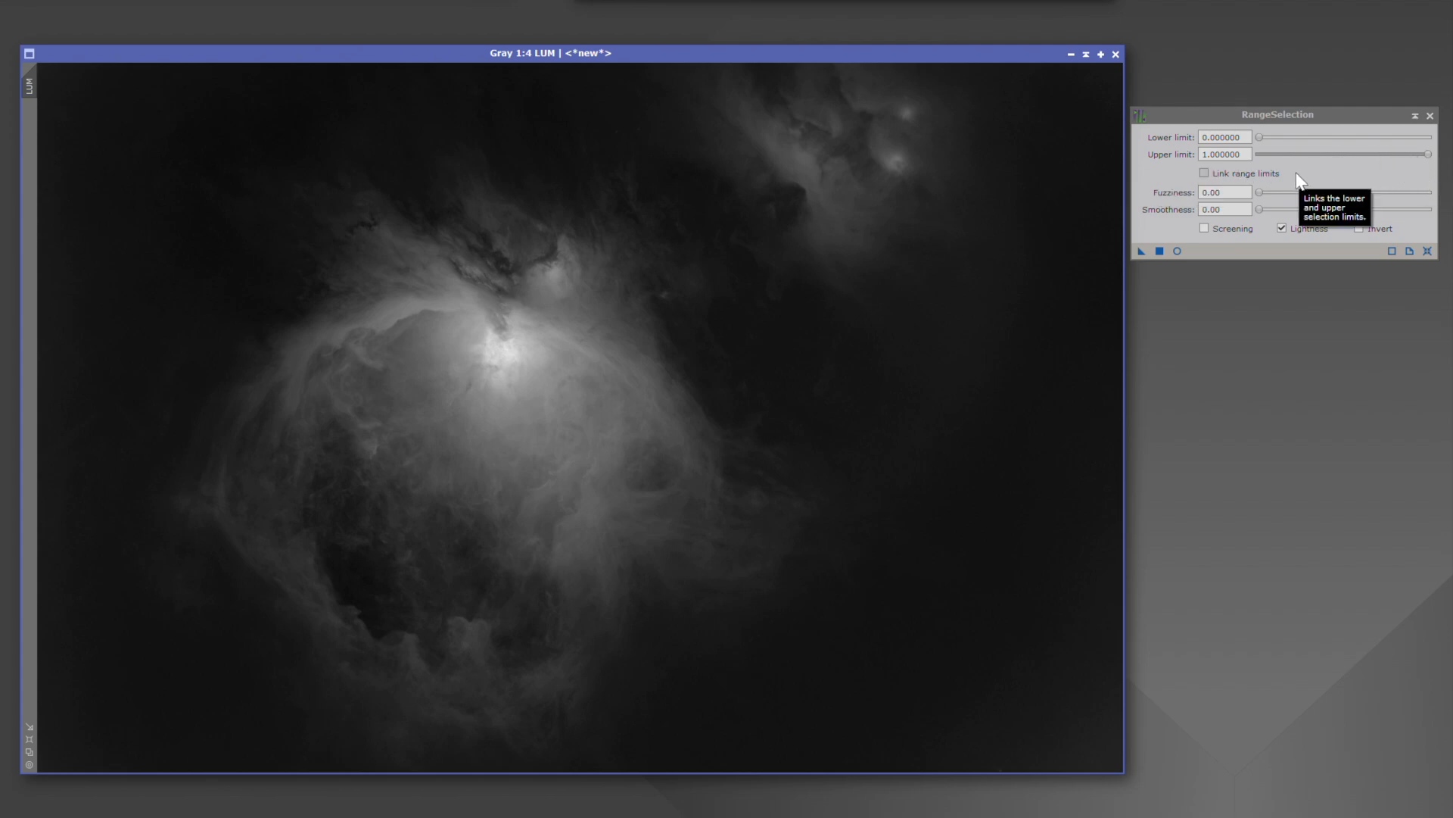
mouse_move(1295, 171)
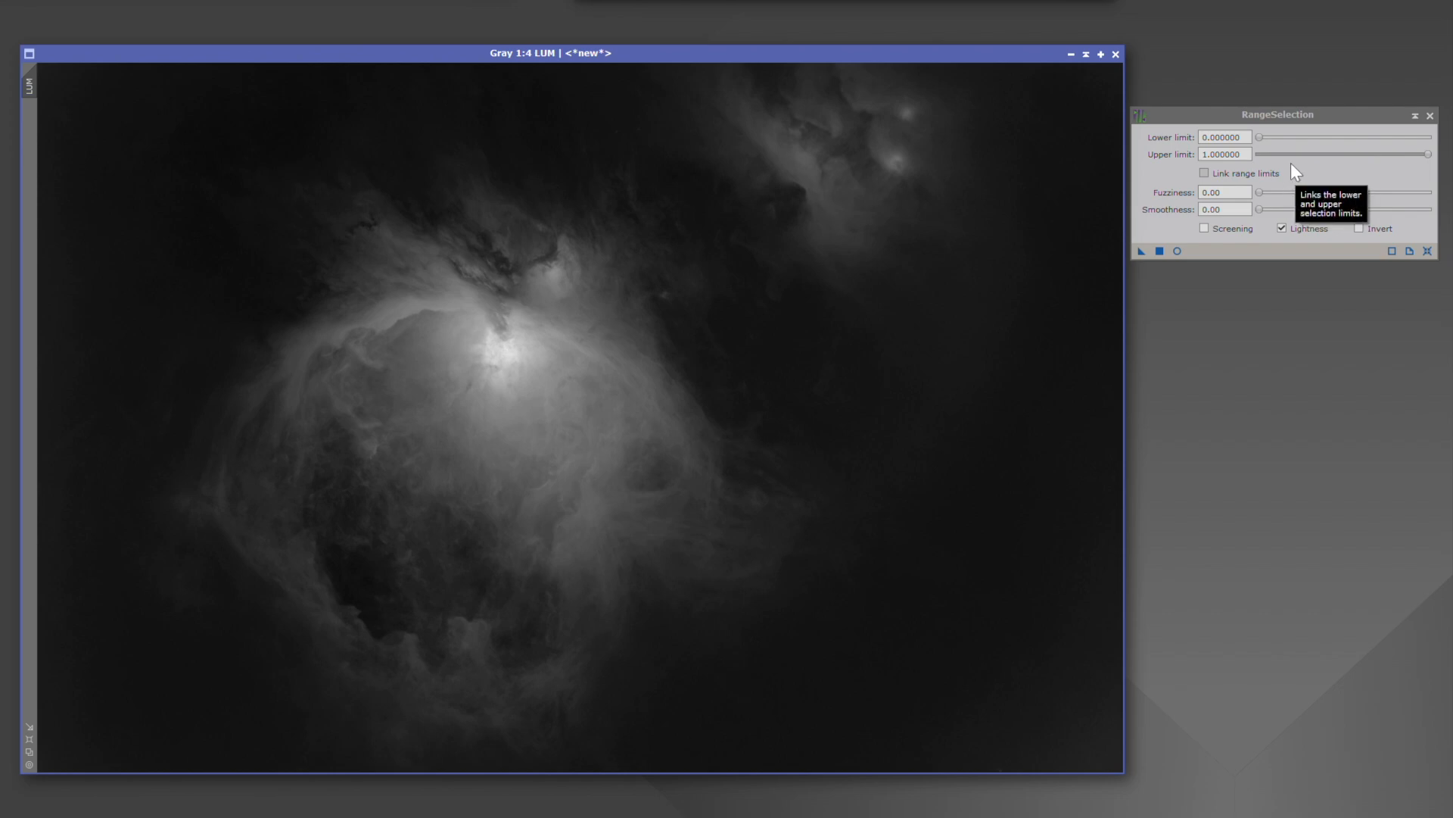
mouse_move(1315, 283)
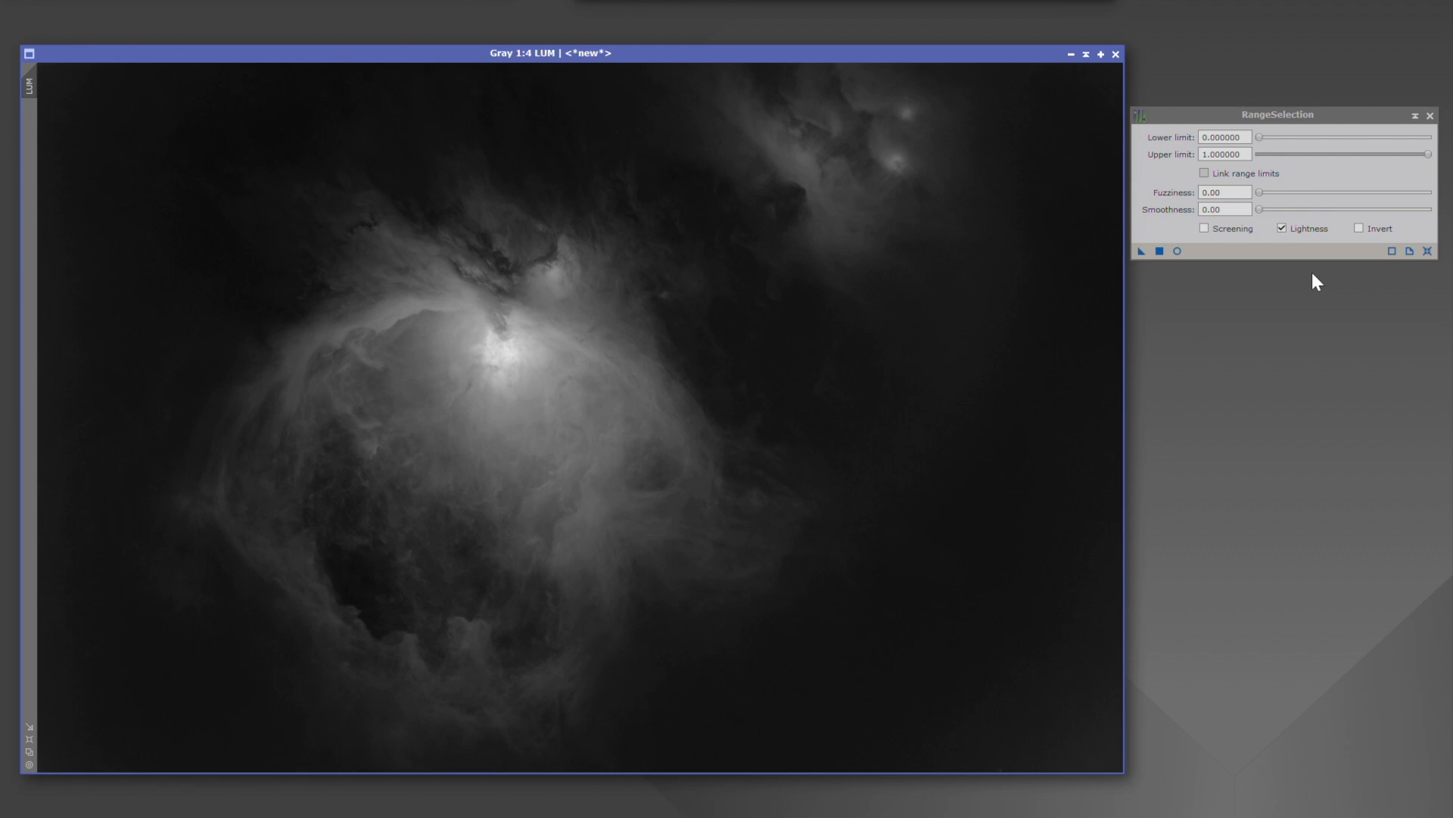
mouse_move(1313, 288)
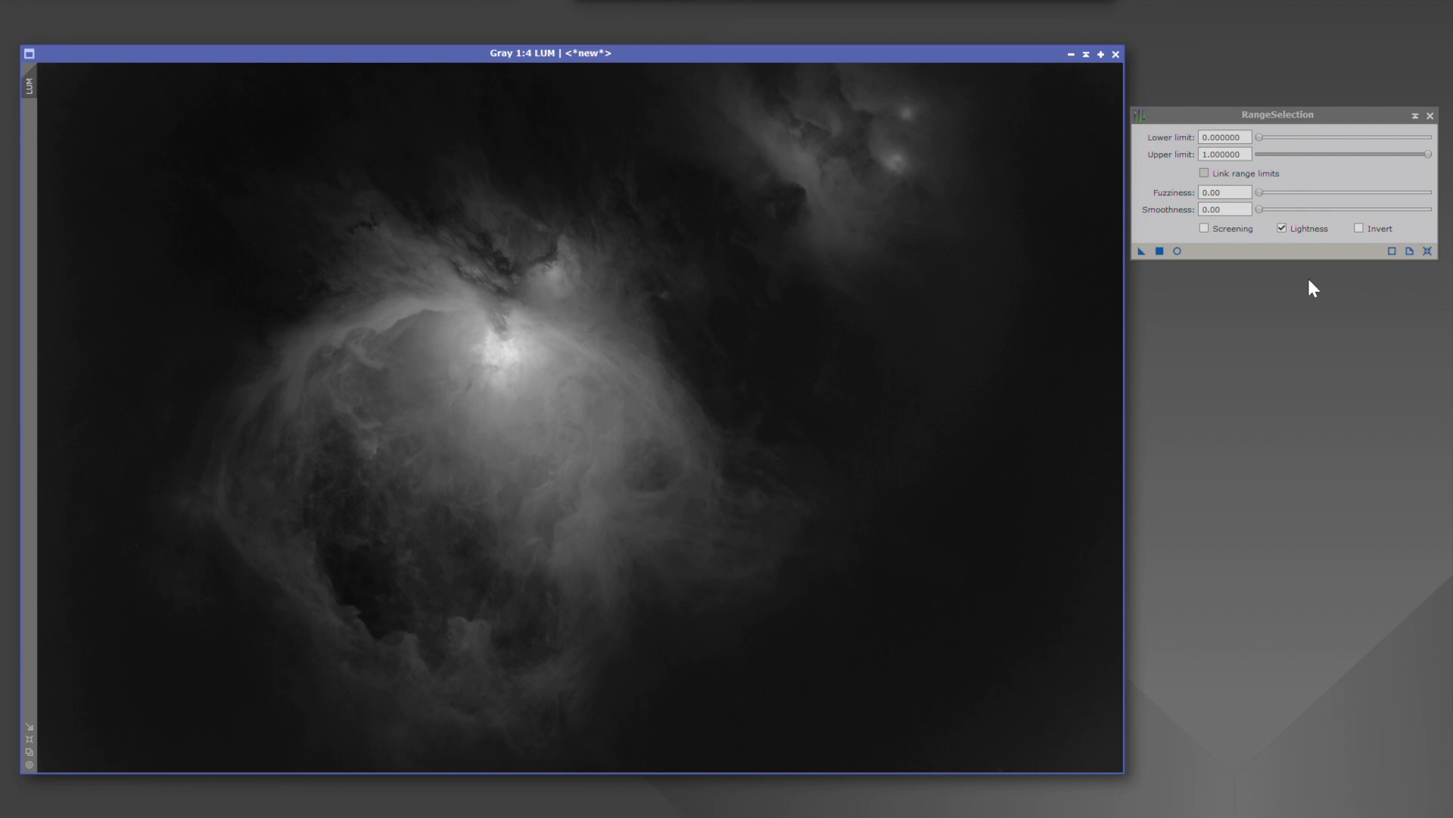
mouse_move(1303, 284)
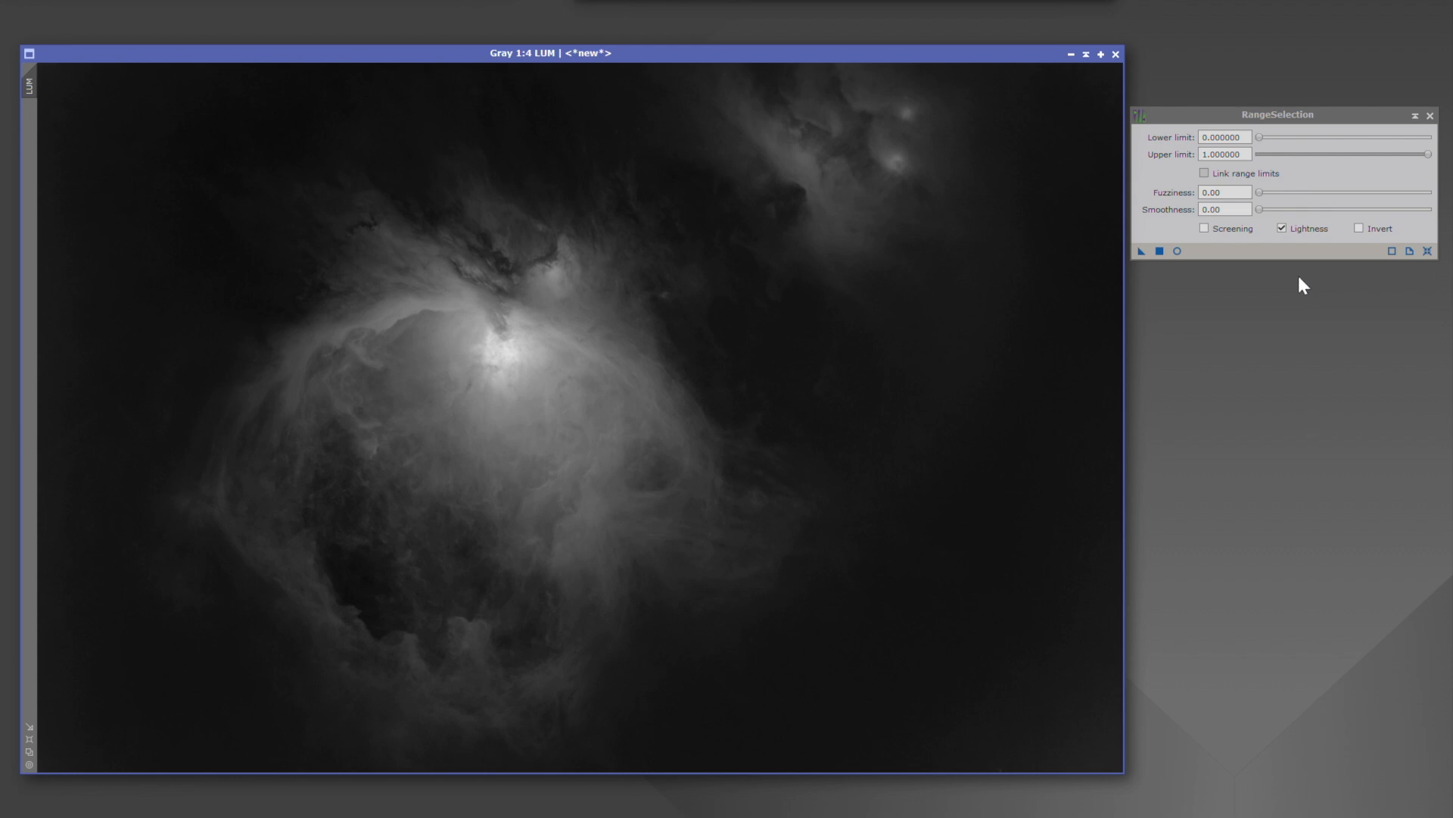
- Show a live mask preview and set the lower limit to 0.18, upper to 0.66
click(1176, 251)
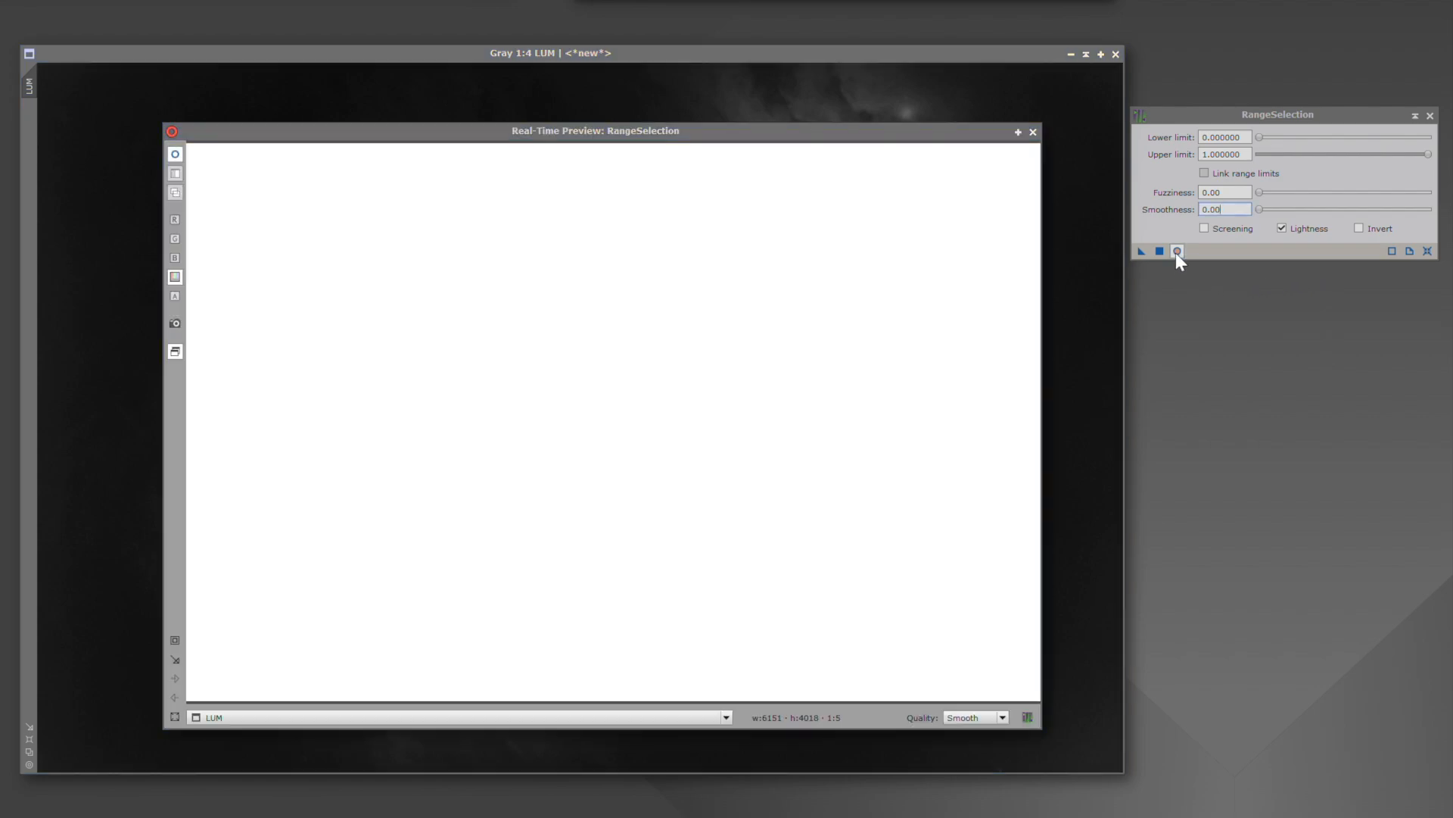
mouse_move(1291, 299)
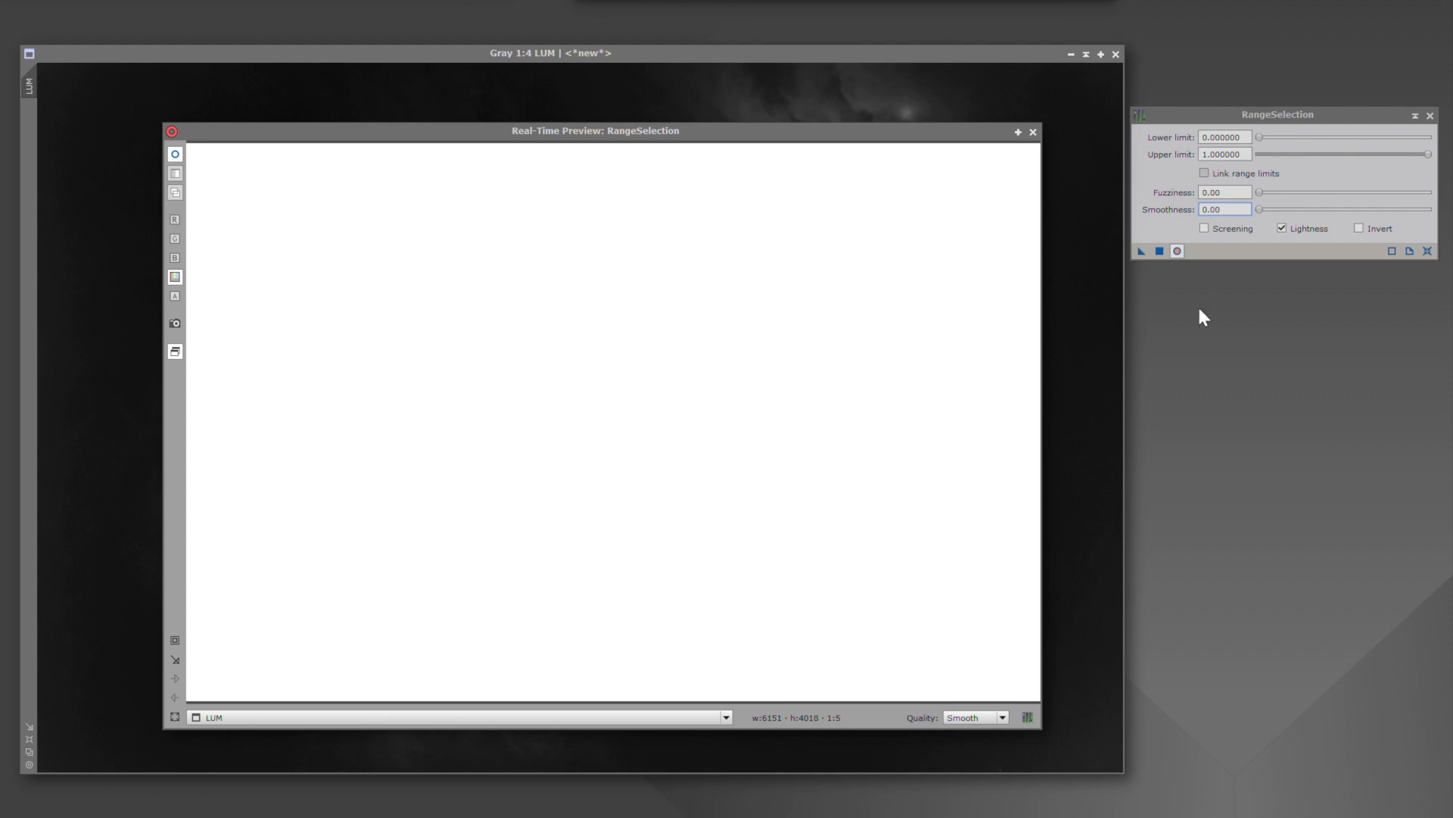
mouse_move(1196, 316)
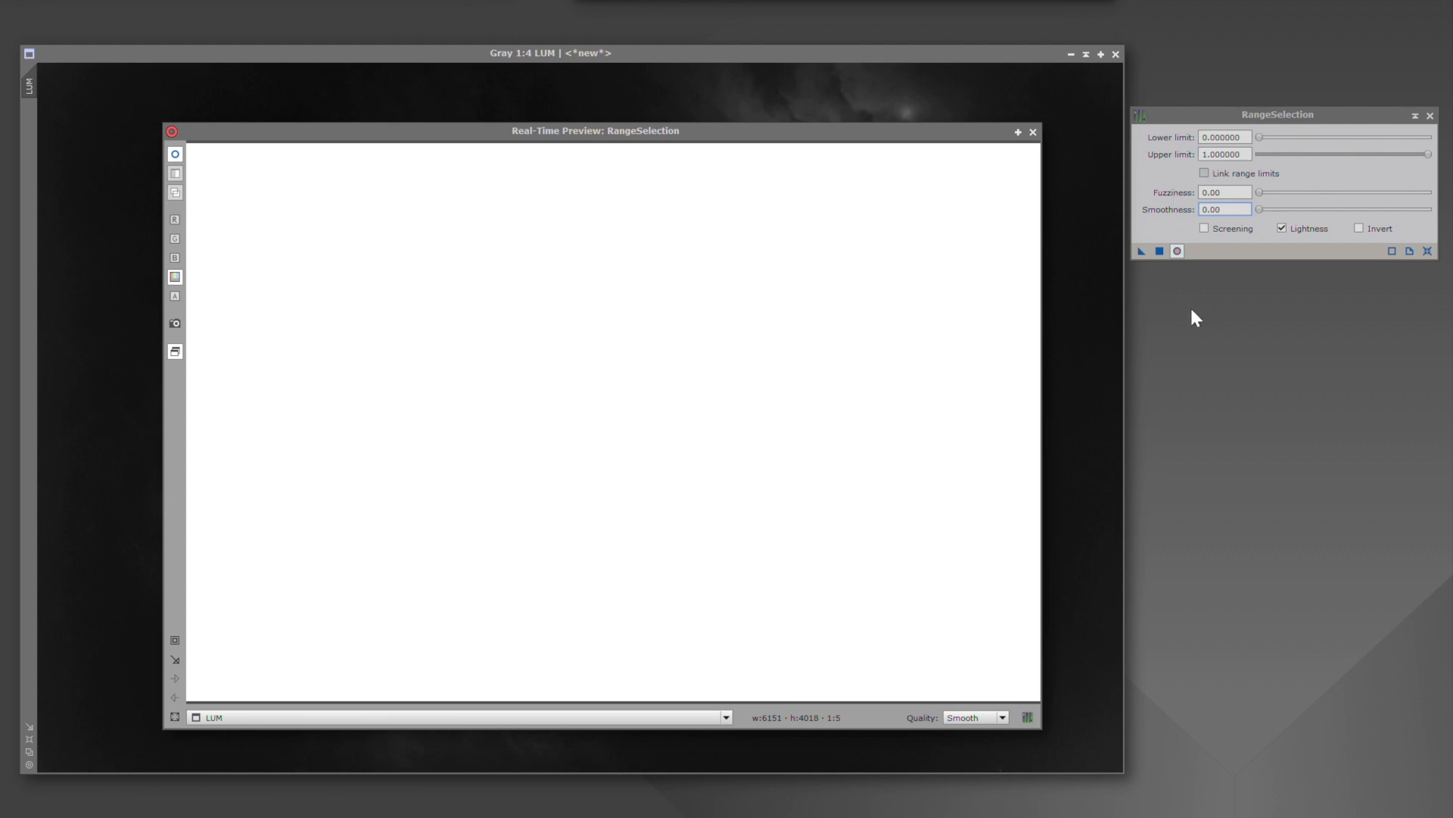
mouse_move(1157, 149)
text(0.090000)
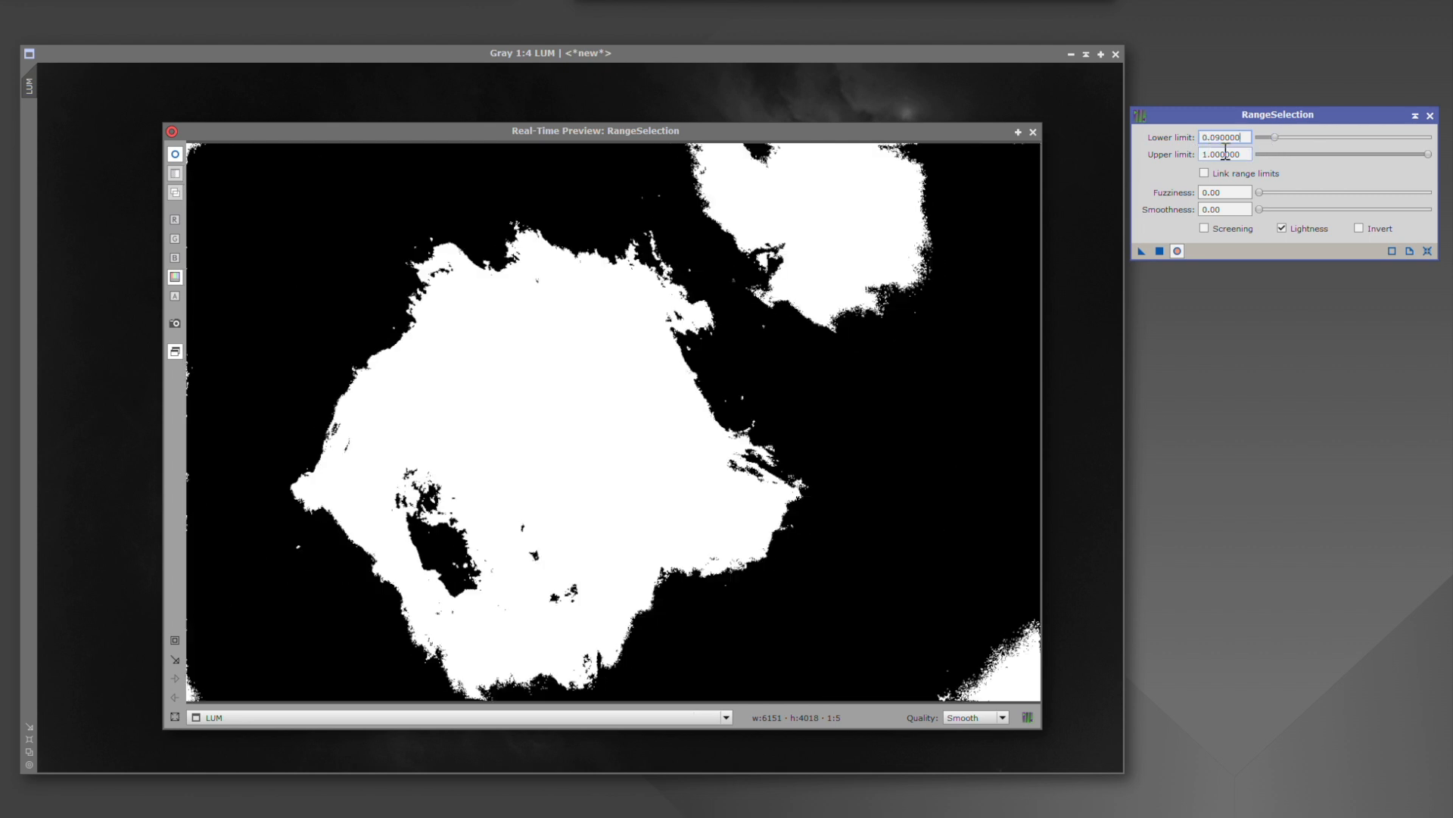
click(1225, 136)
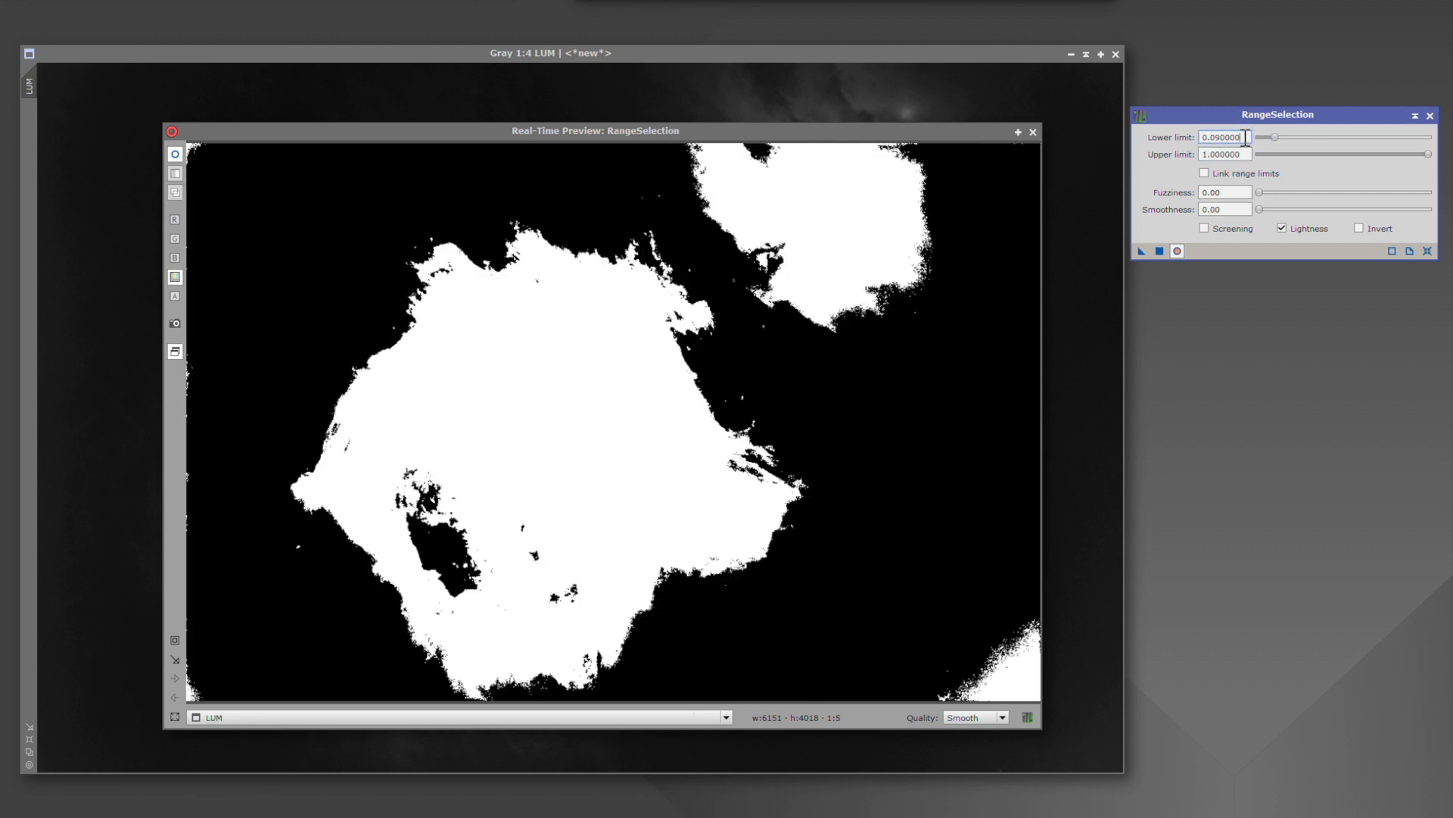
mouse_move(1269, 118)
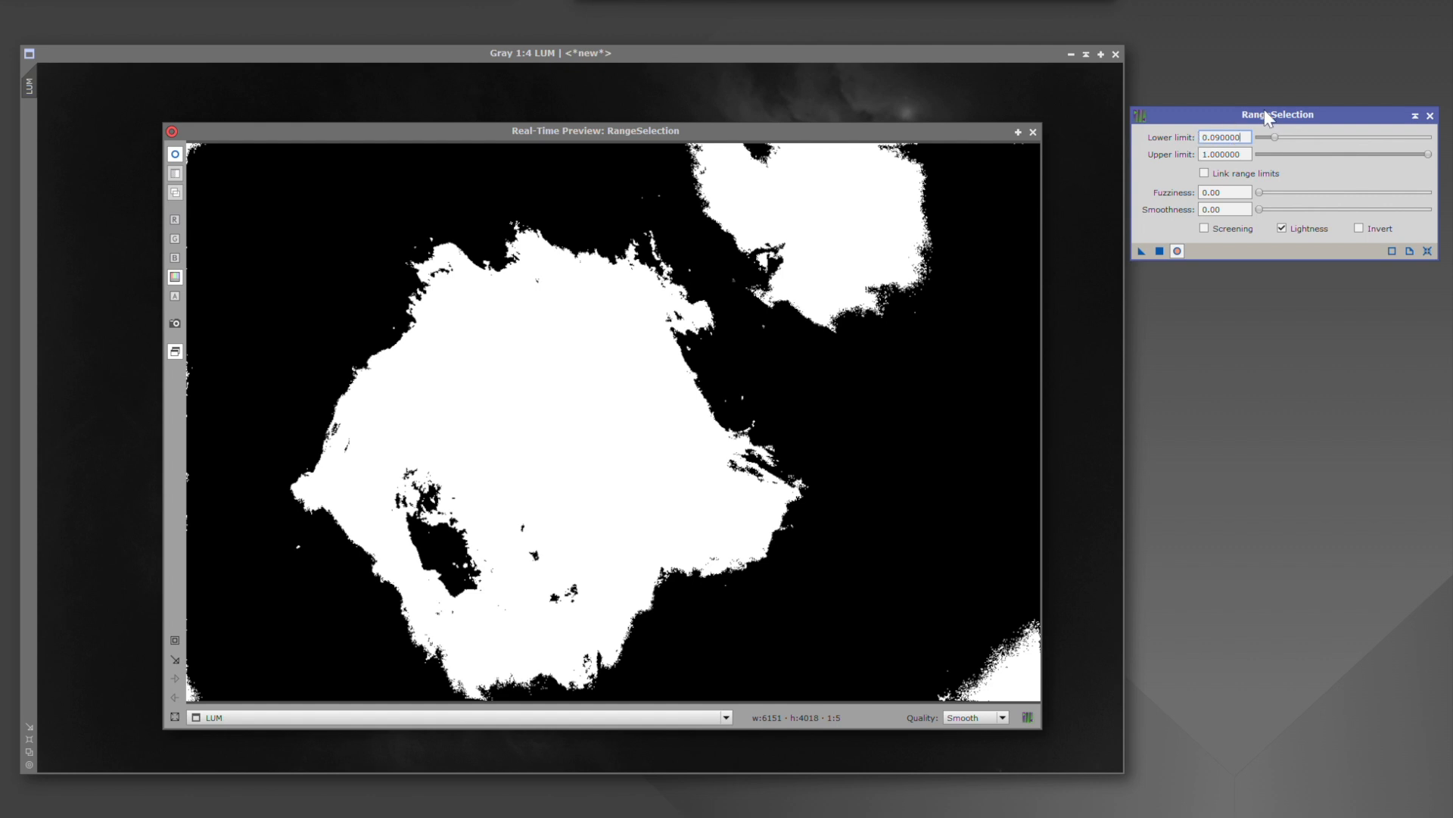
mouse_move(502, 329)
text(0.980000)
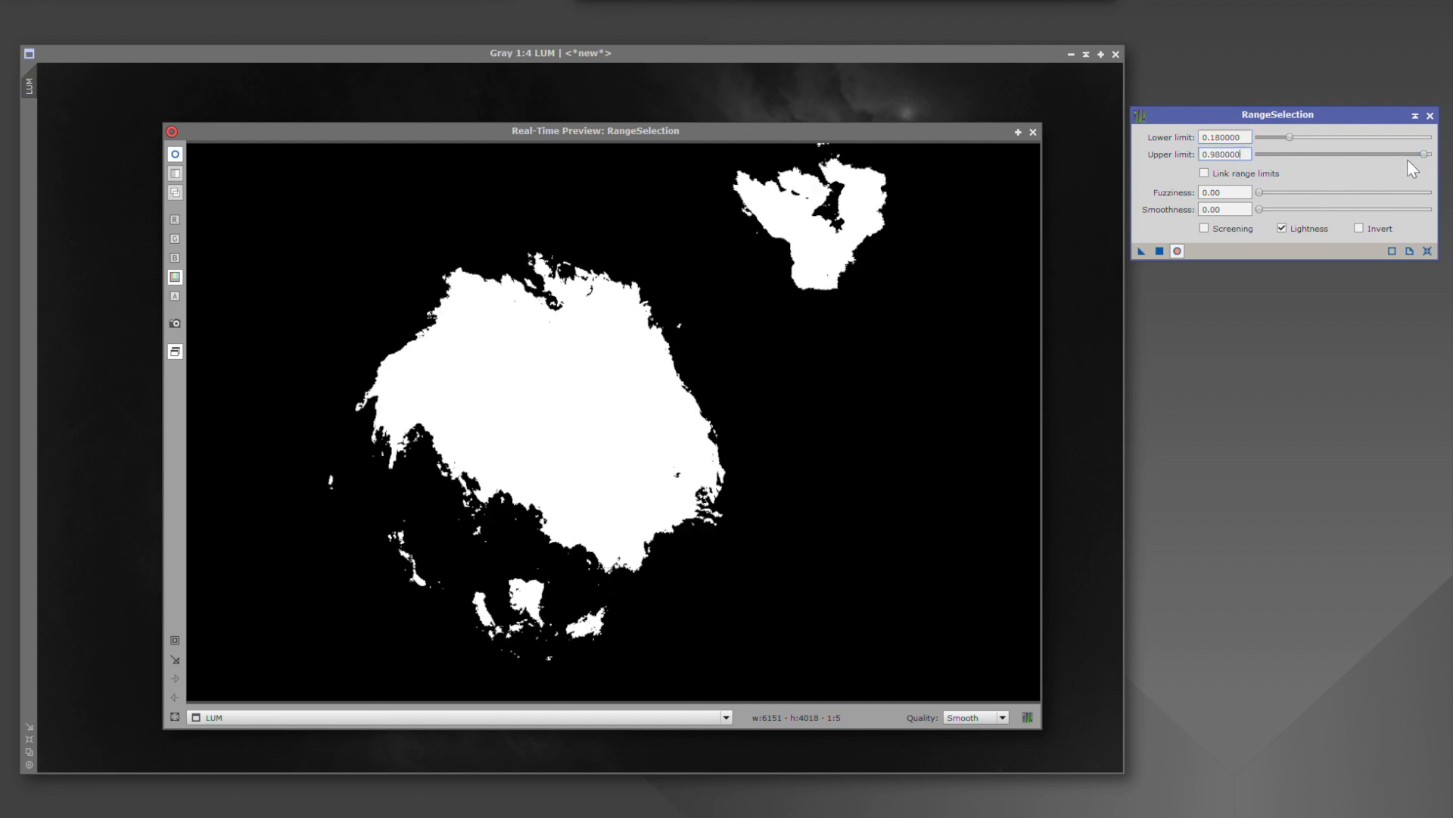
mouse_move(1374, 176)
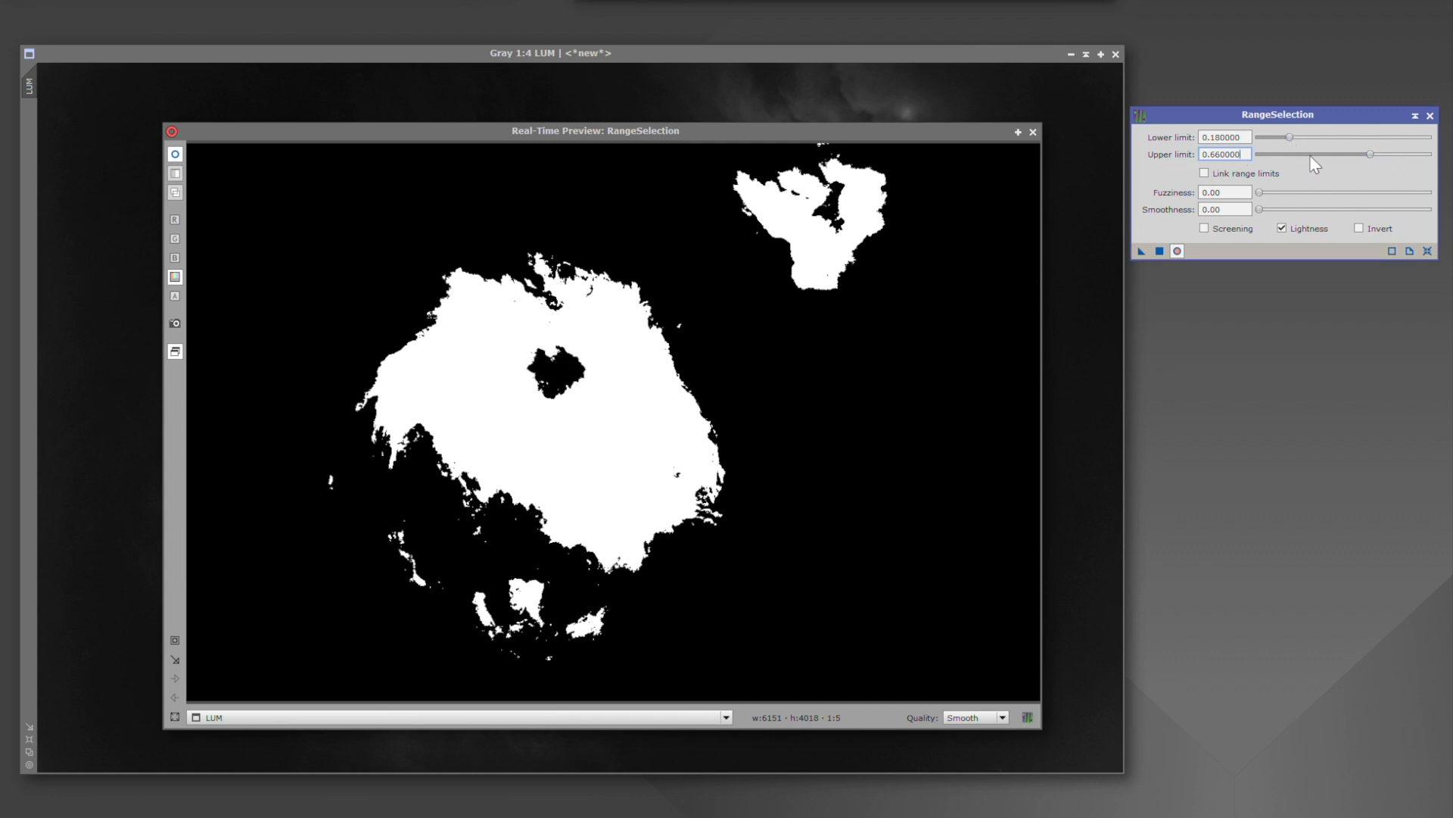
mouse_move(1368, 171)
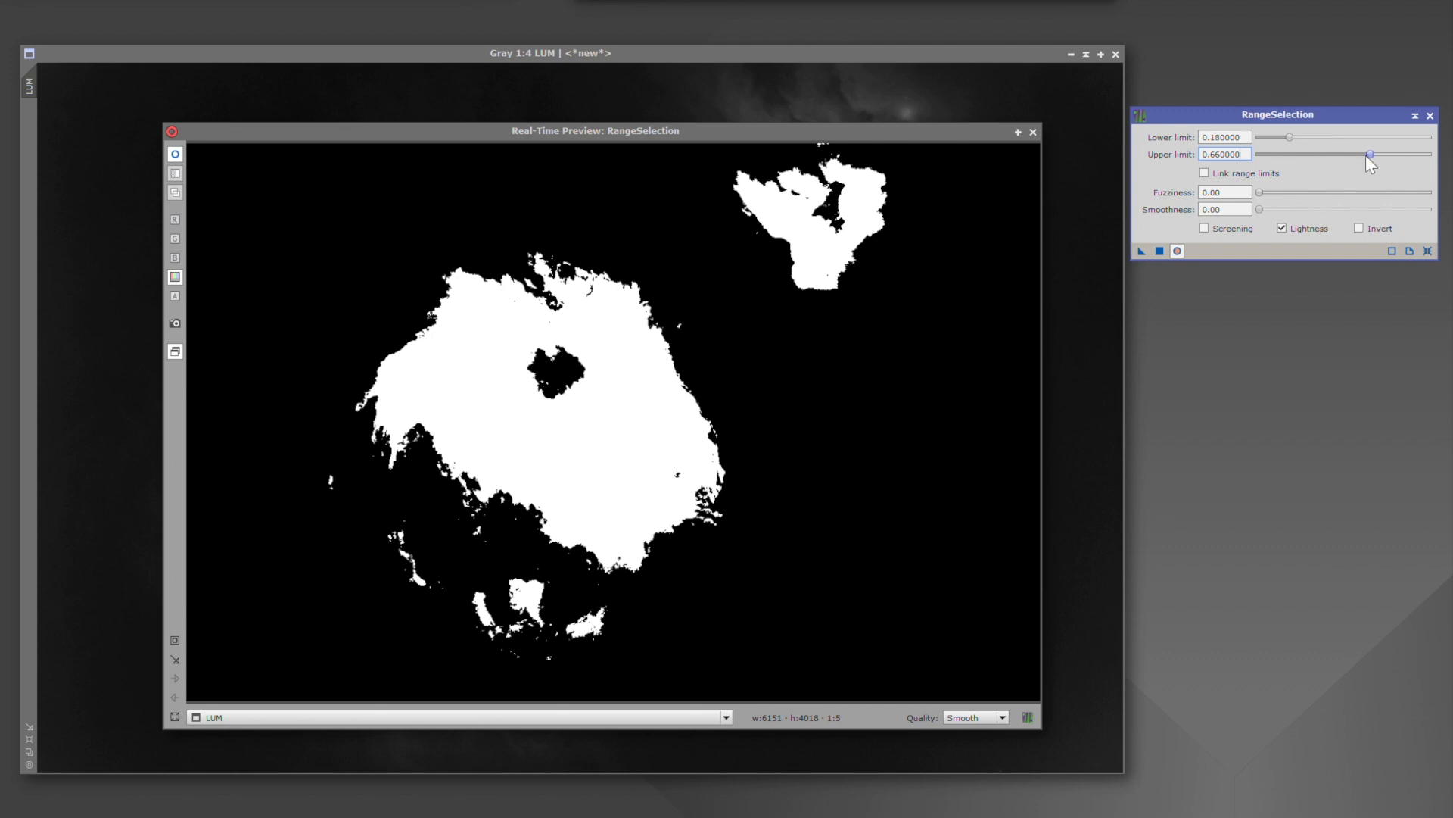
mouse_move(1272, 341)
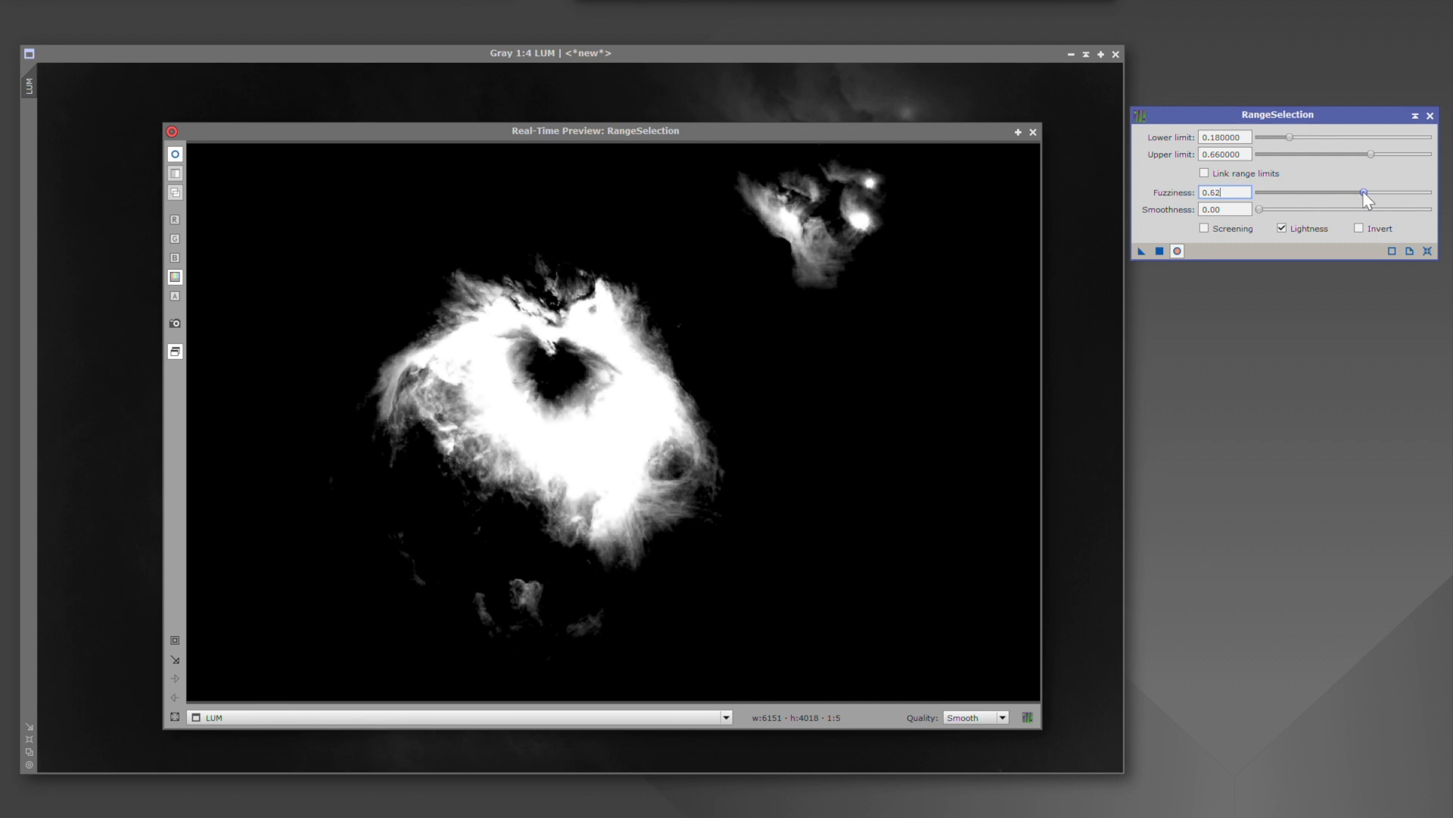
mouse_move(1355, 200)
text(29)
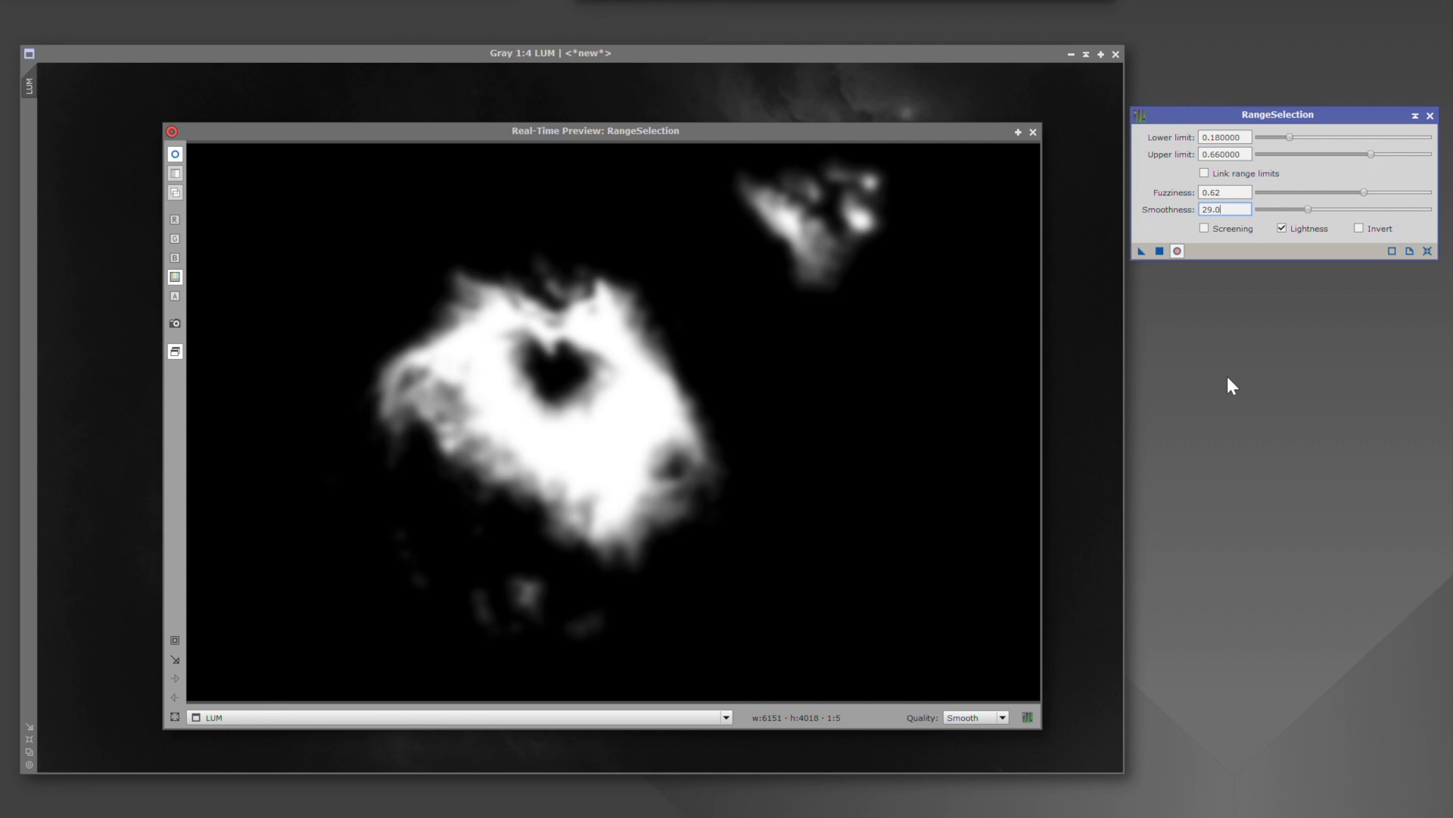
mouse_move(1247, 284)
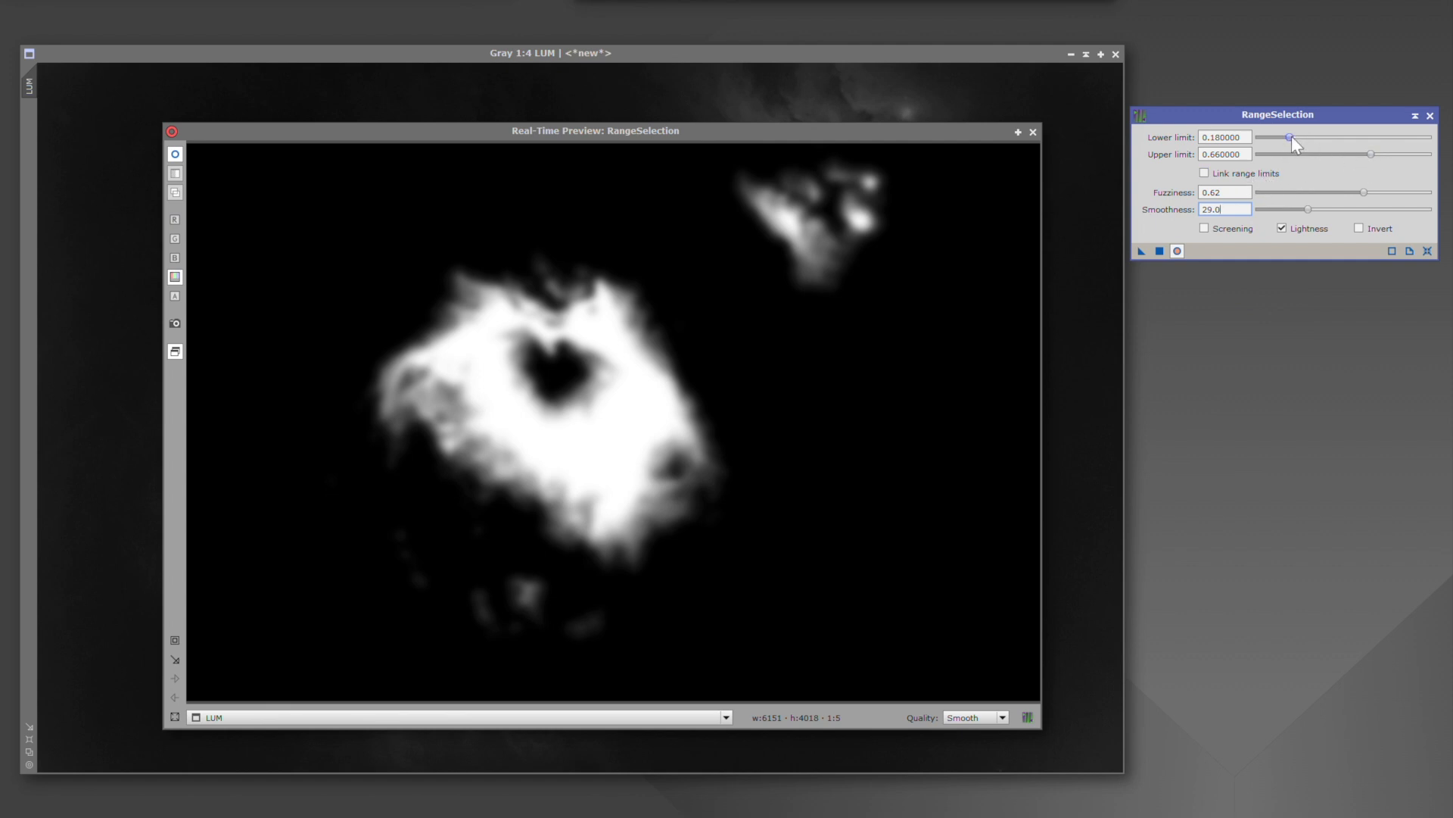
- Link the range limits, reset RangeSelection to defaults, and enable Screening
click(1203, 172)
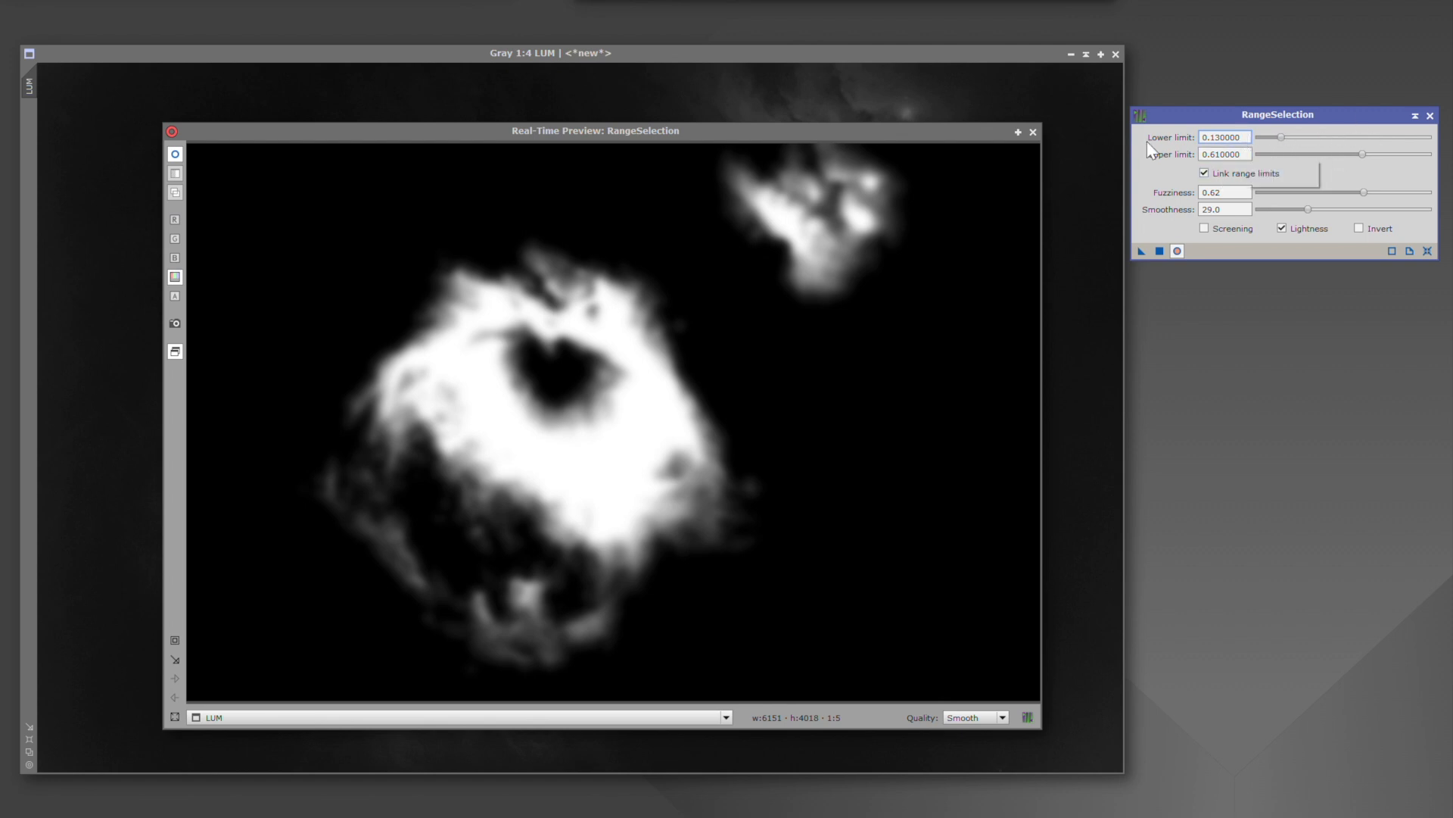
mouse_move(1194, 357)
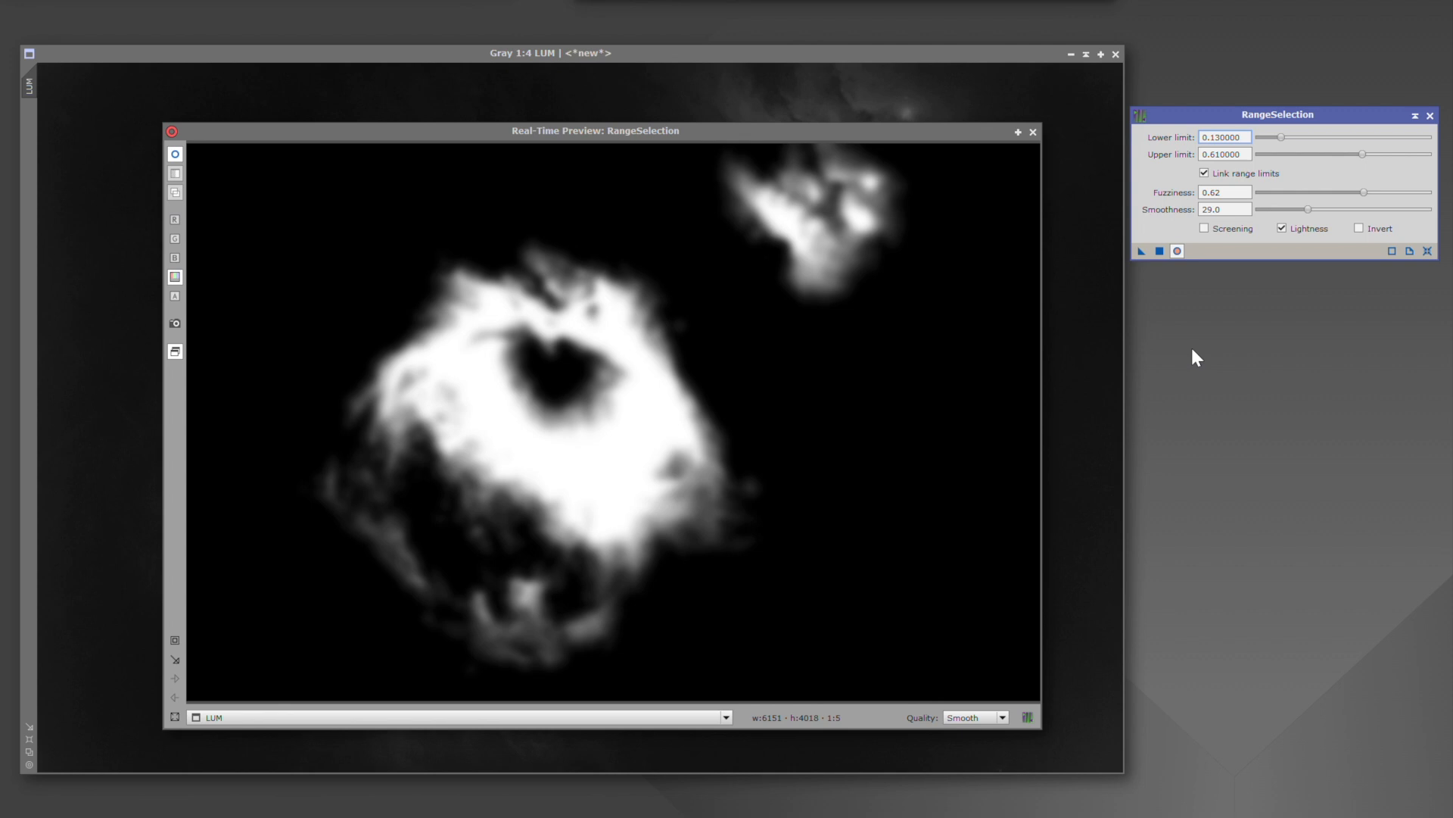
mouse_move(1200, 357)
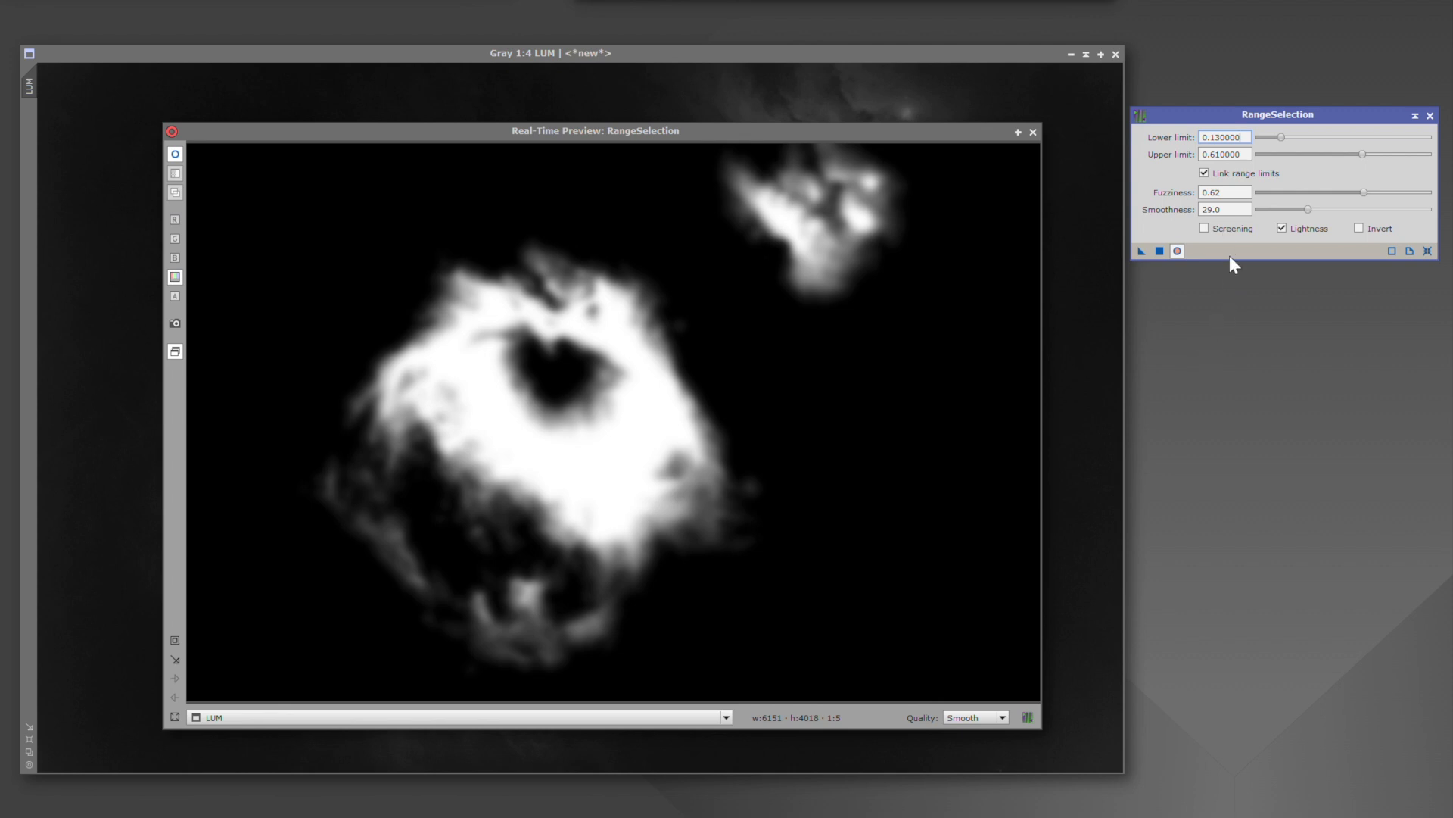
click(1428, 250)
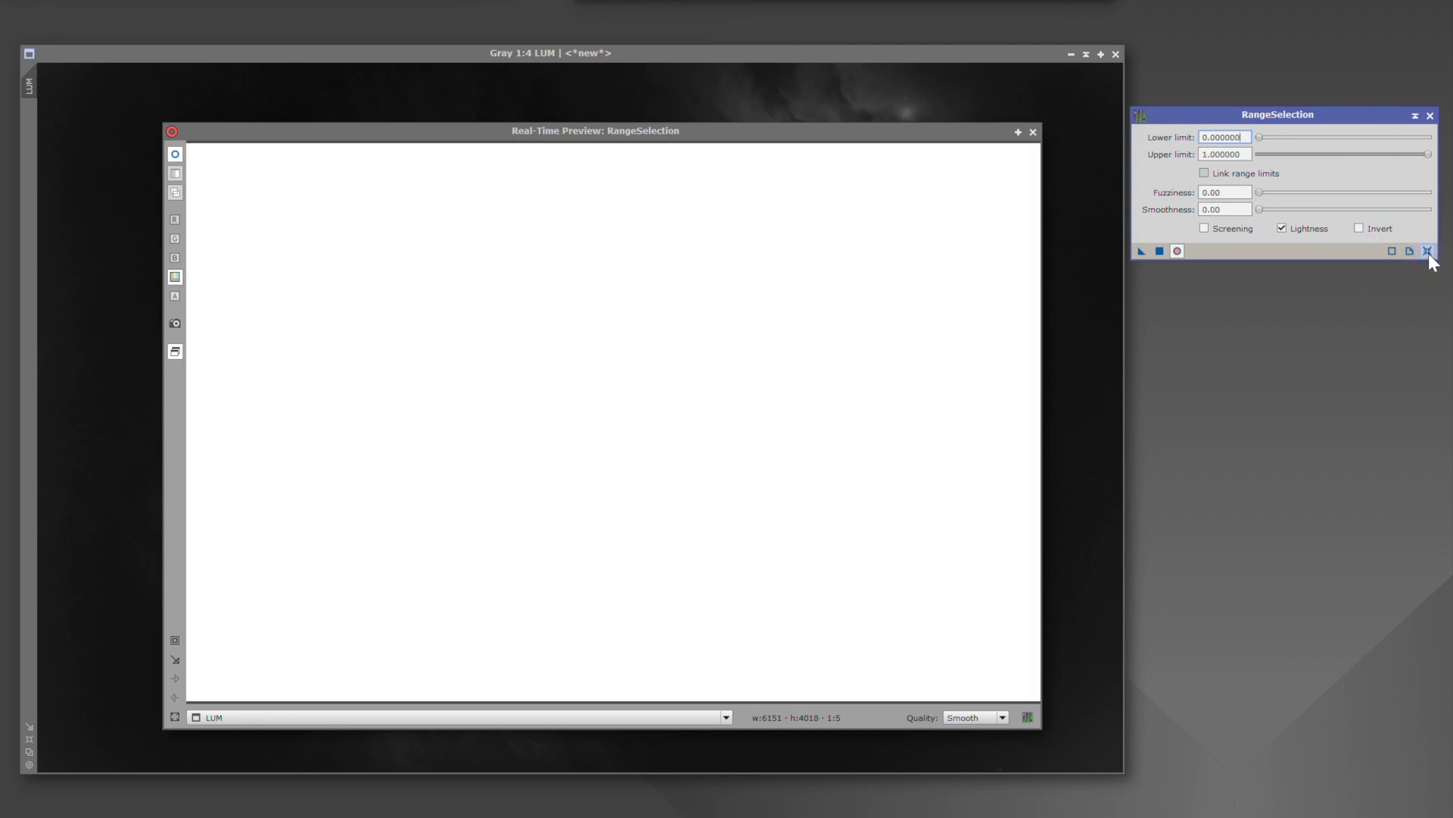
mouse_move(1235, 295)
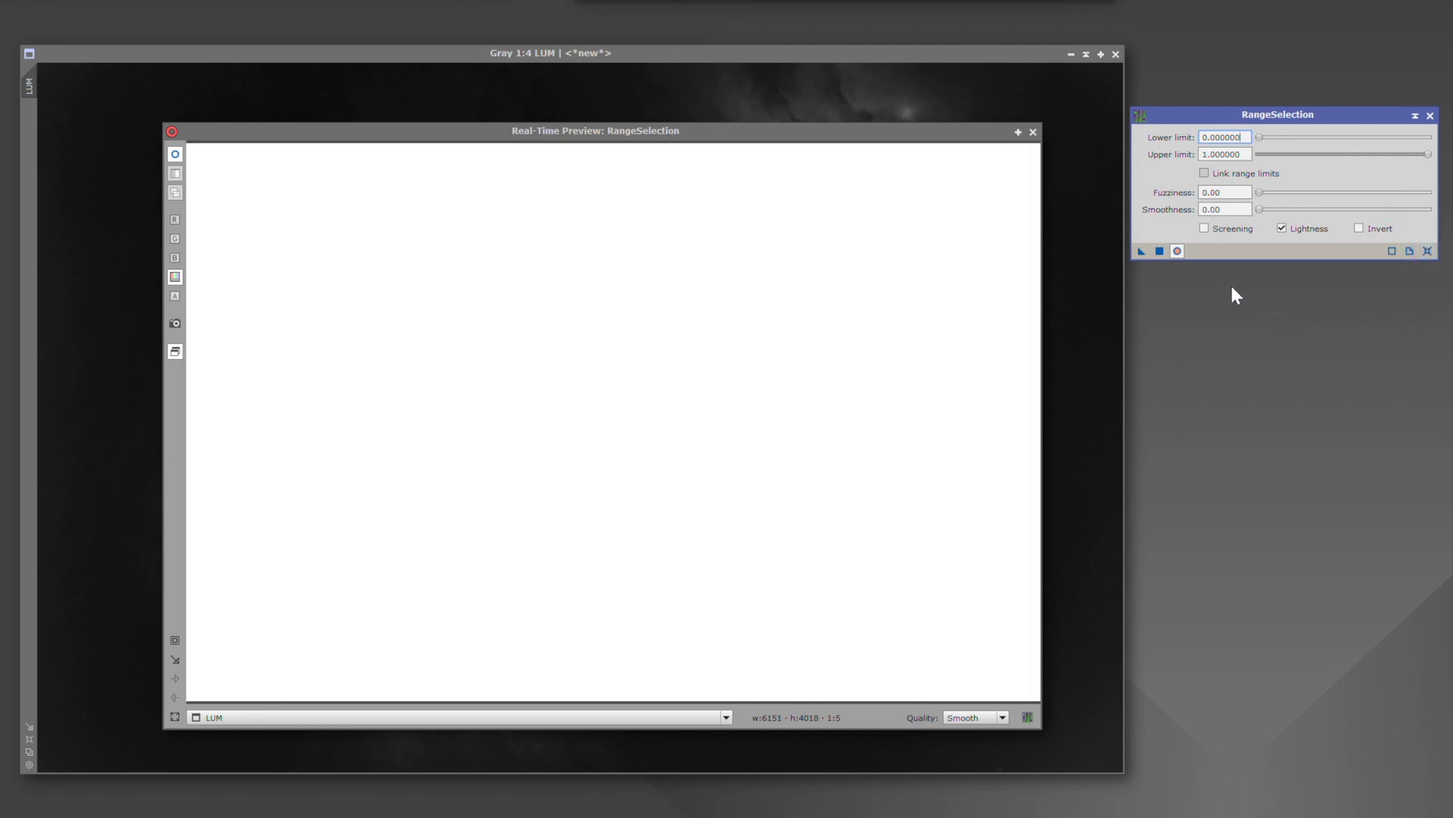
click(1206, 229)
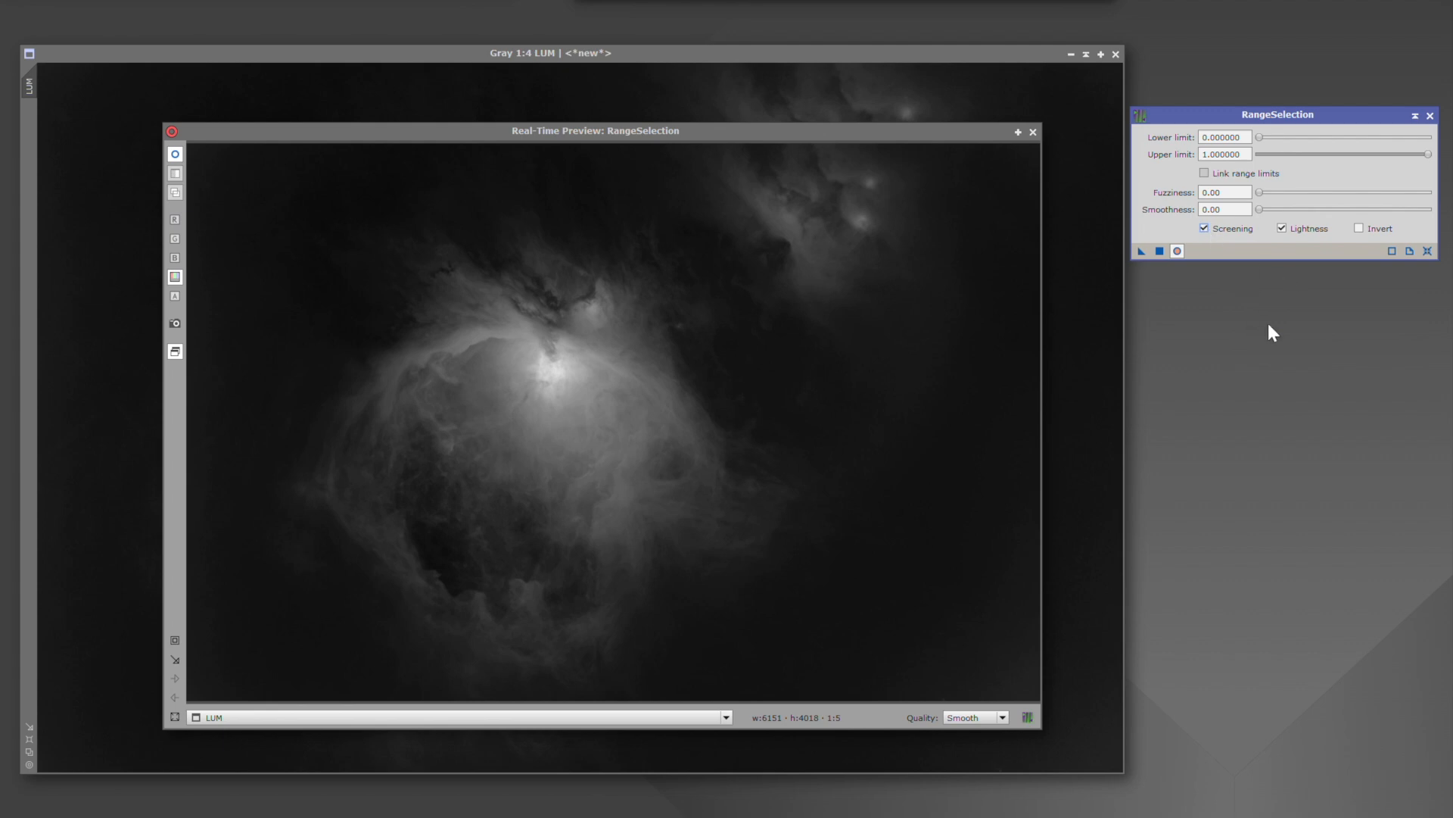
mouse_move(1283, 320)
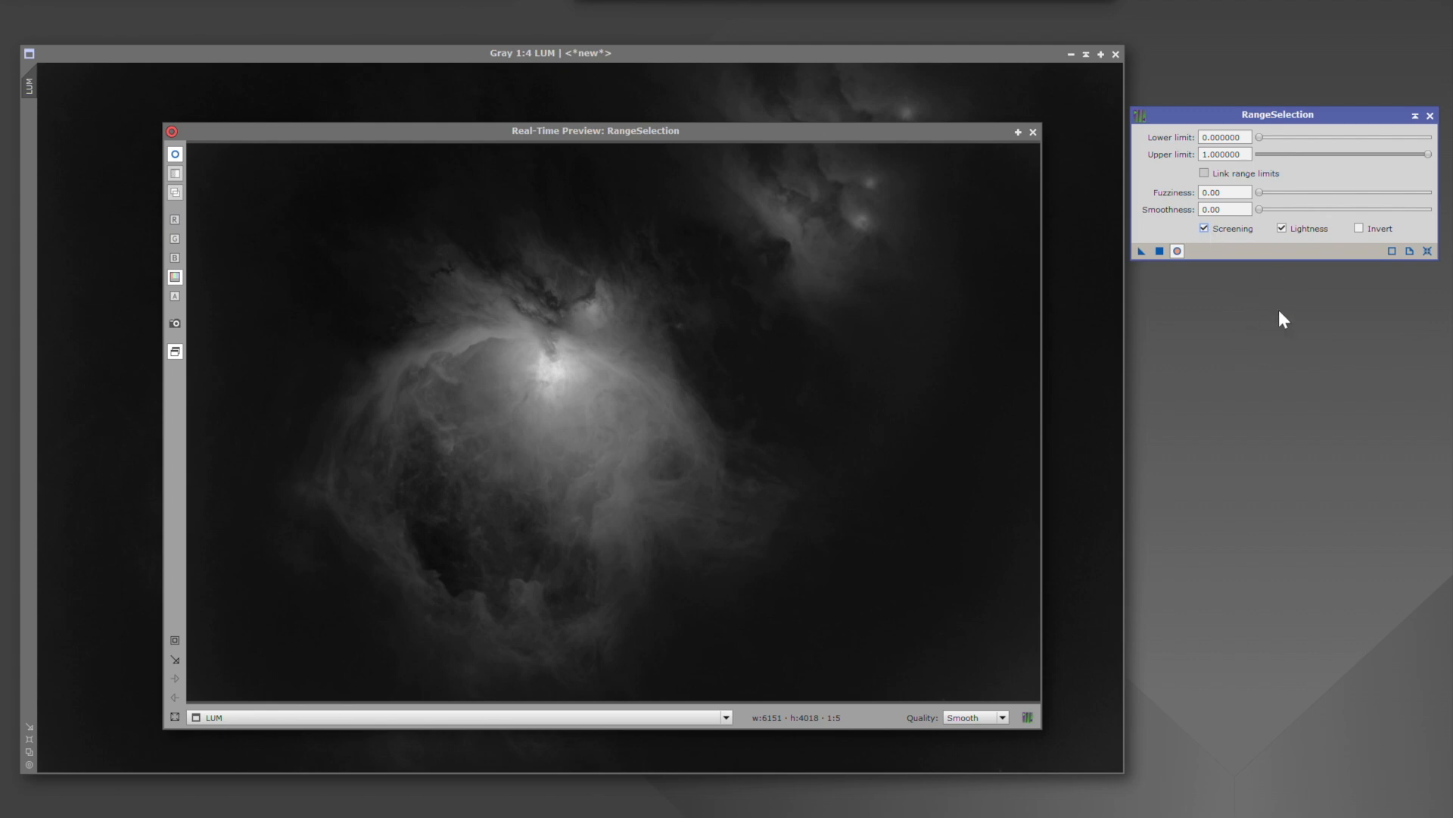
mouse_move(1236, 342)
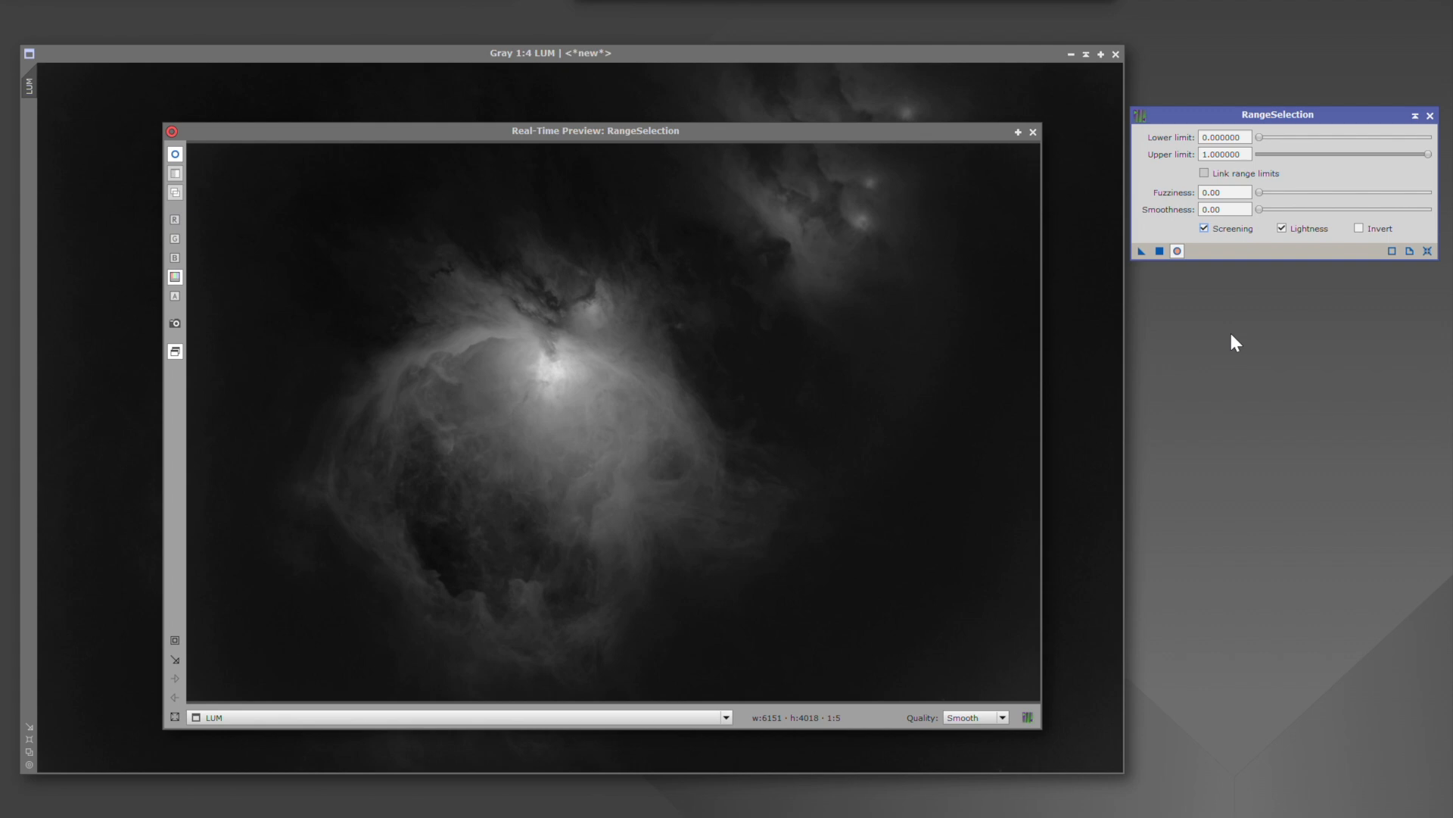
mouse_move(1179, 350)
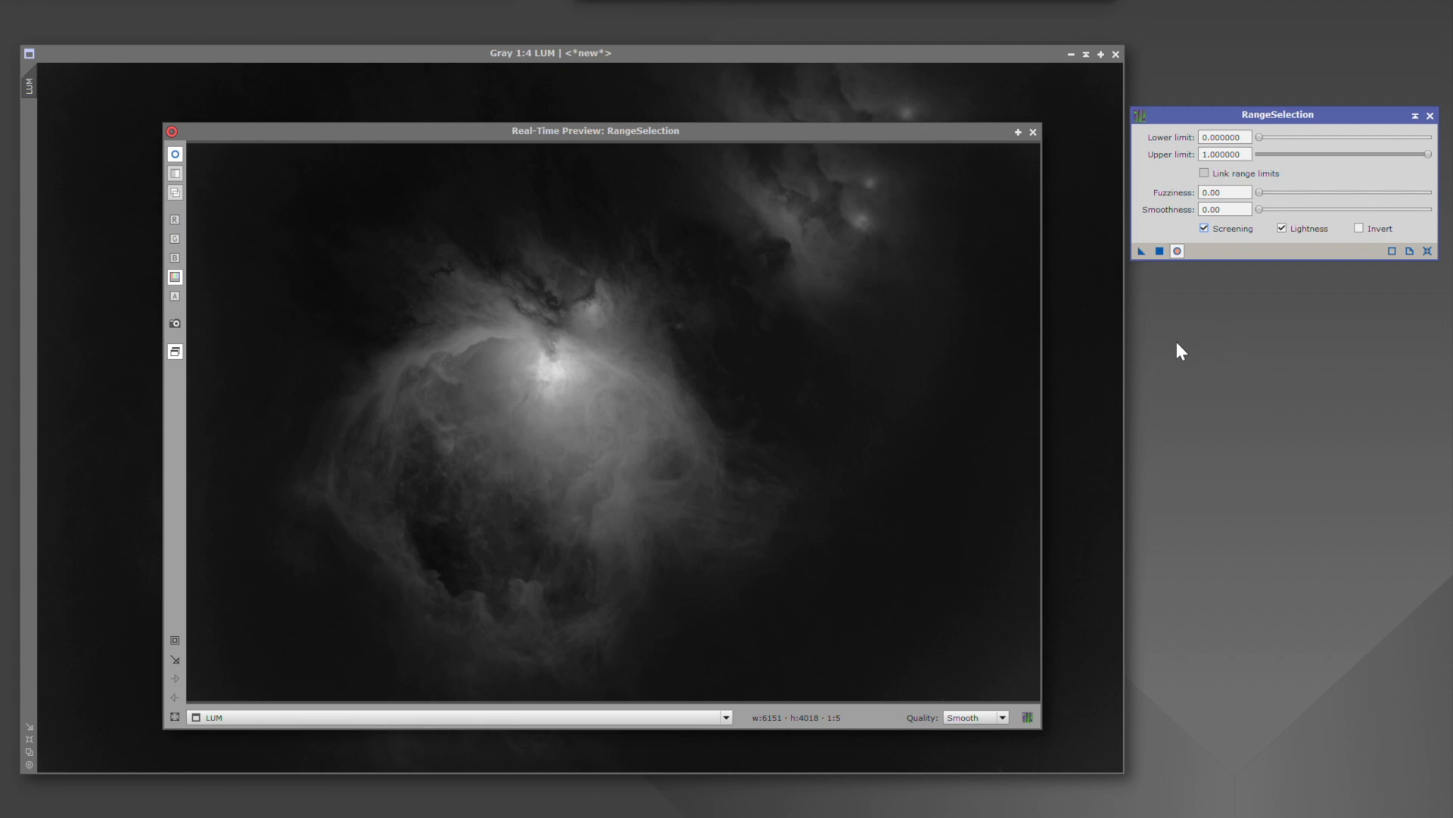
mouse_move(1319, 332)
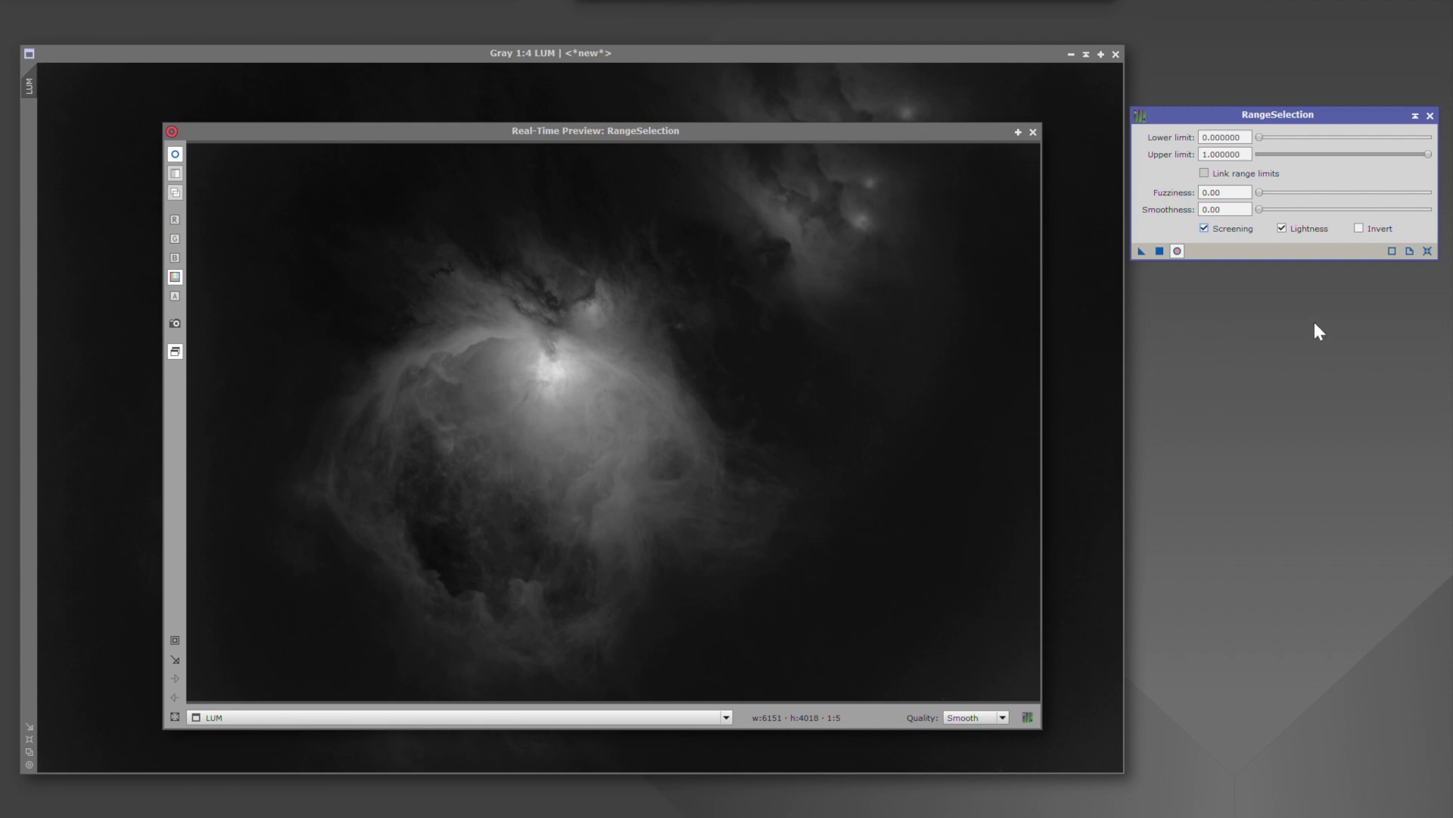
mouse_move(1226, 244)
text(0.3)
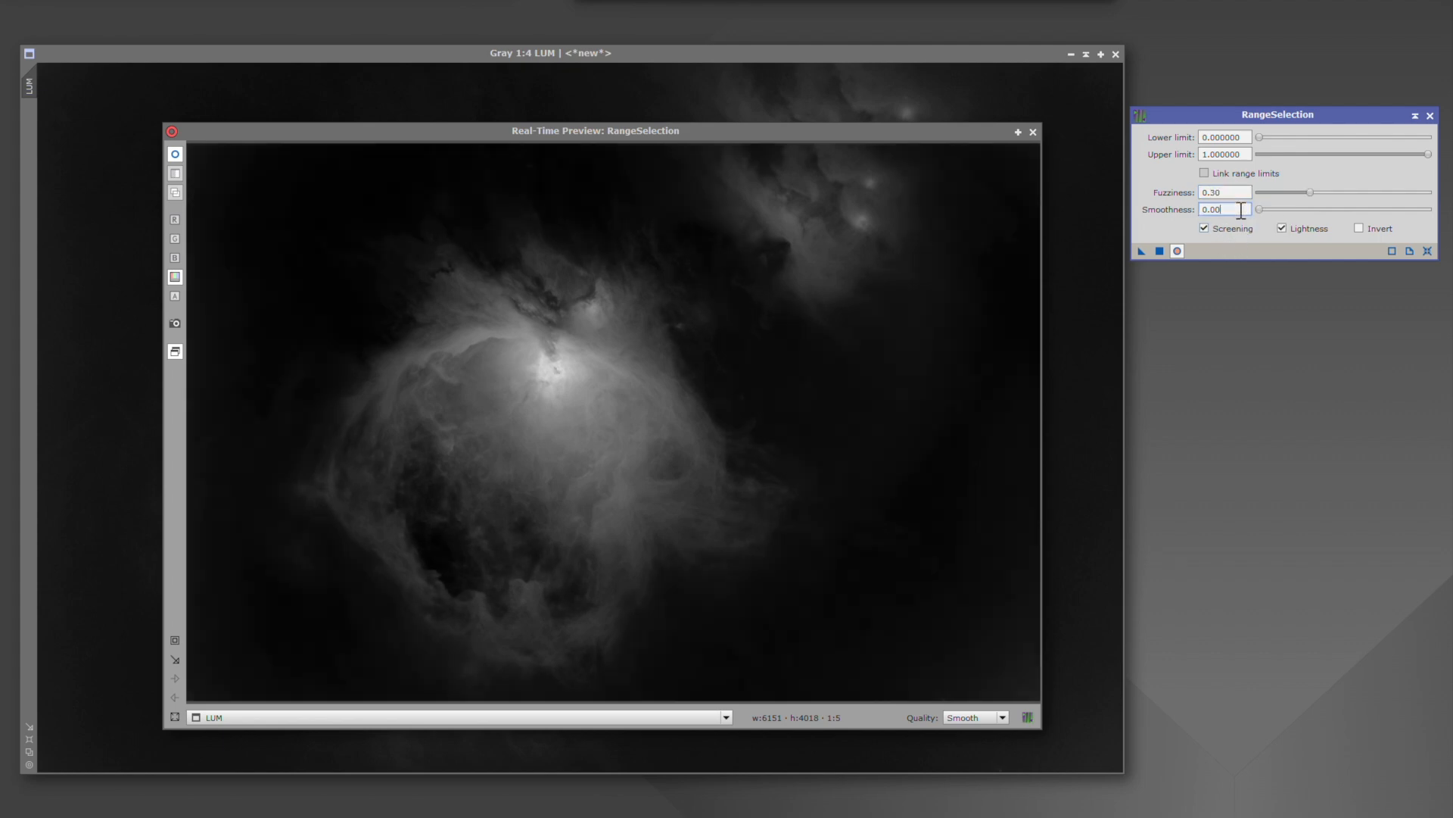
mouse_move(1229, 230)
text(5)
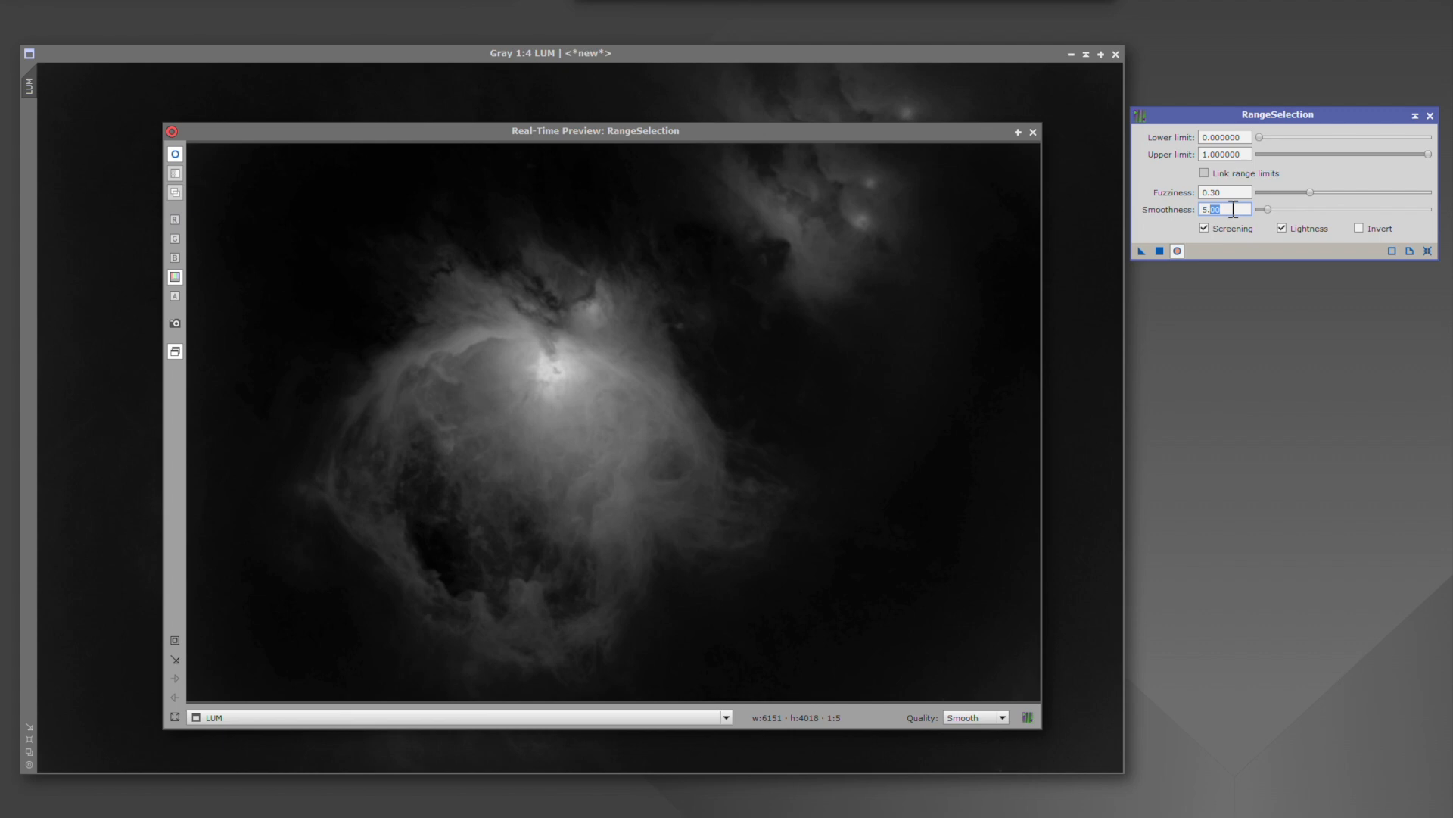
mouse_move(1200, 444)
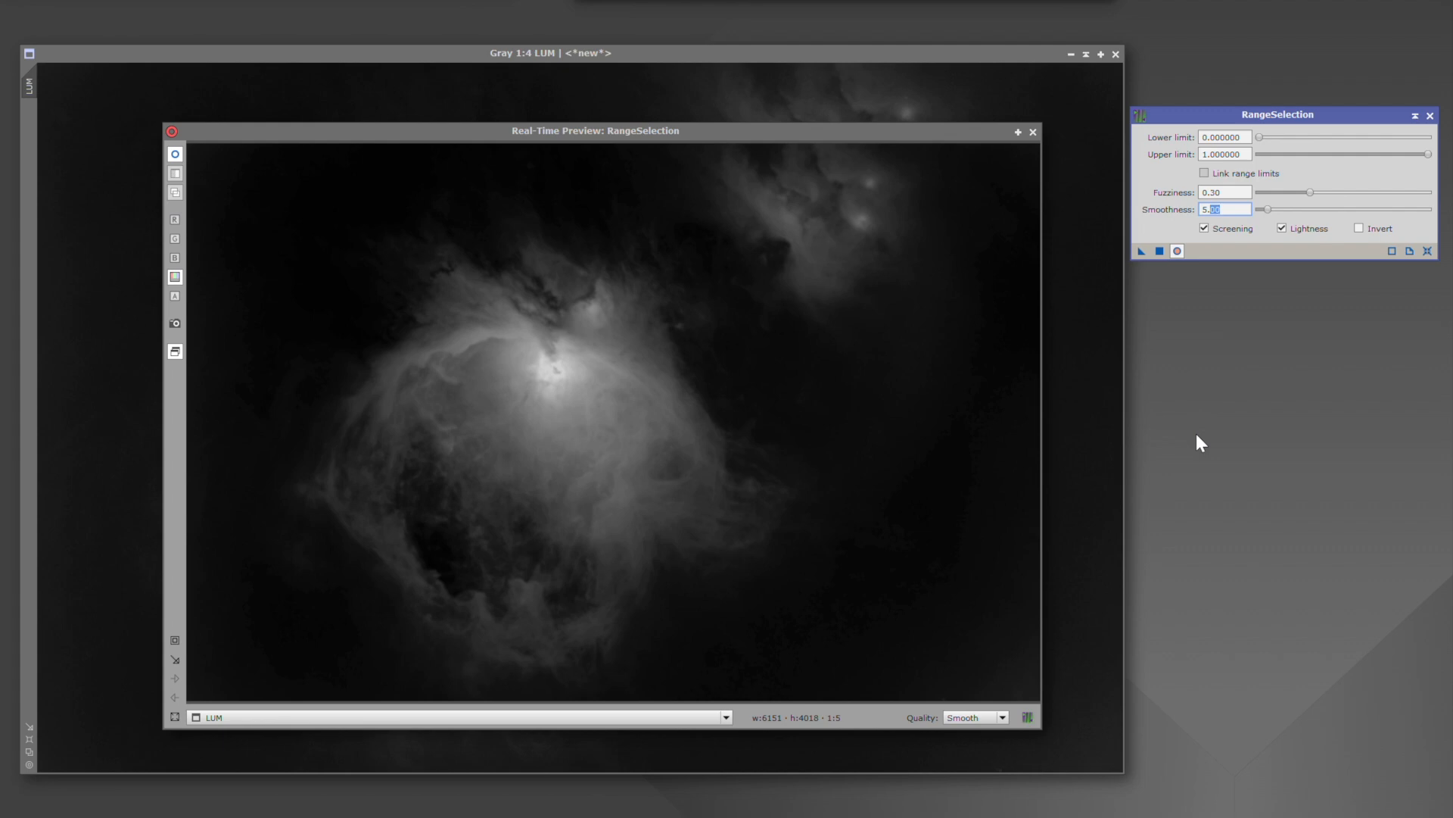
mouse_move(1196, 438)
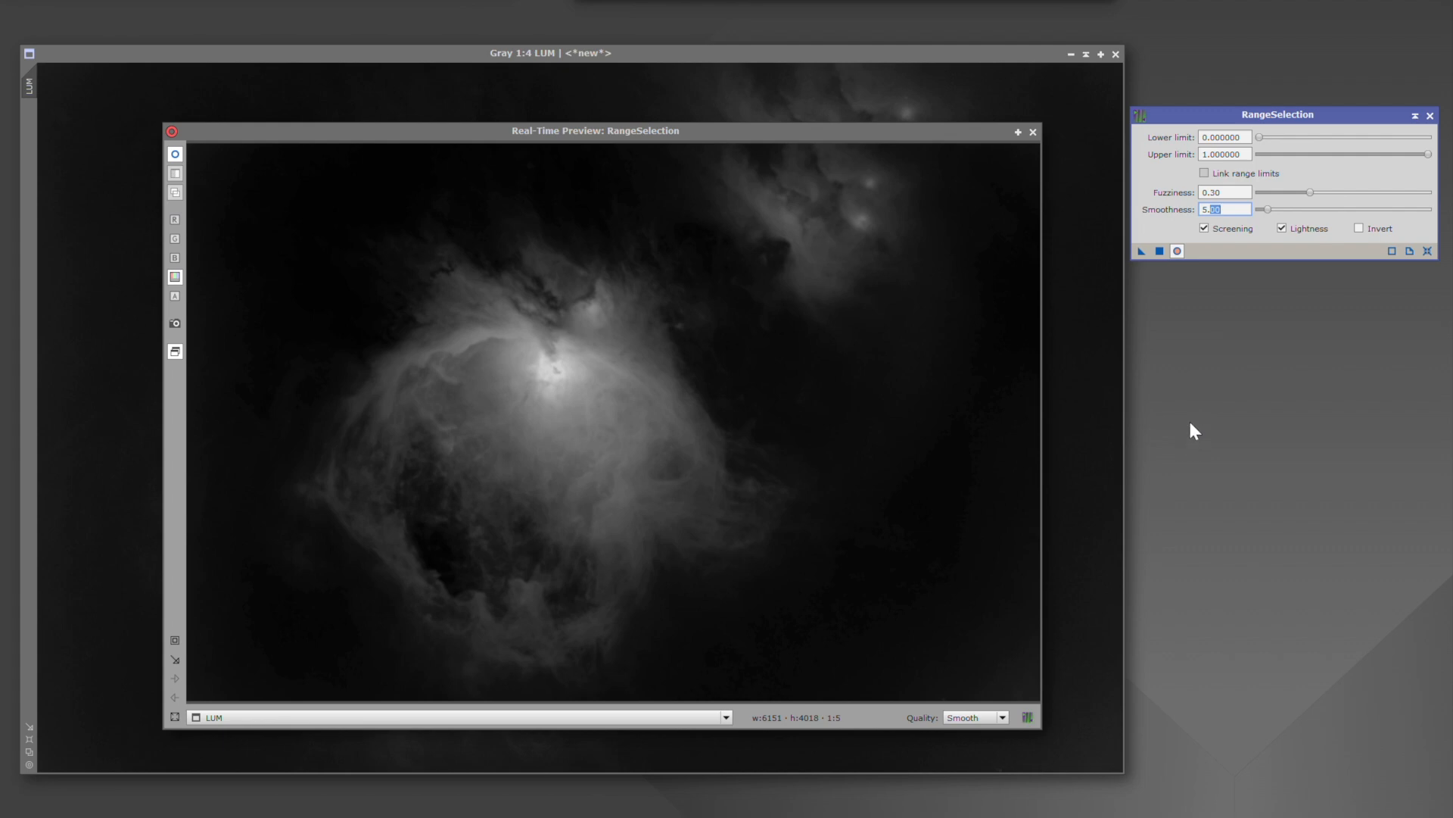
mouse_move(1149, 239)
text(21)
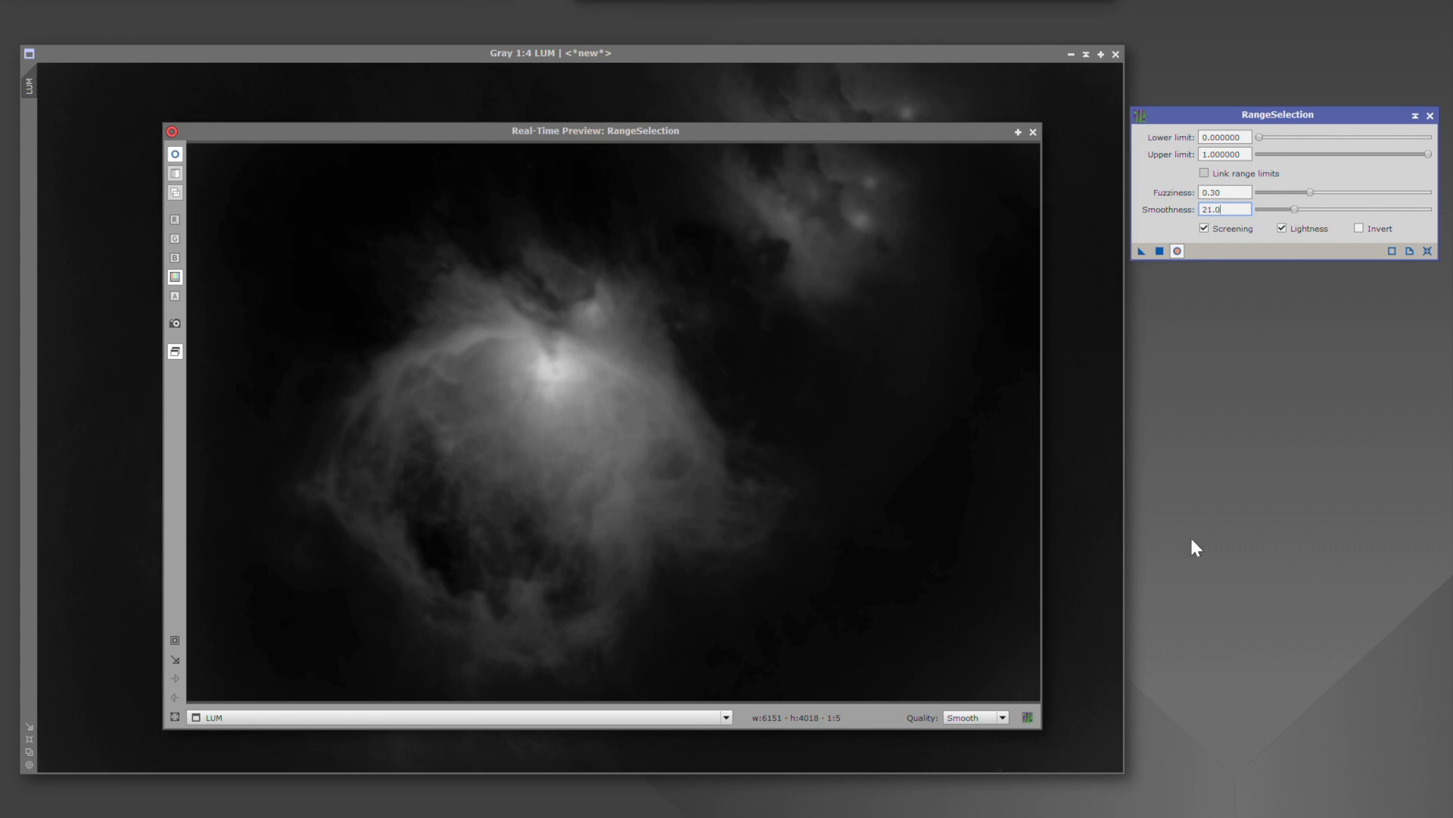
mouse_move(1190, 493)
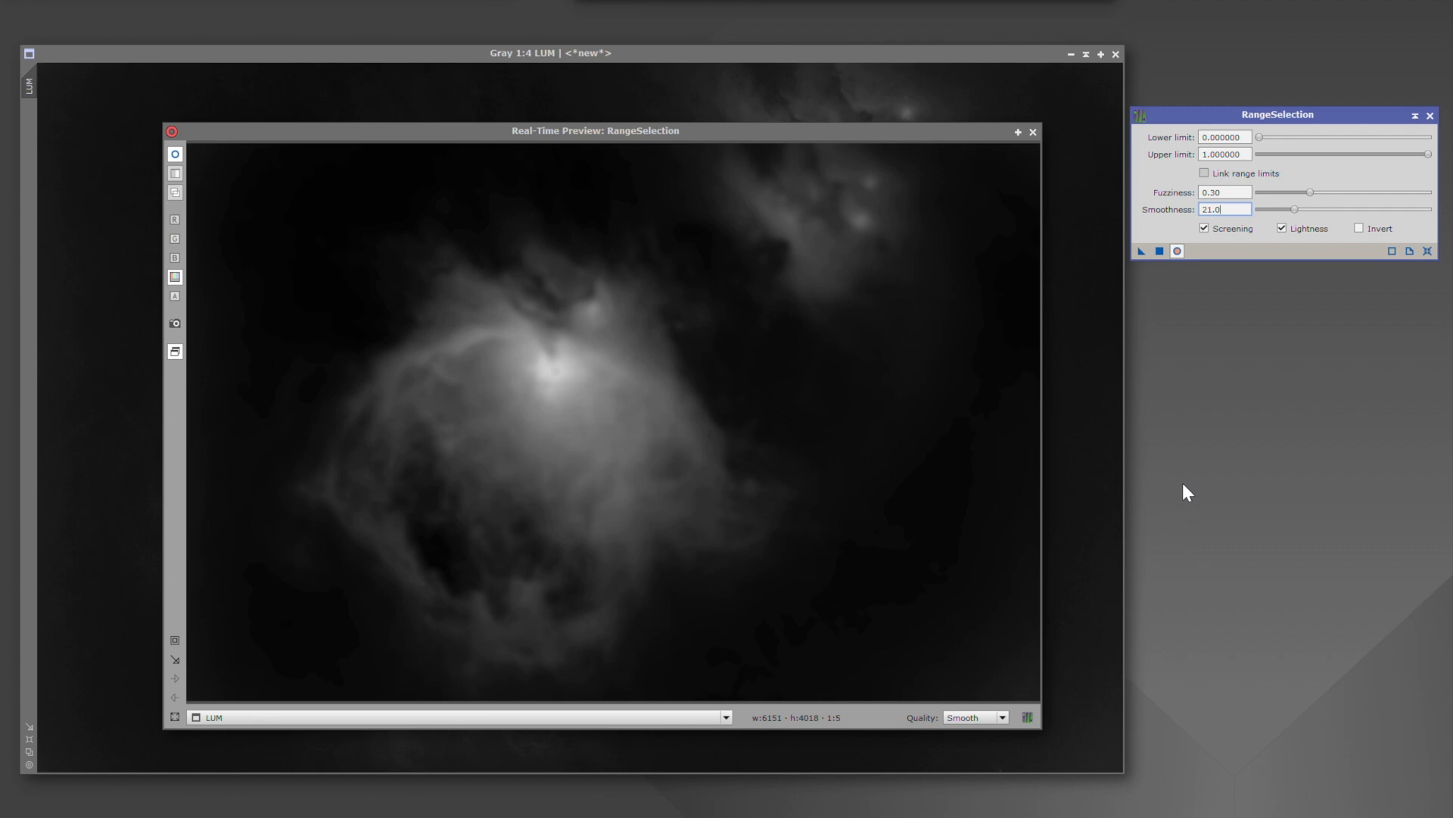
mouse_move(1311, 280)
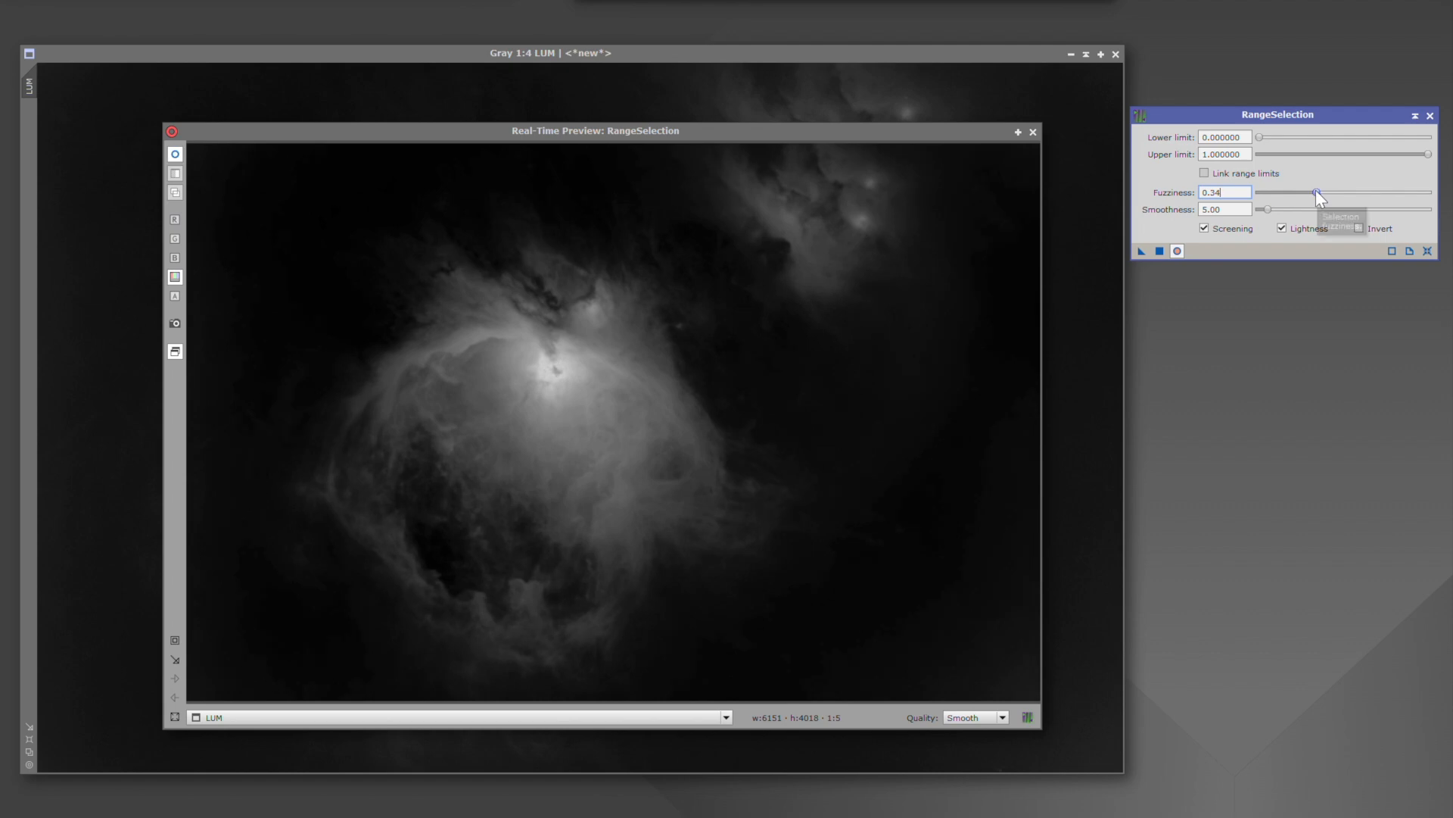
mouse_move(1317, 196)
text(0.26)
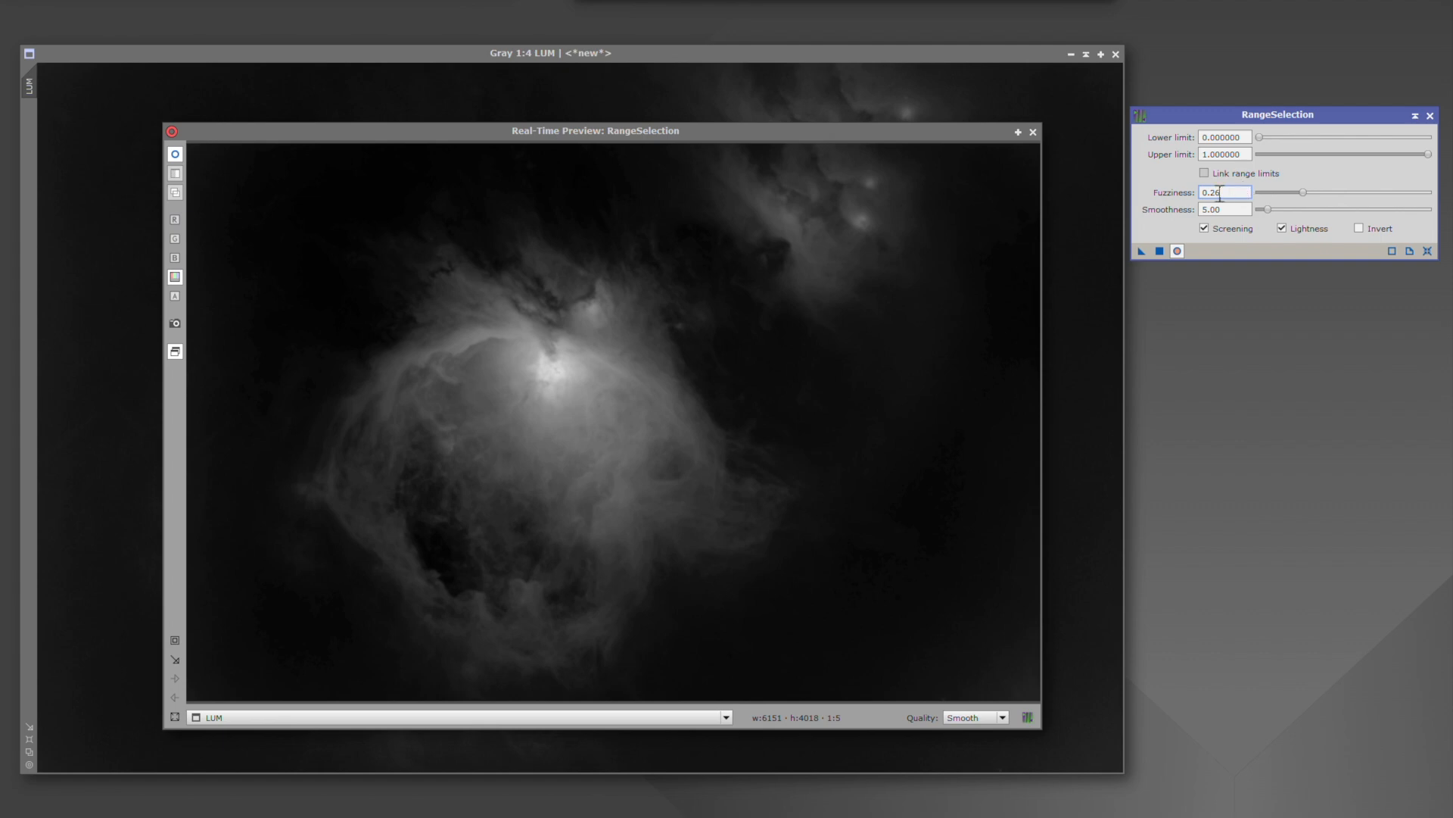
mouse_move(1295, 377)
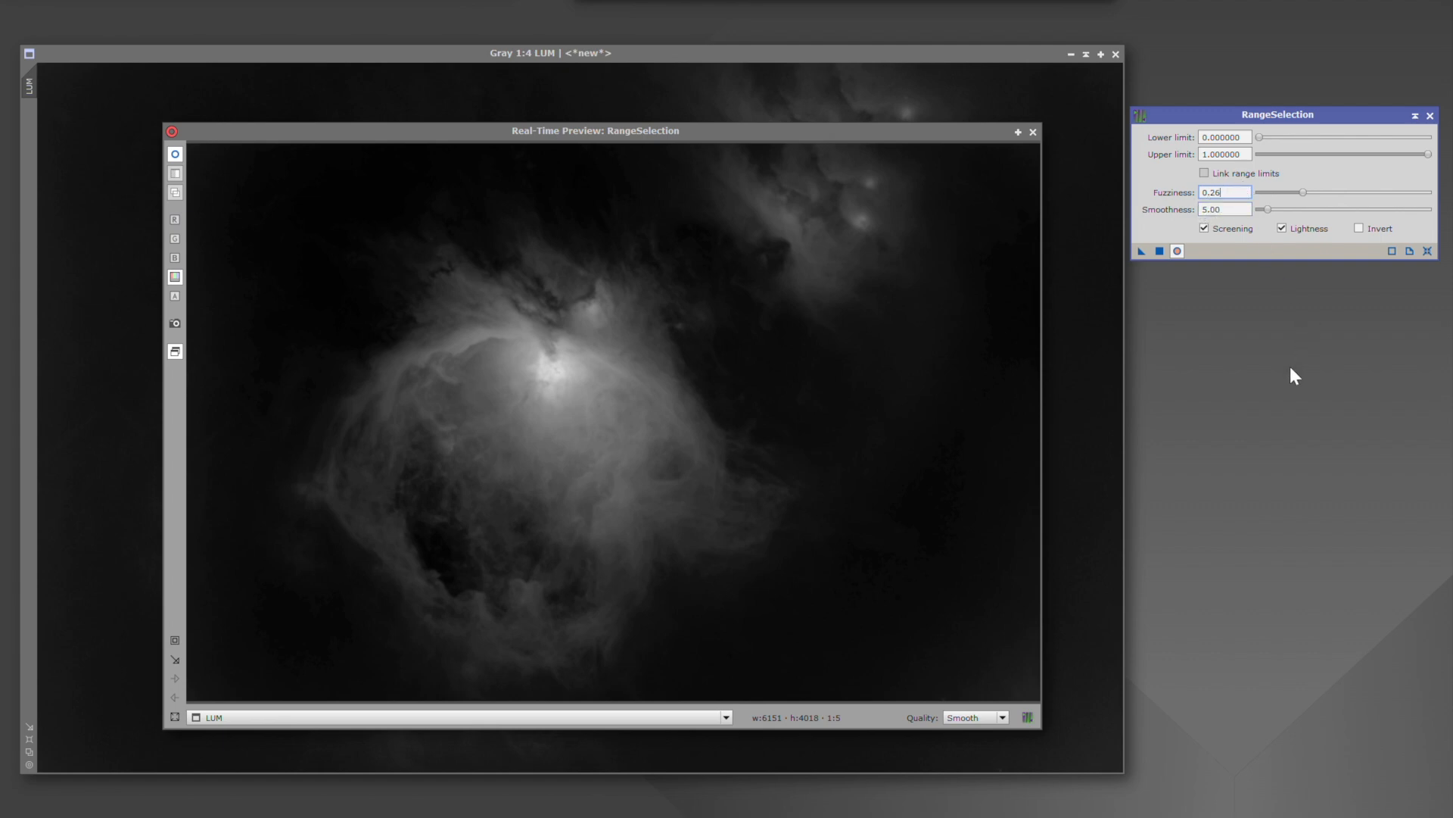
mouse_move(1270, 365)
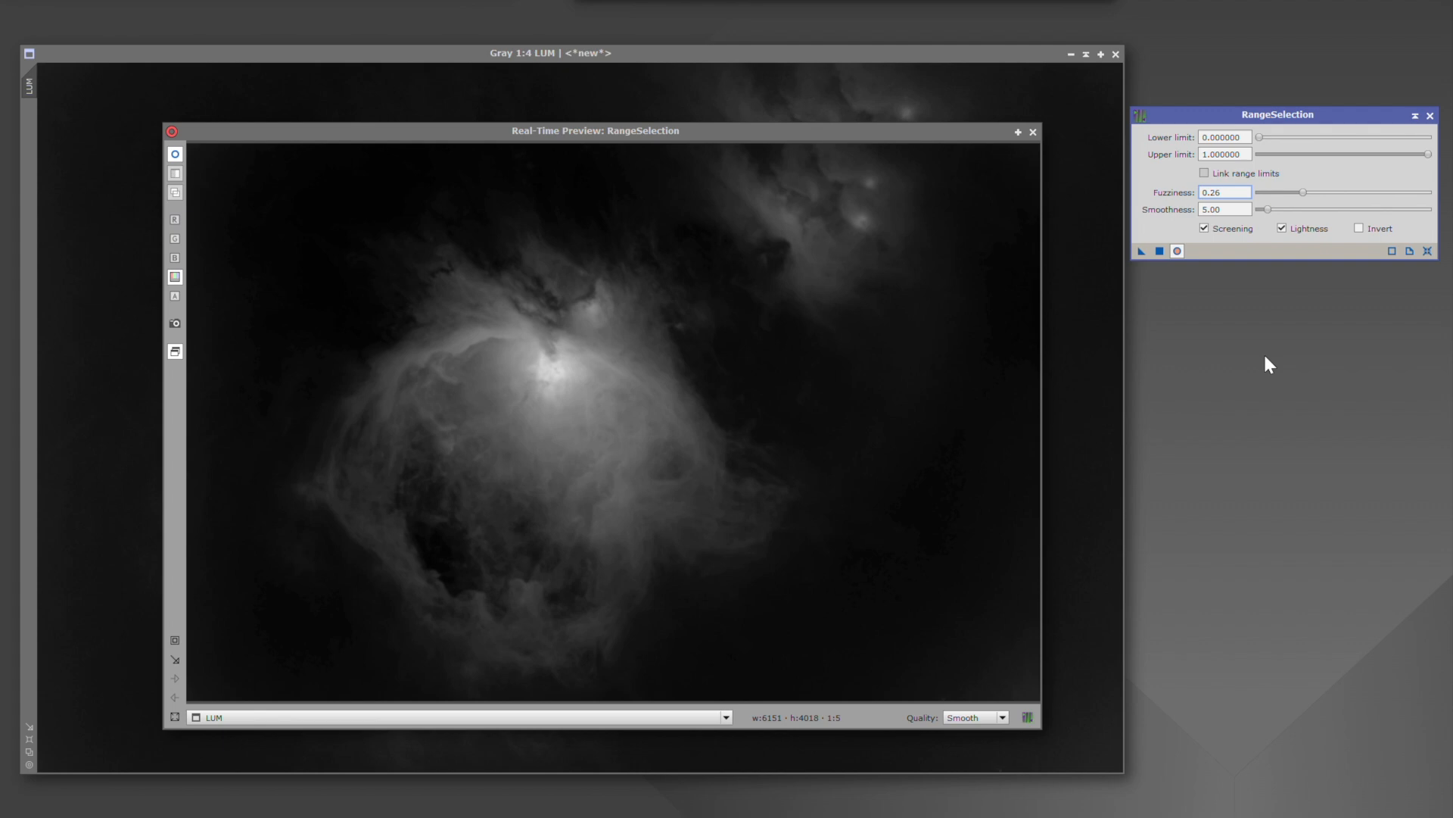
mouse_move(1305, 197)
text(0.49)
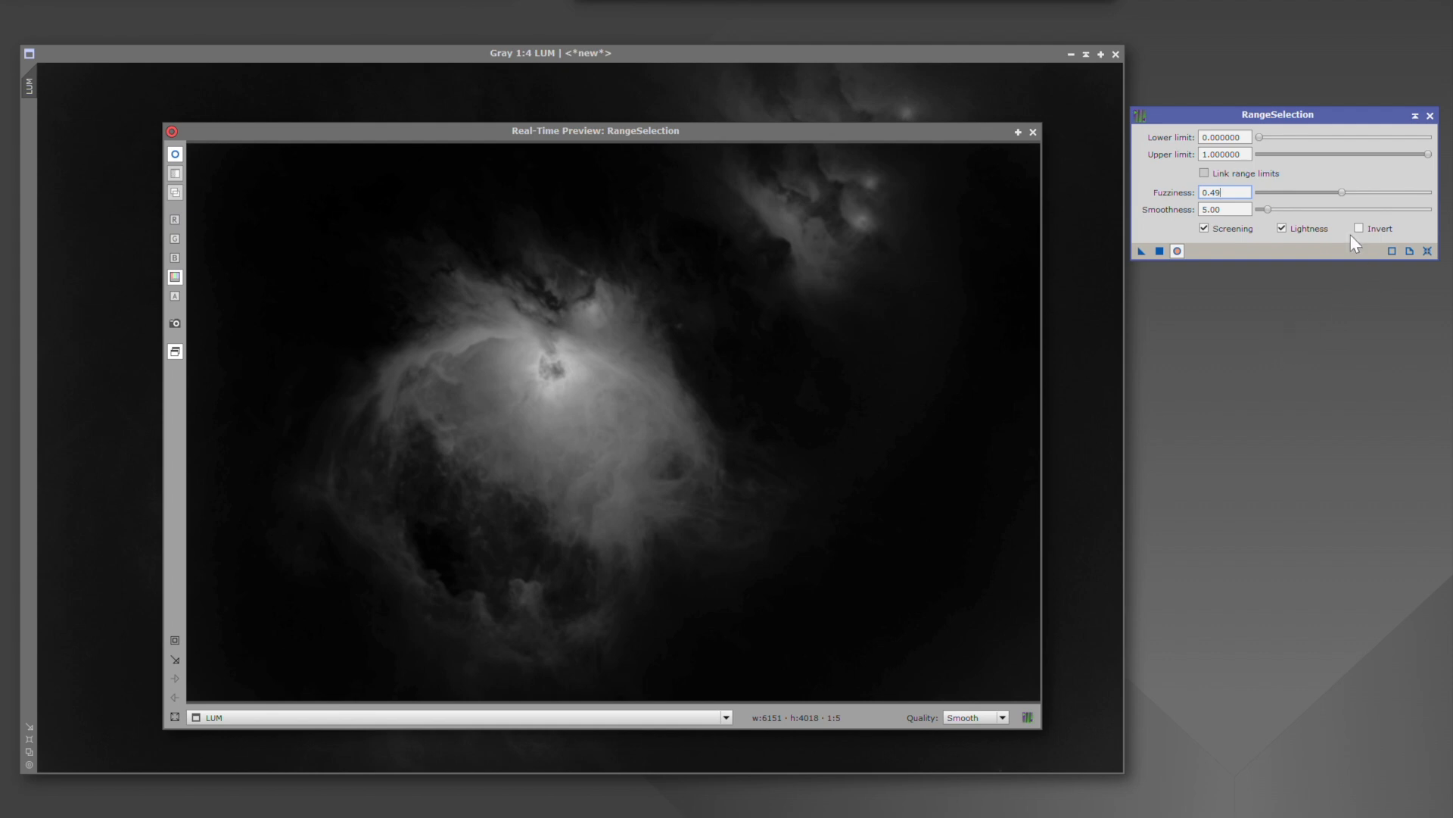
mouse_move(1364, 367)
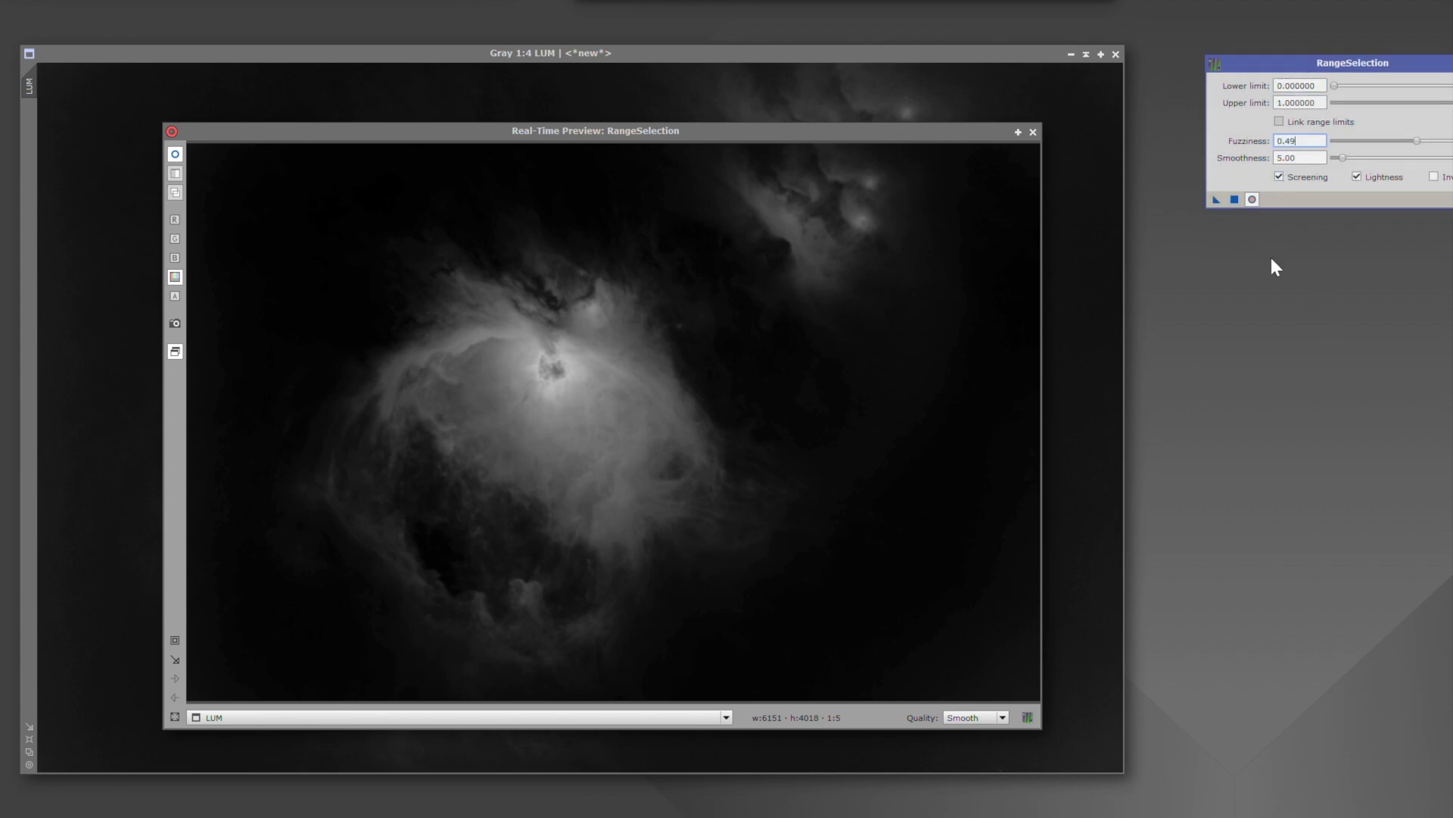
mouse_move(1302, 368)
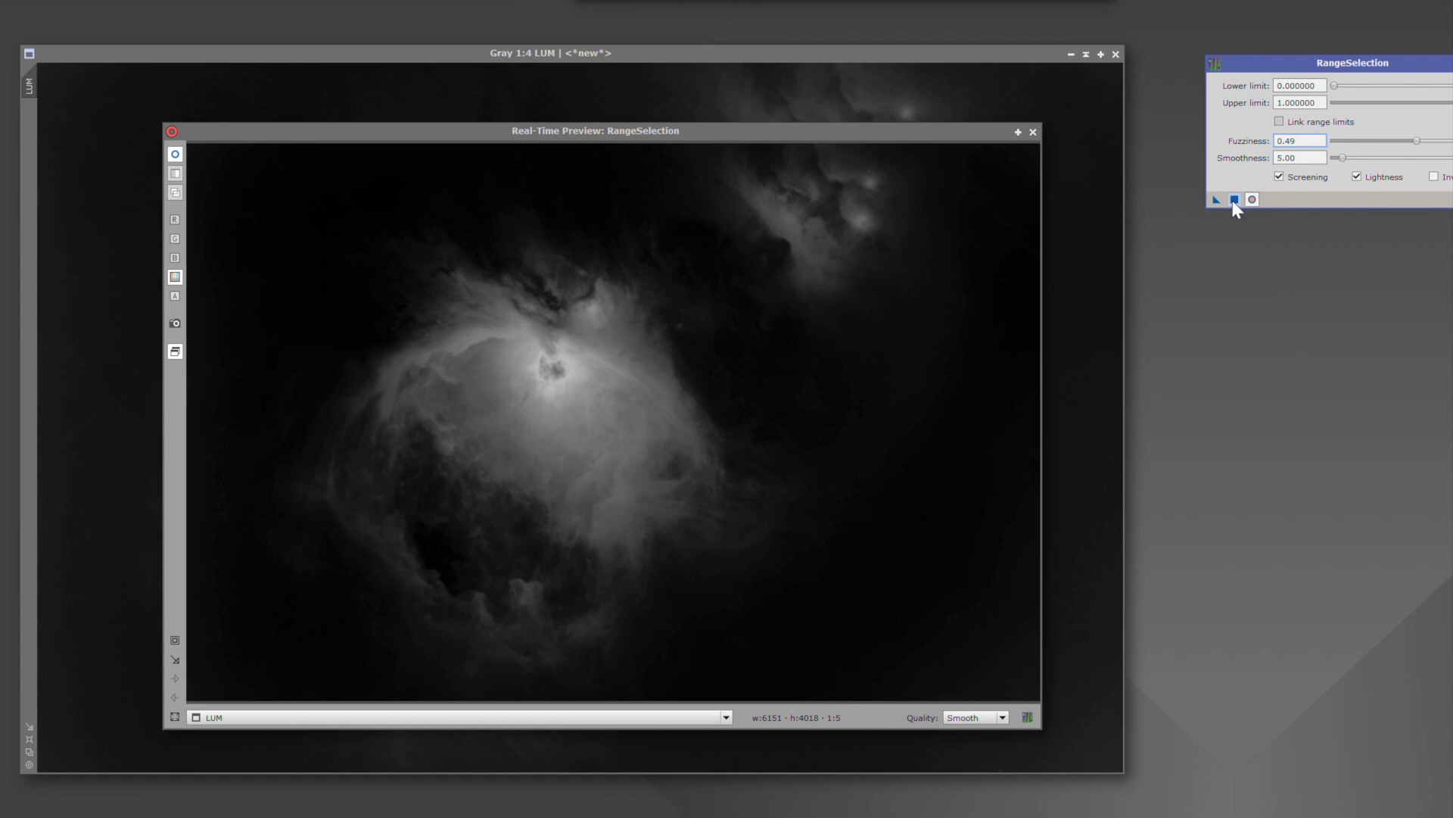
- Apply RangeSelection globally to create range_mask and close the Real-Time Preview
click(1234, 200)
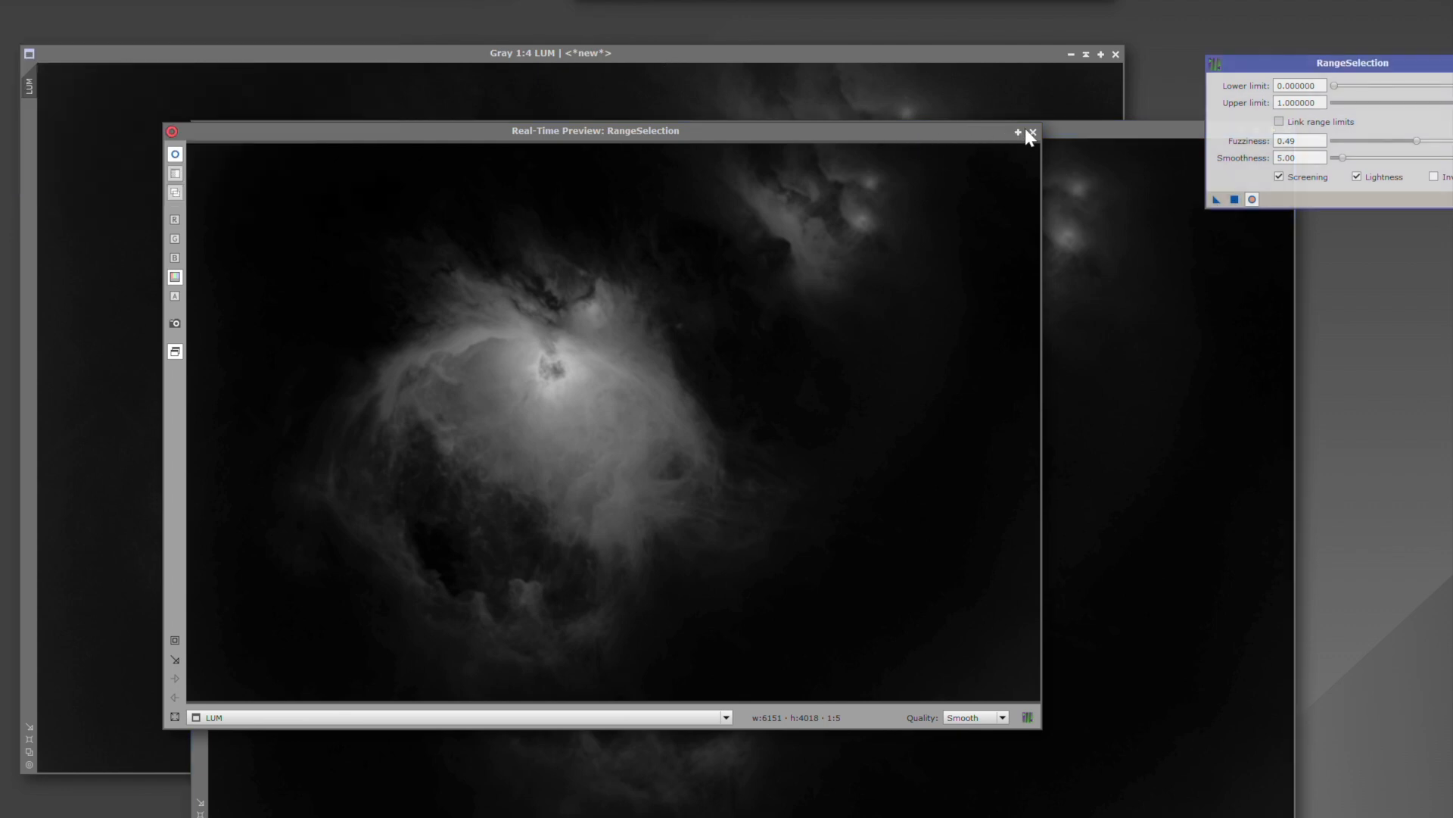
click(1028, 130)
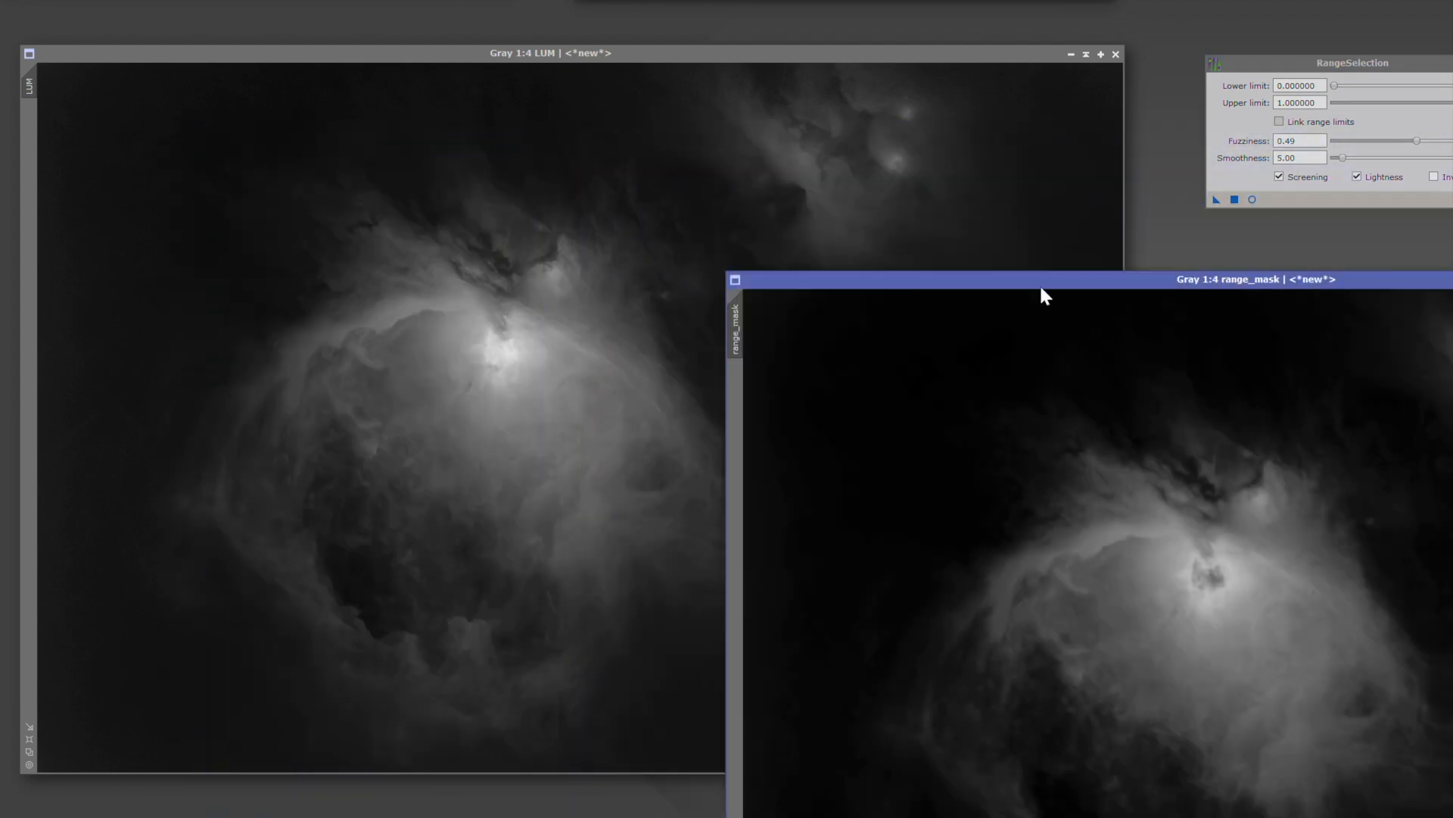
mouse_move(736, 324)
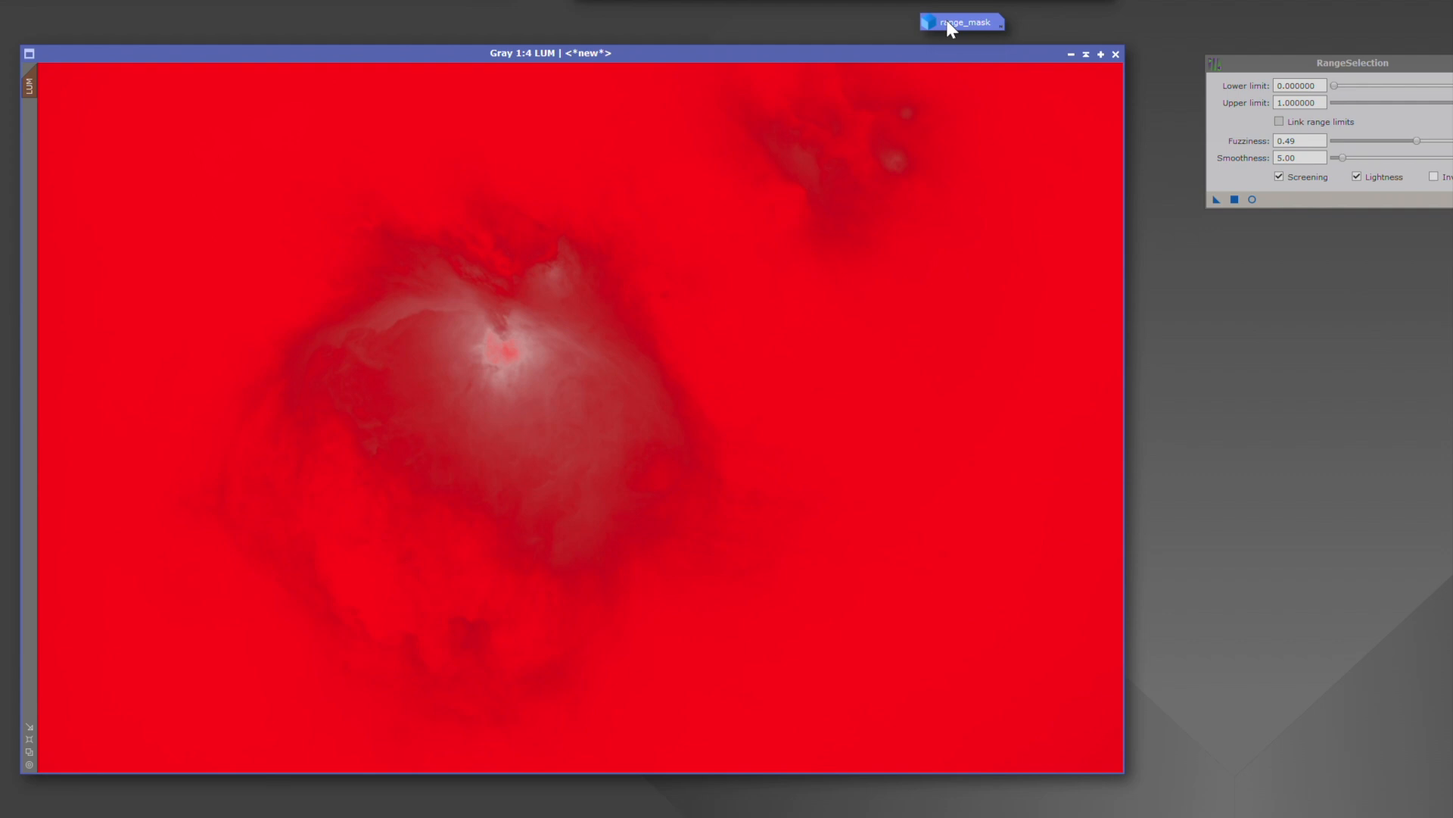
mouse_move(1343, 377)
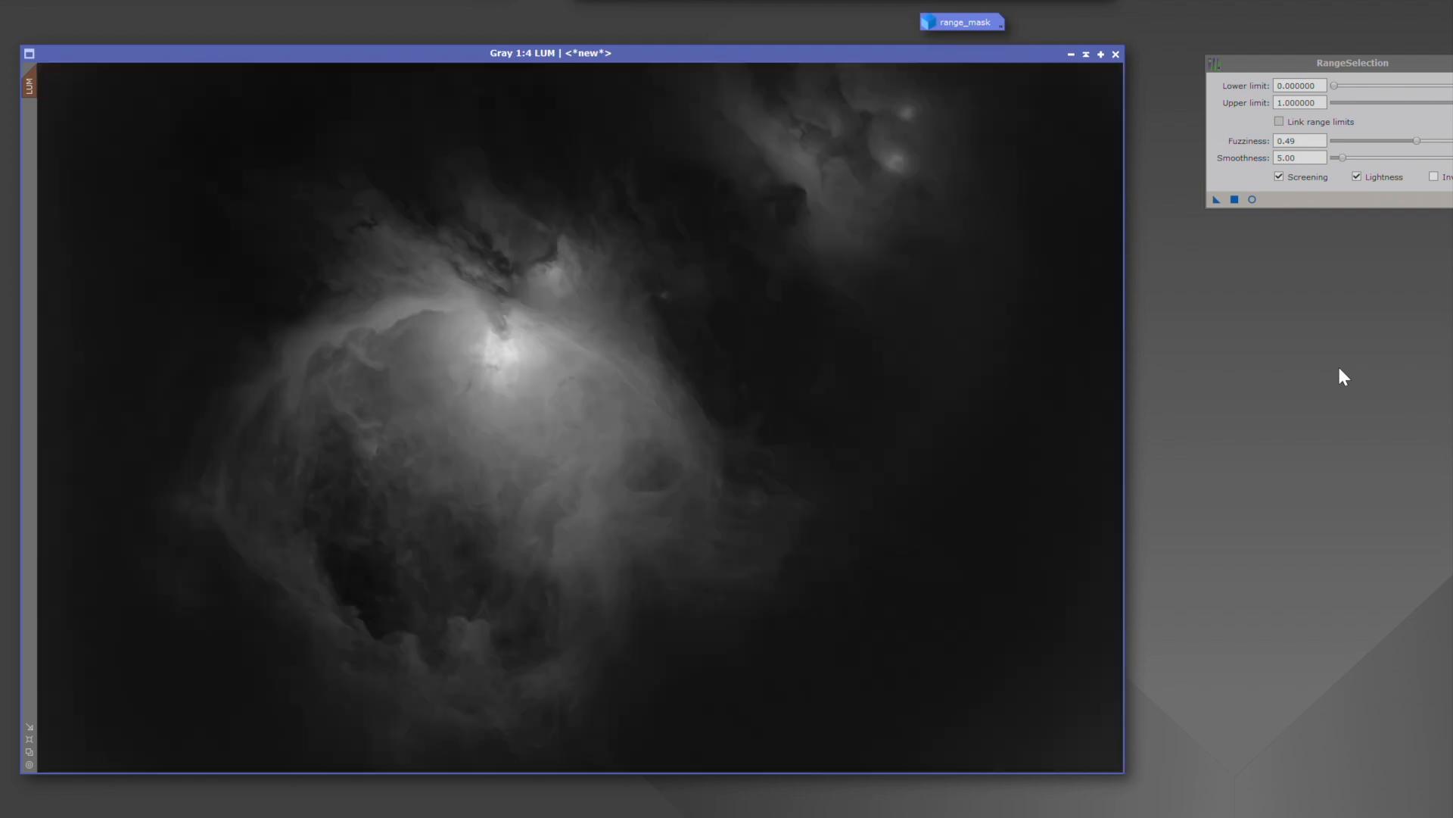
mouse_move(1089, 376)
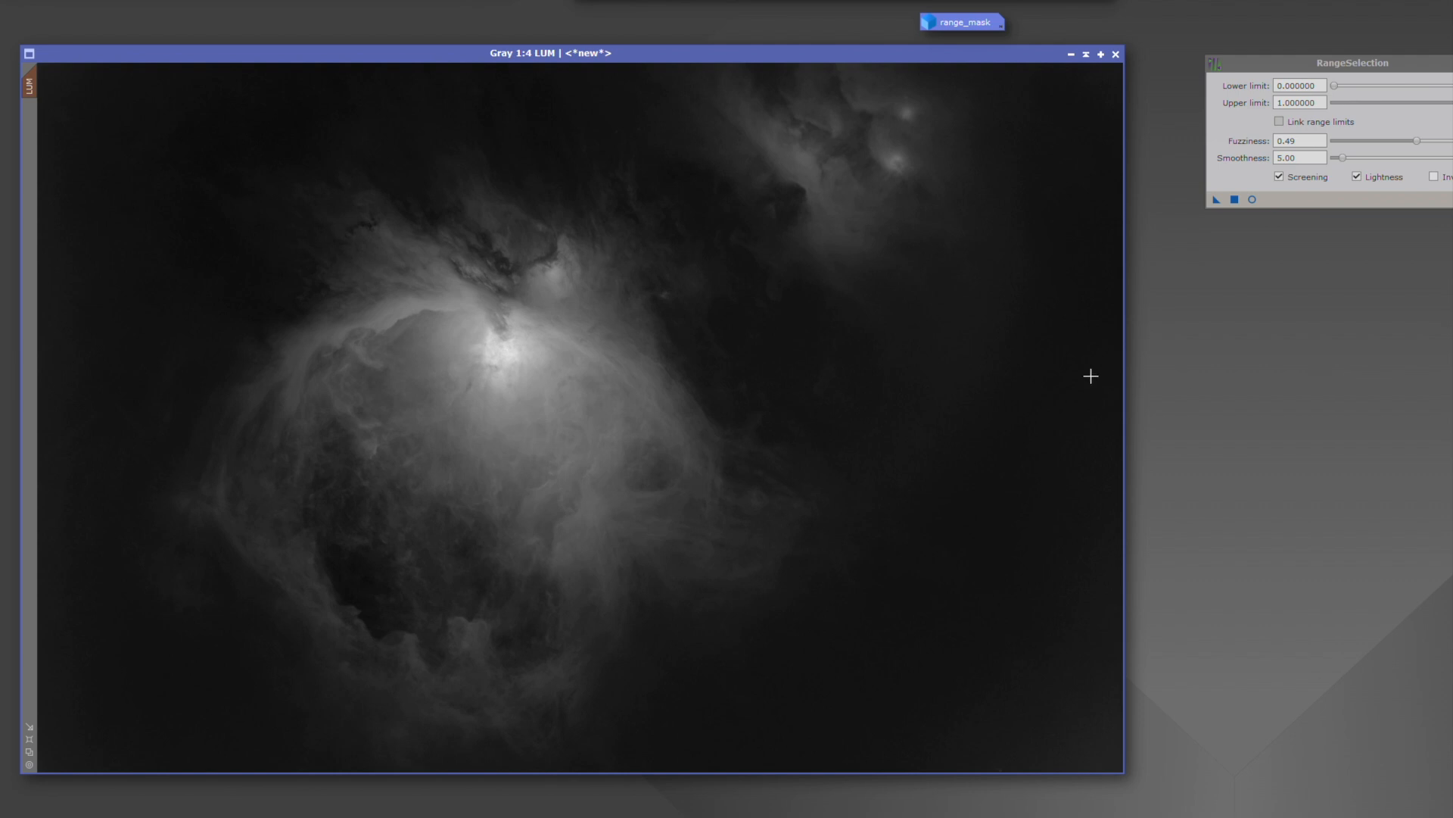
mouse_move(129, 219)
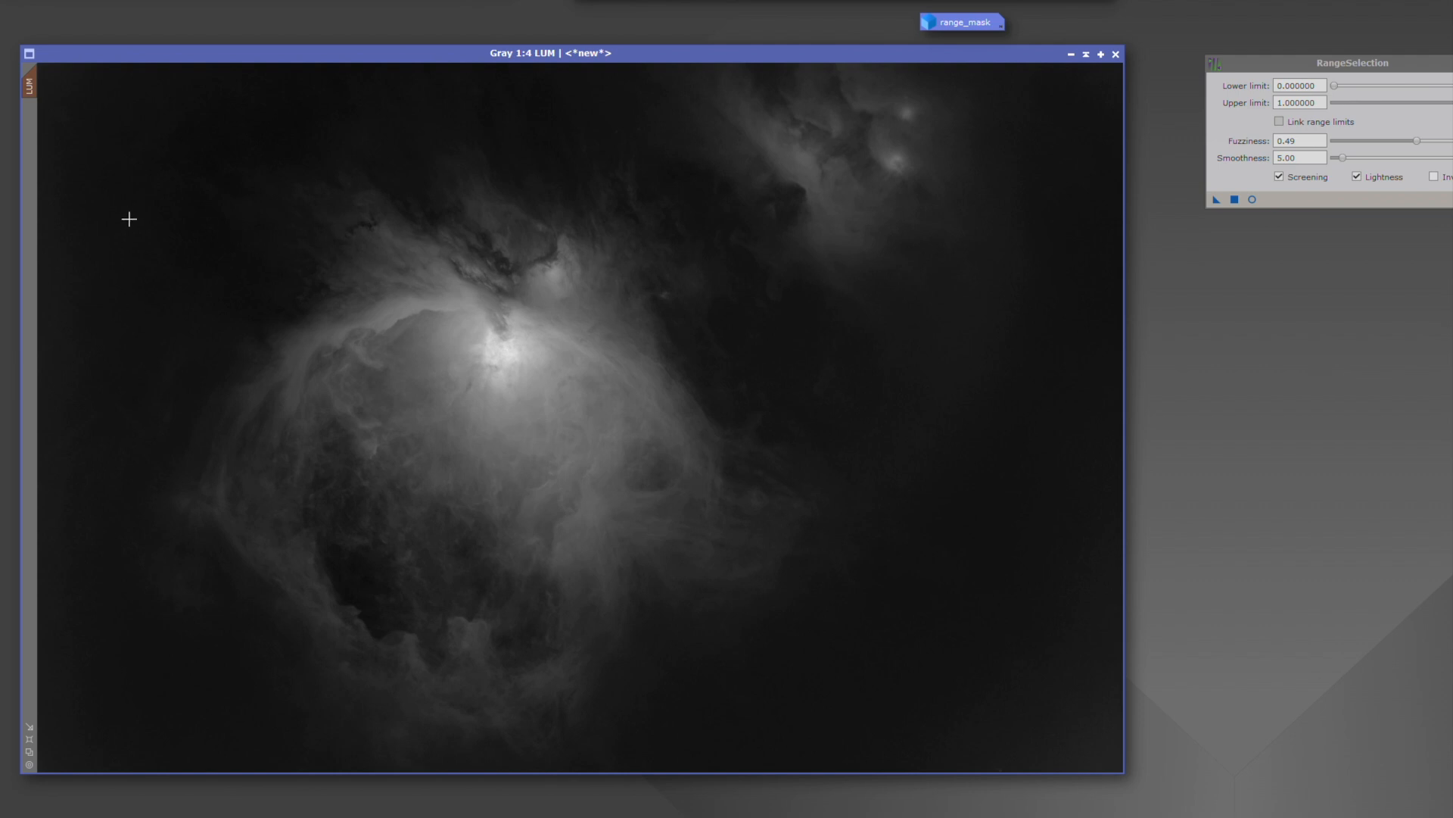
mouse_move(35, 77)
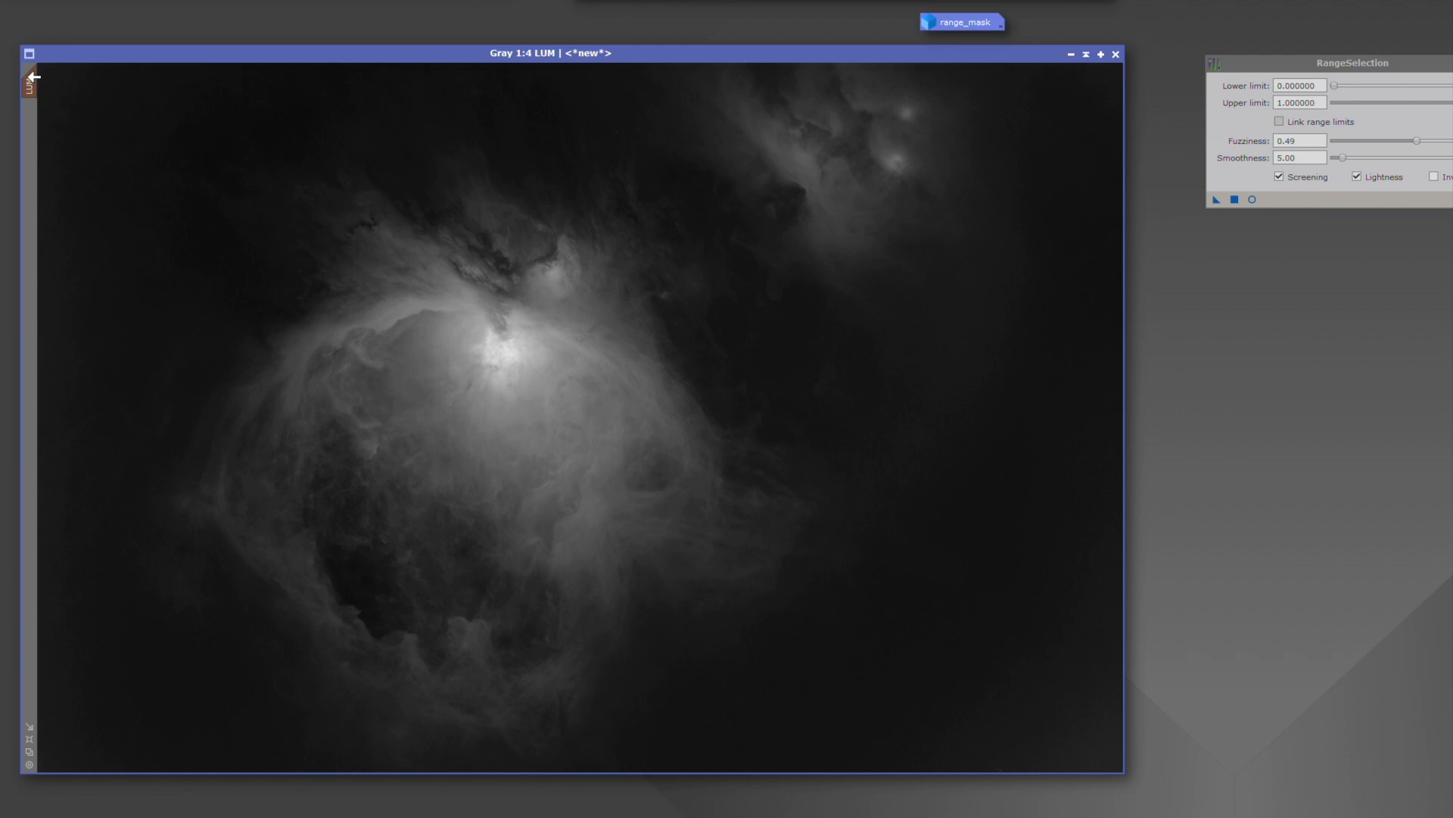
mouse_move(42, 98)
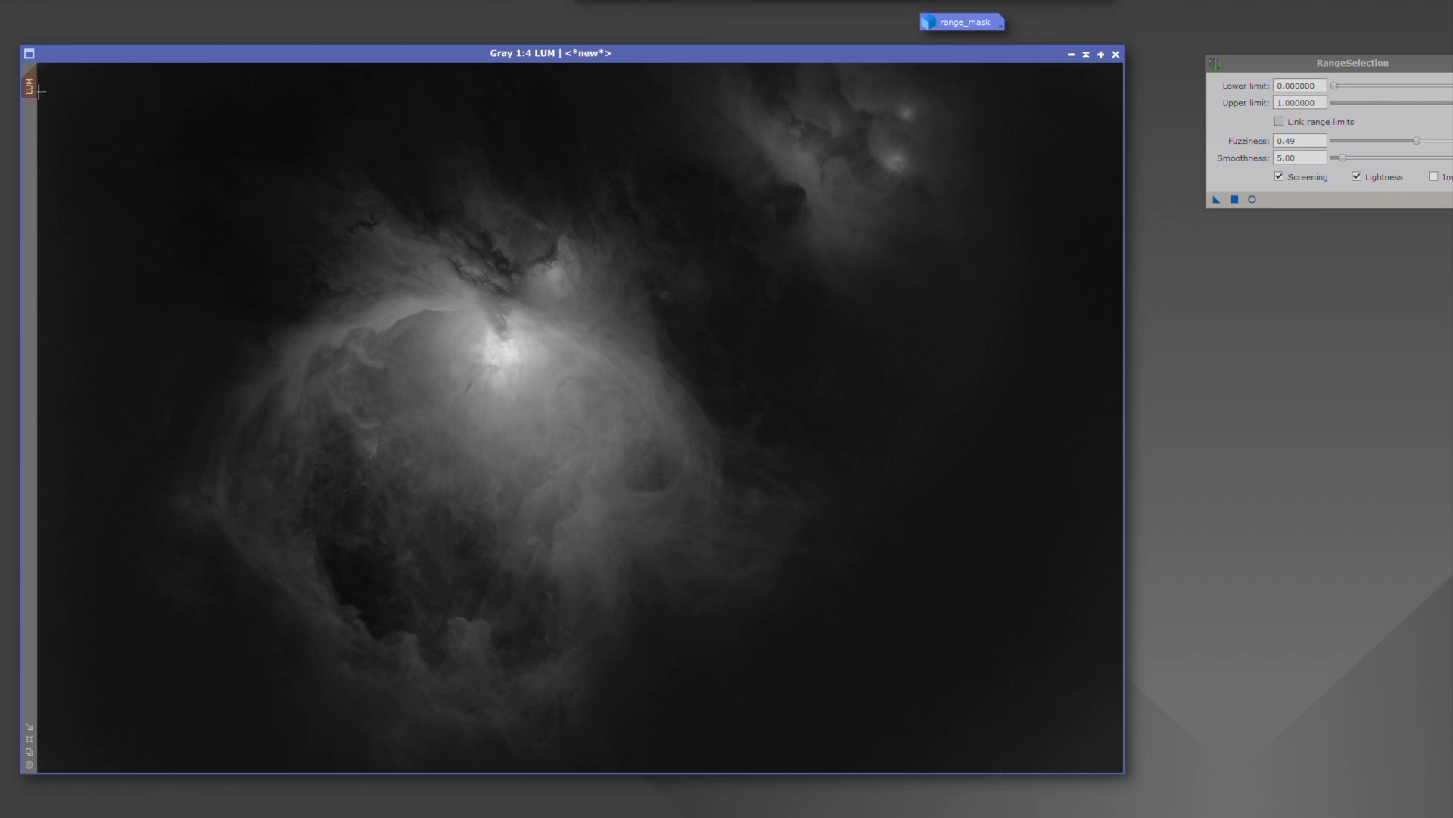
mouse_move(315, 223)
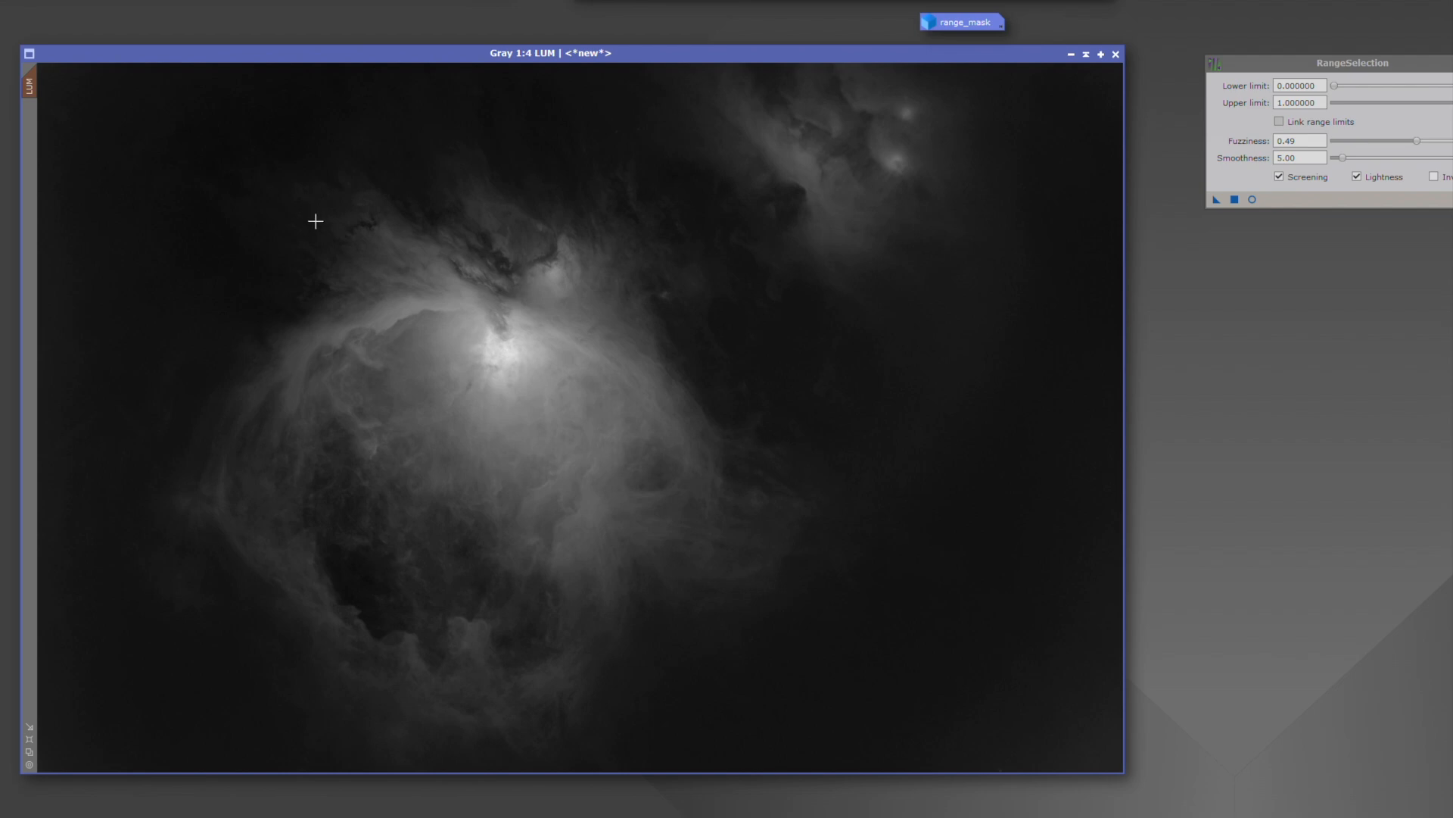
mouse_move(171, 261)
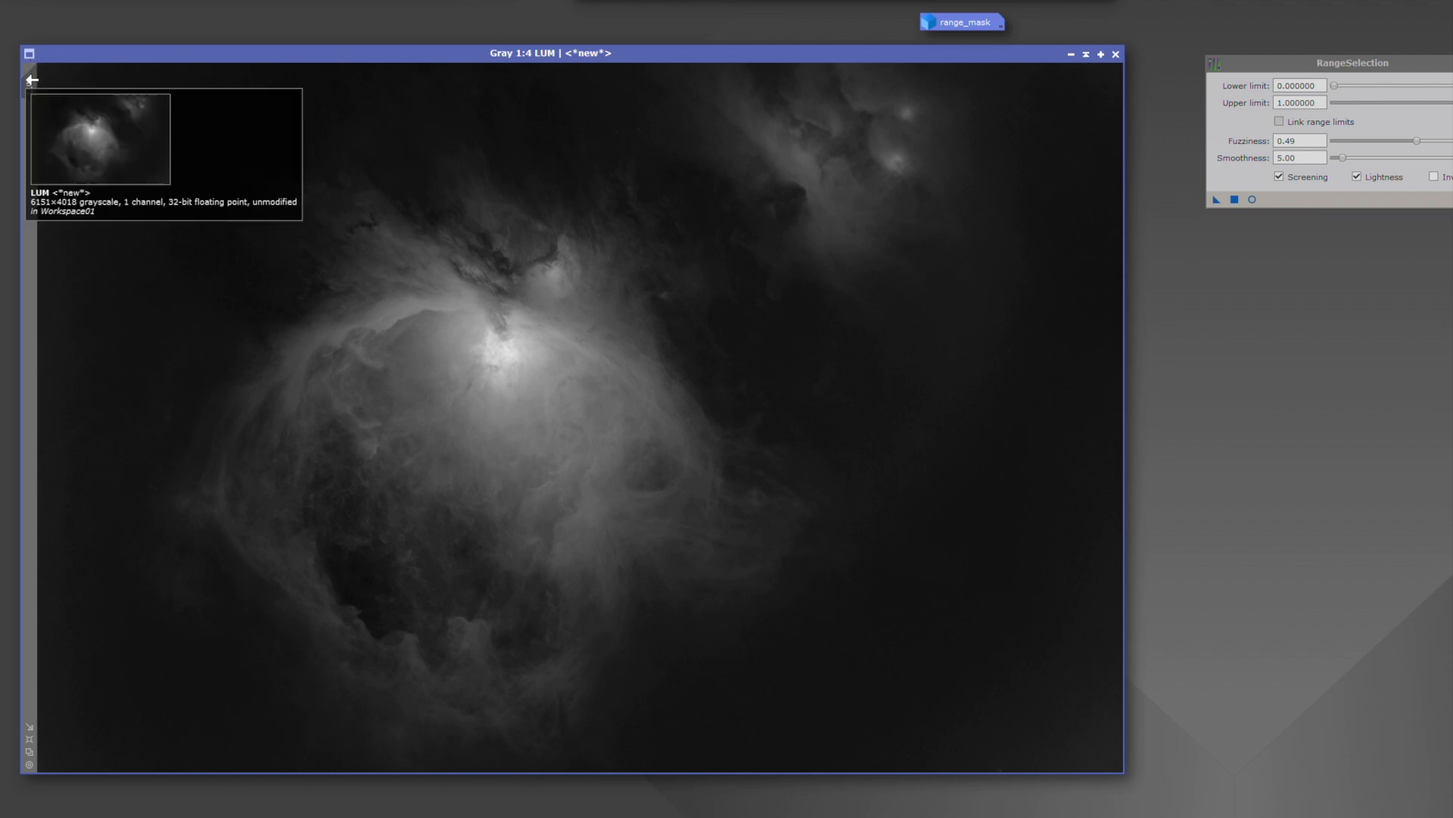
click(30, 81)
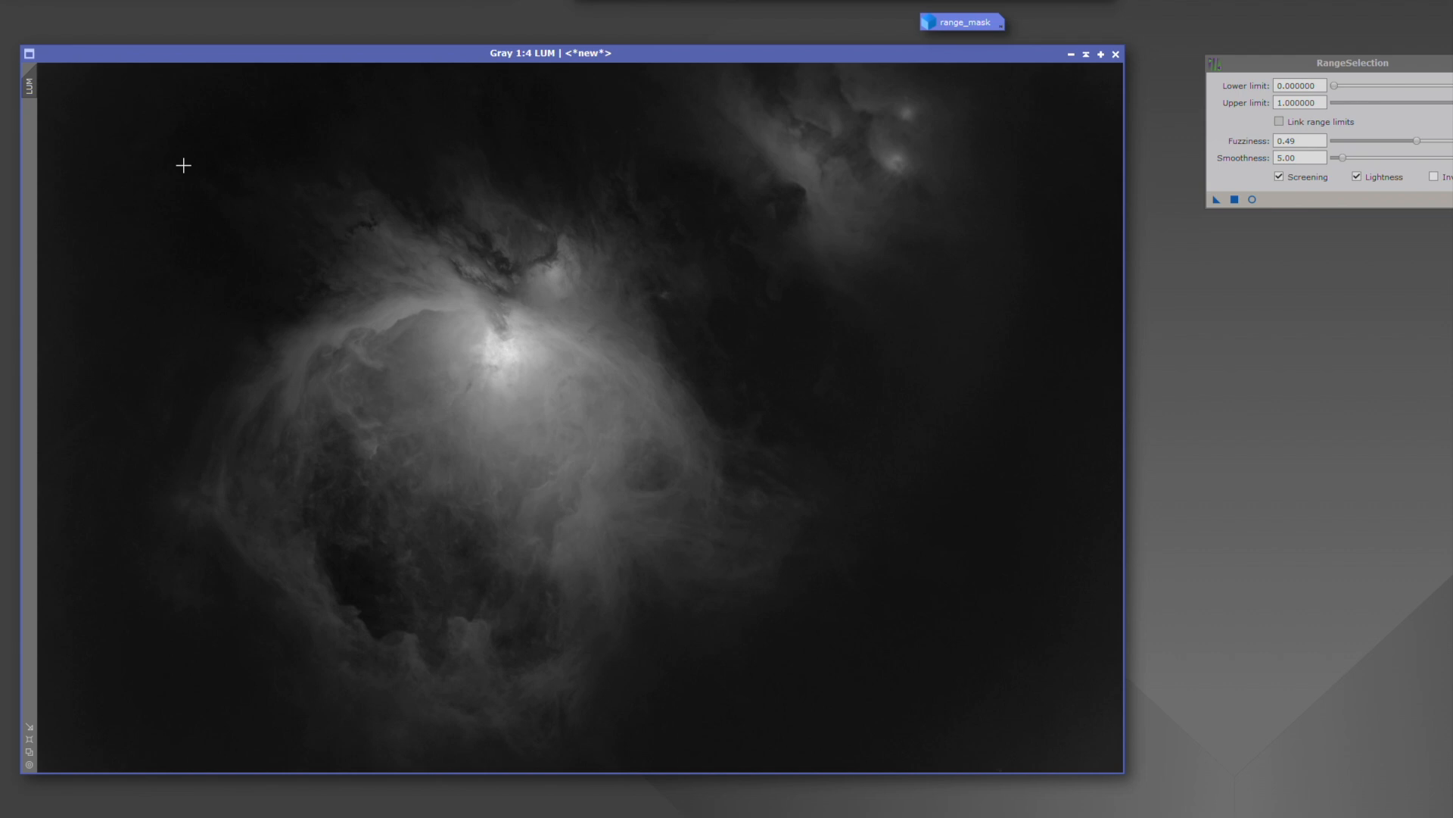
mouse_move(27, 79)
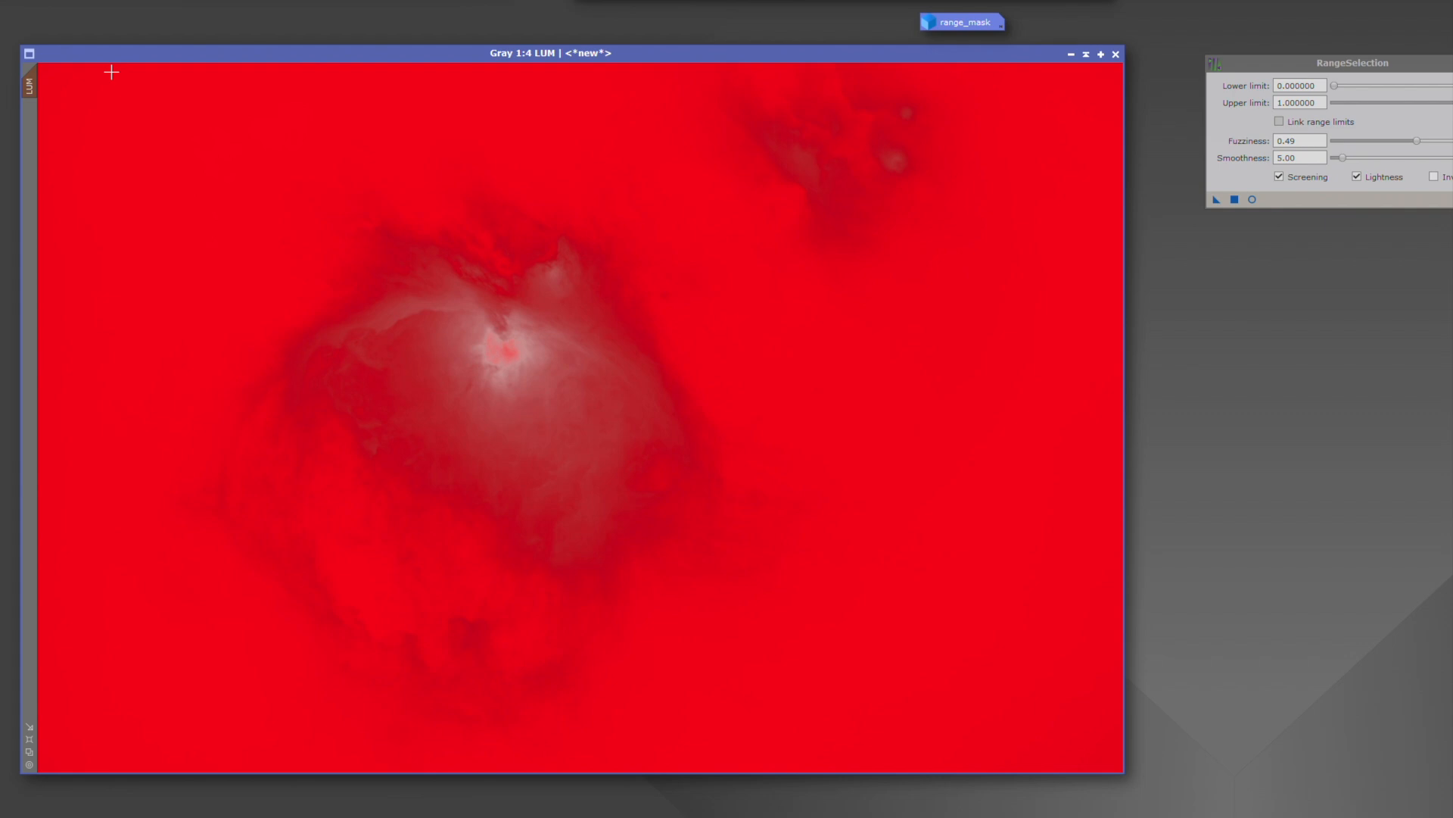
mouse_move(26, 77)
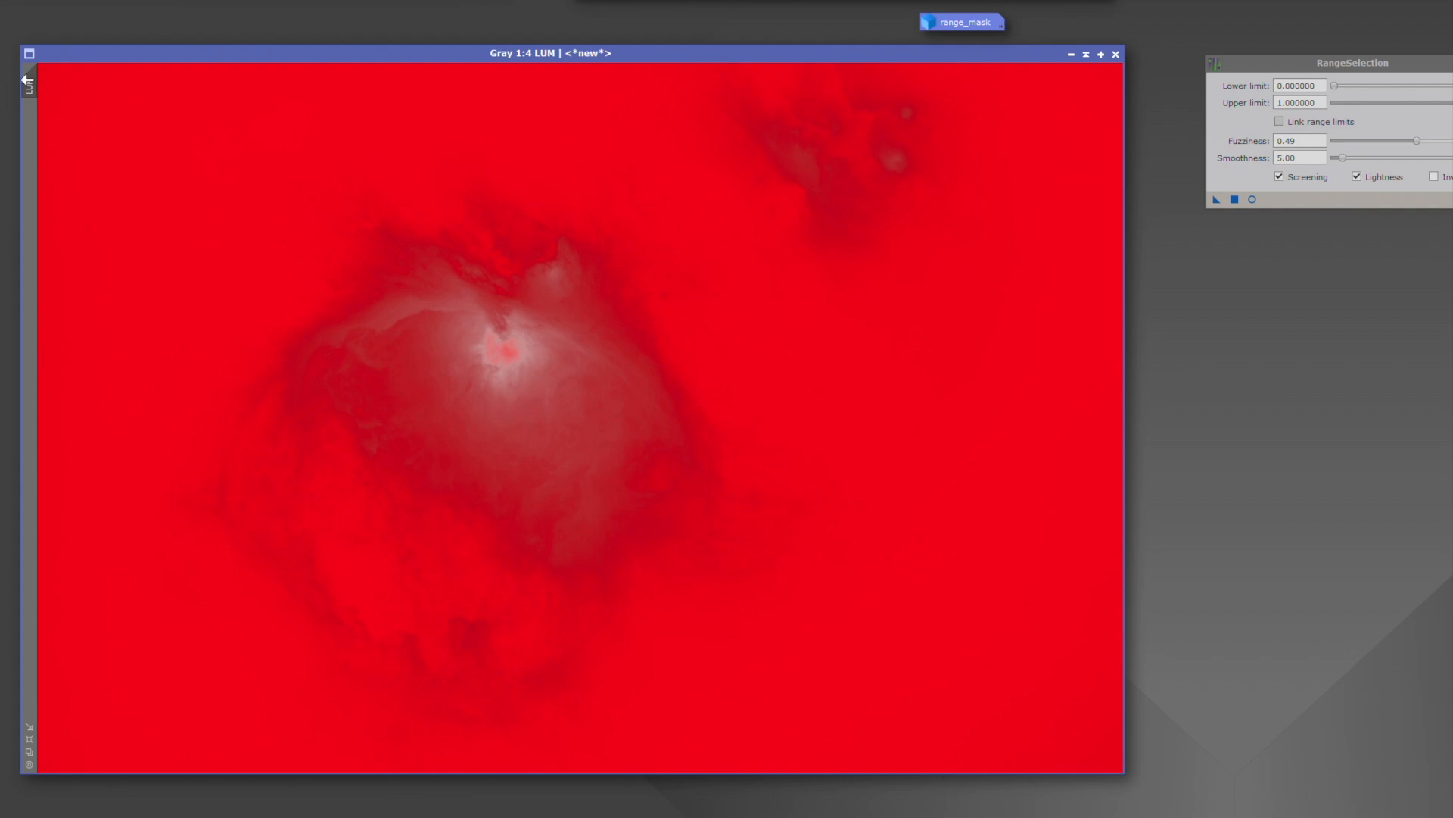
mouse_move(26, 79)
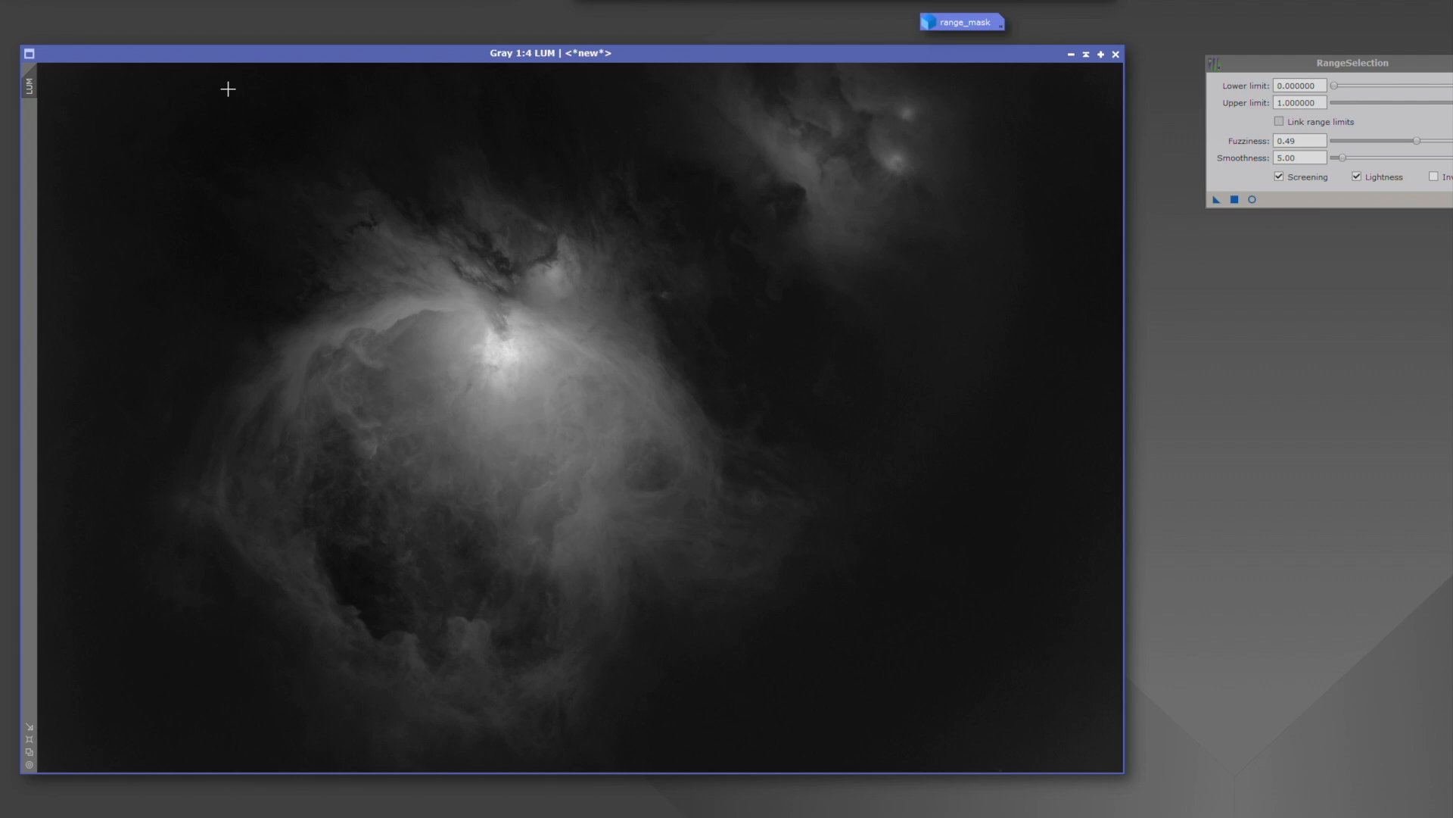
mouse_move(410, 316)
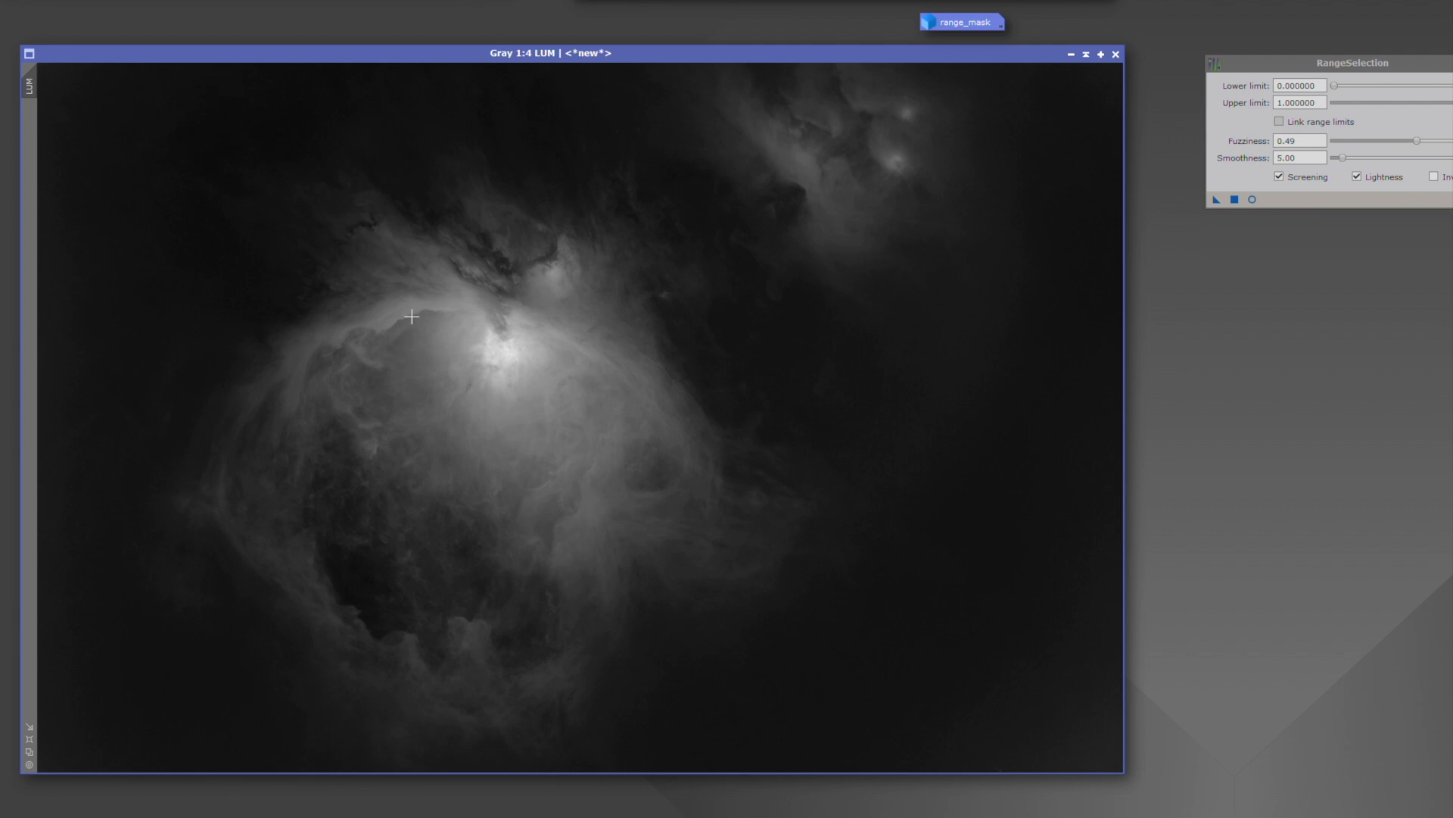
mouse_move(482, 321)
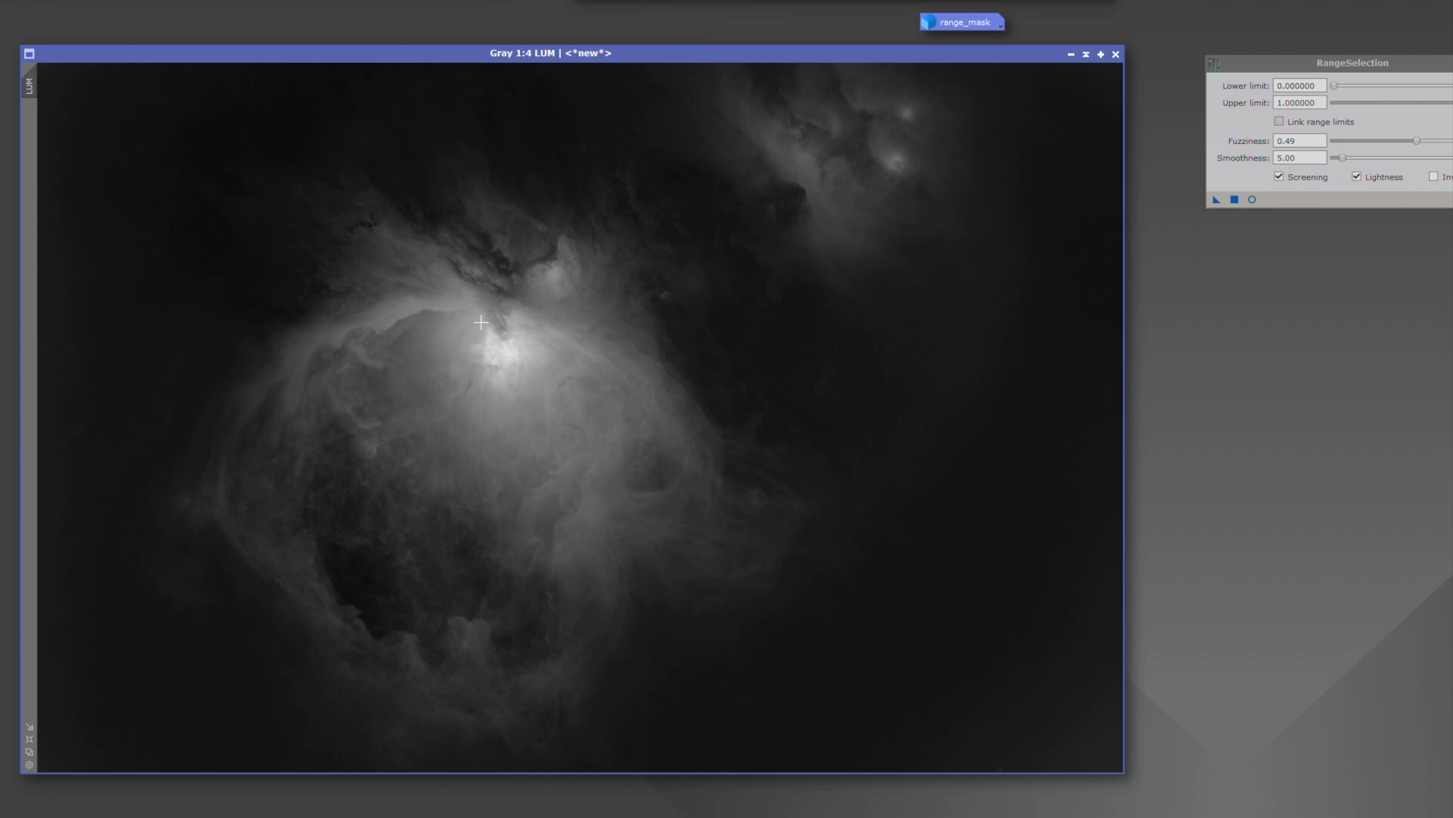
mouse_move(40, 68)
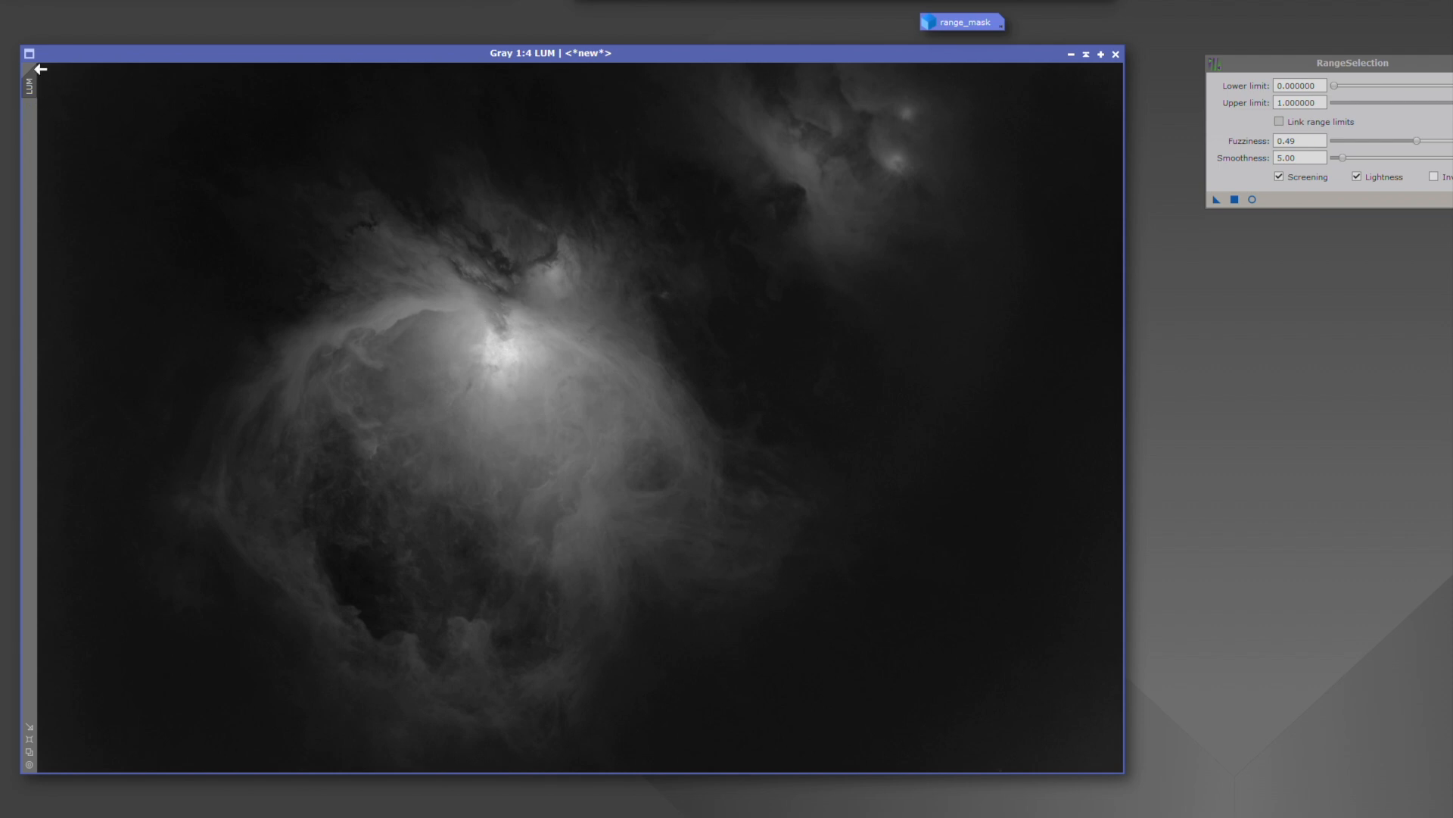
mouse_move(53, 103)
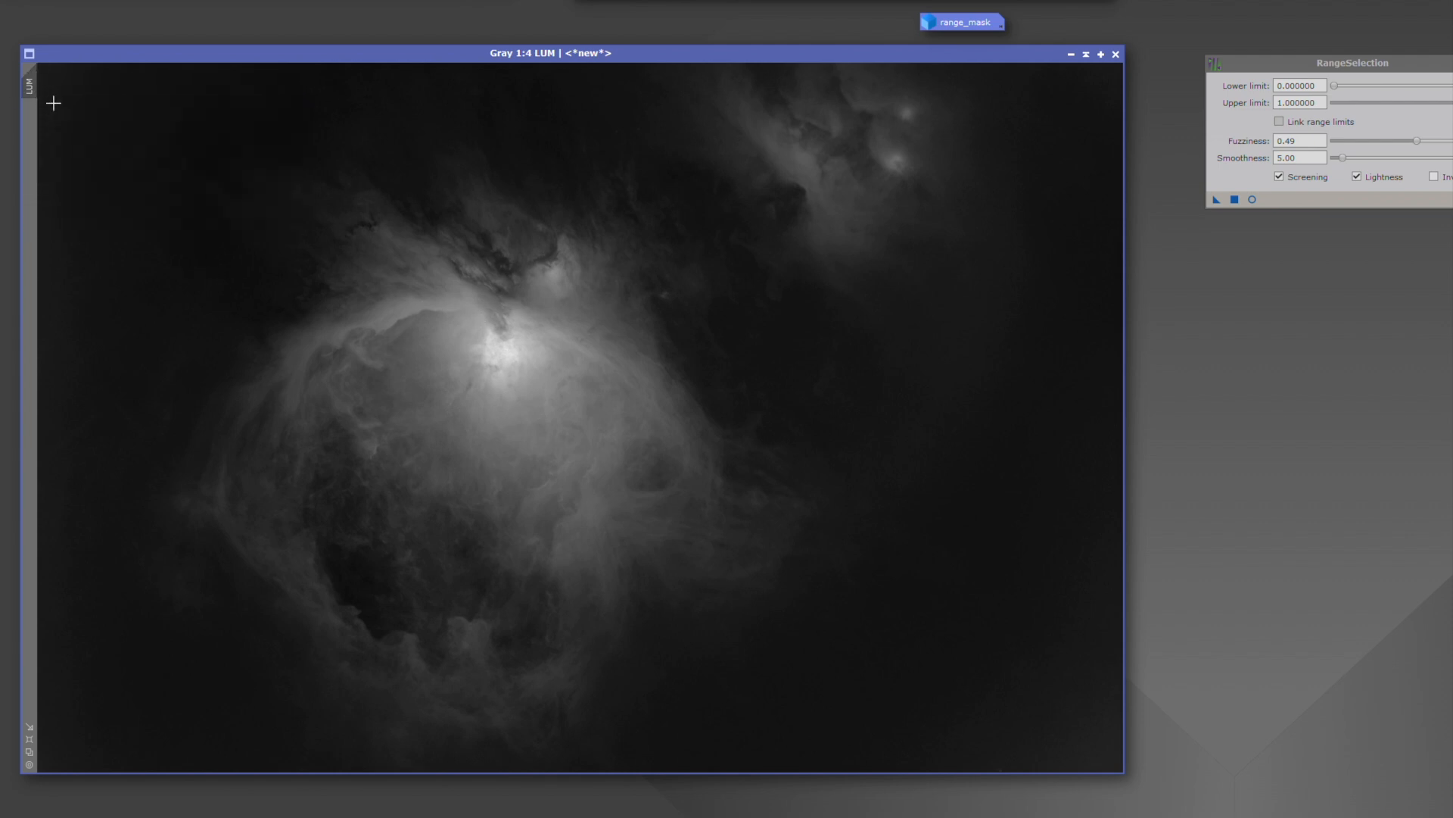
mouse_move(59, 136)
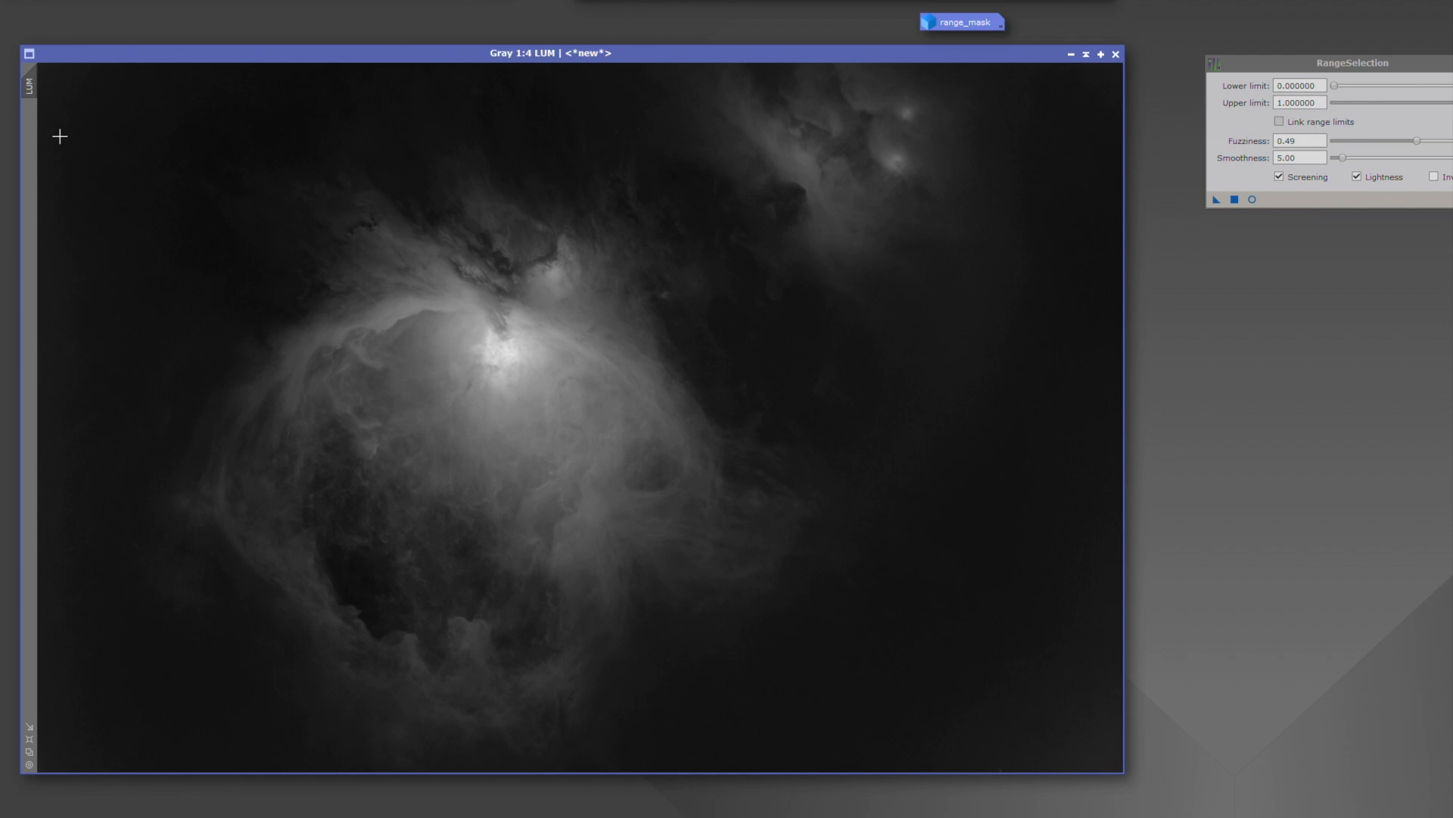
mouse_move(41, 64)
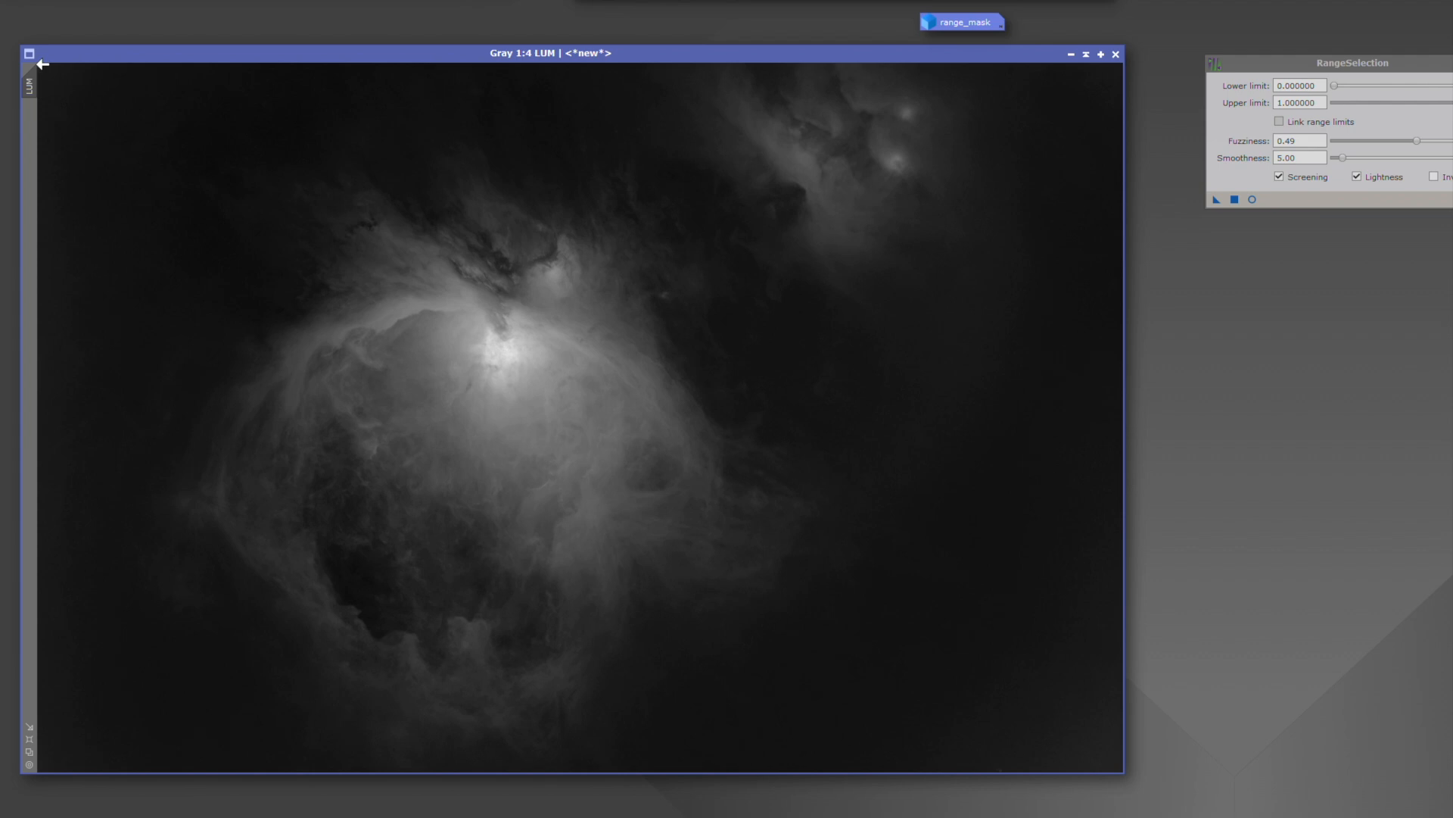
mouse_move(65, 123)
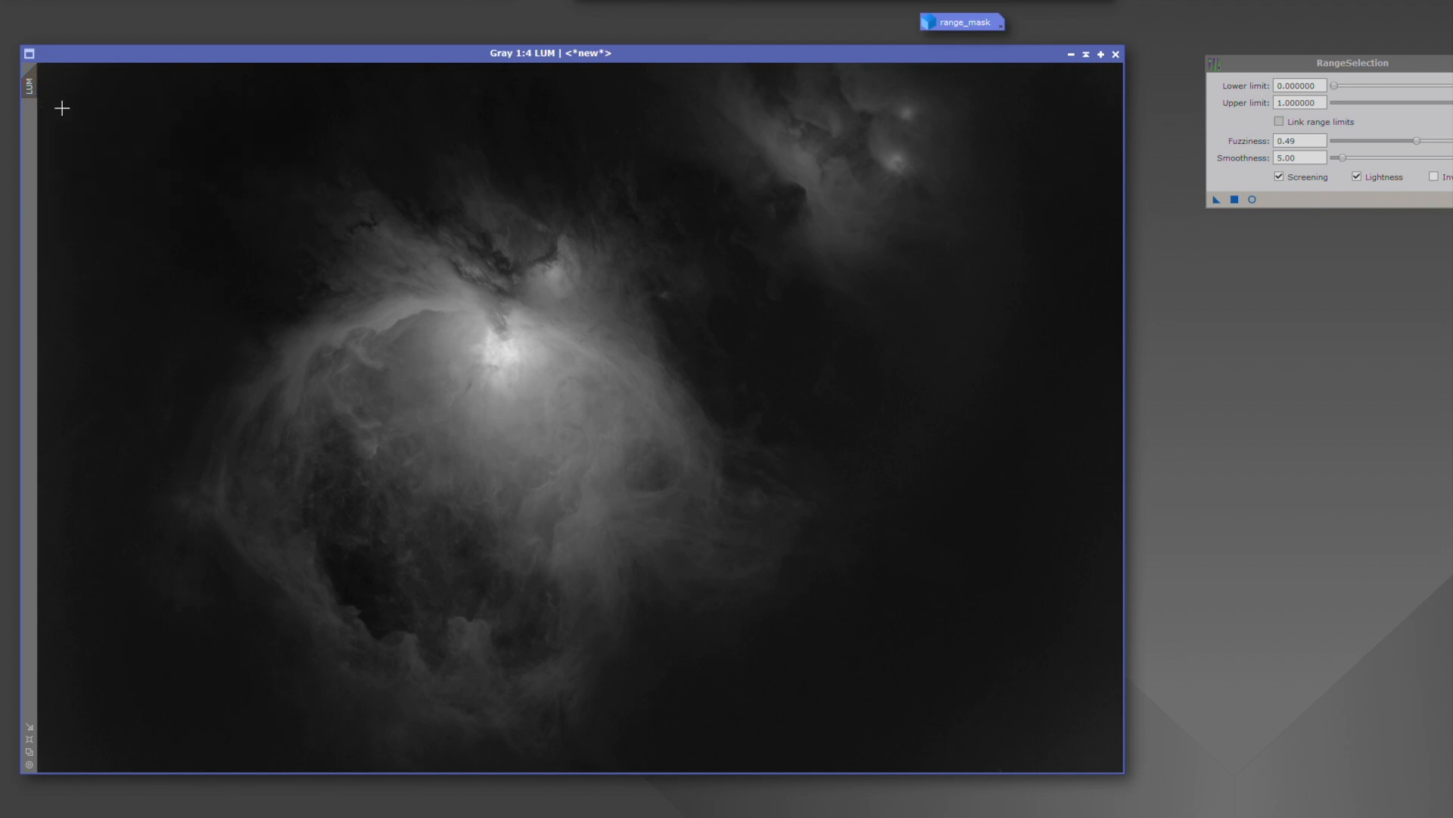
mouse_move(42, 73)
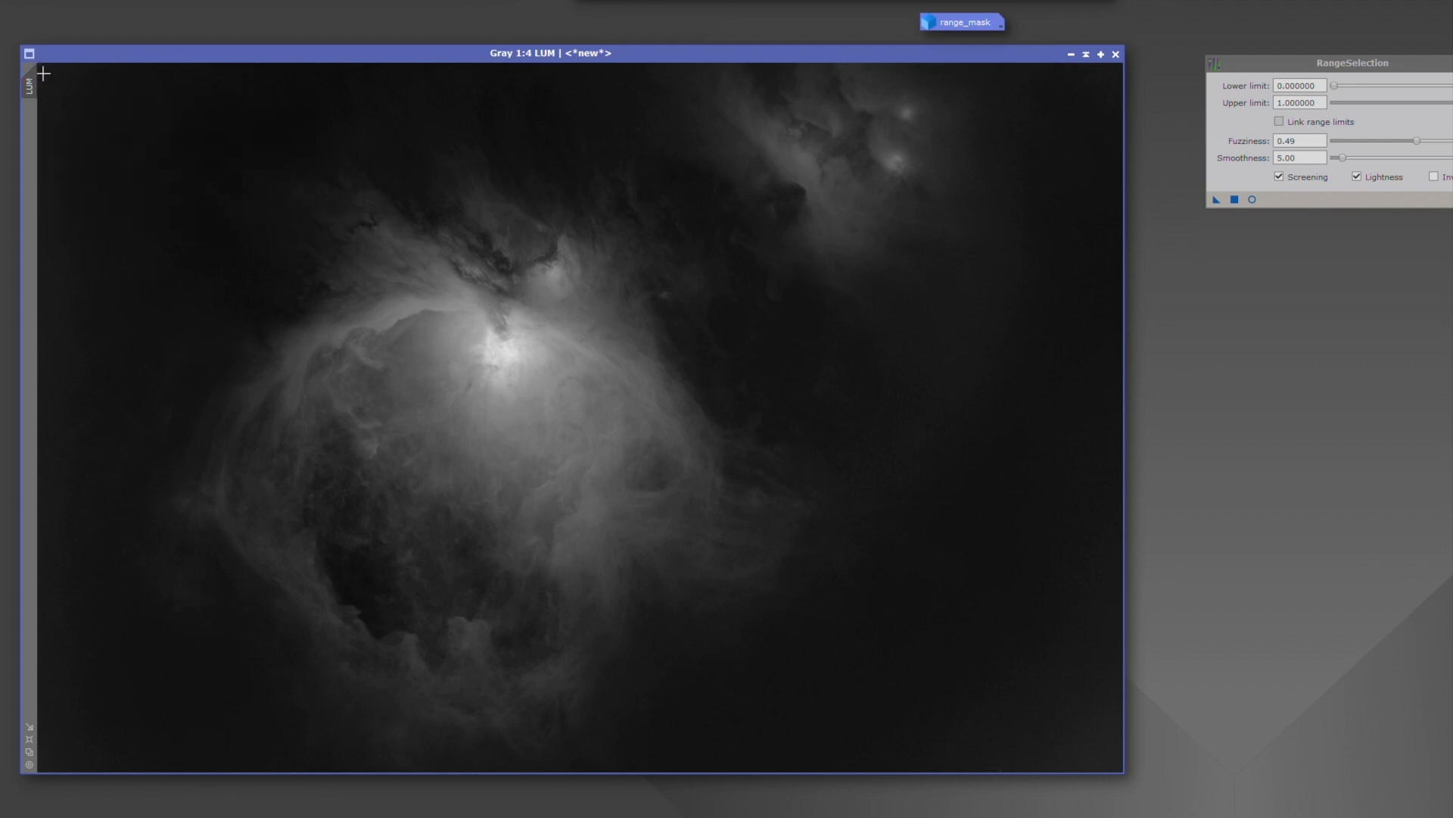
mouse_move(48, 109)
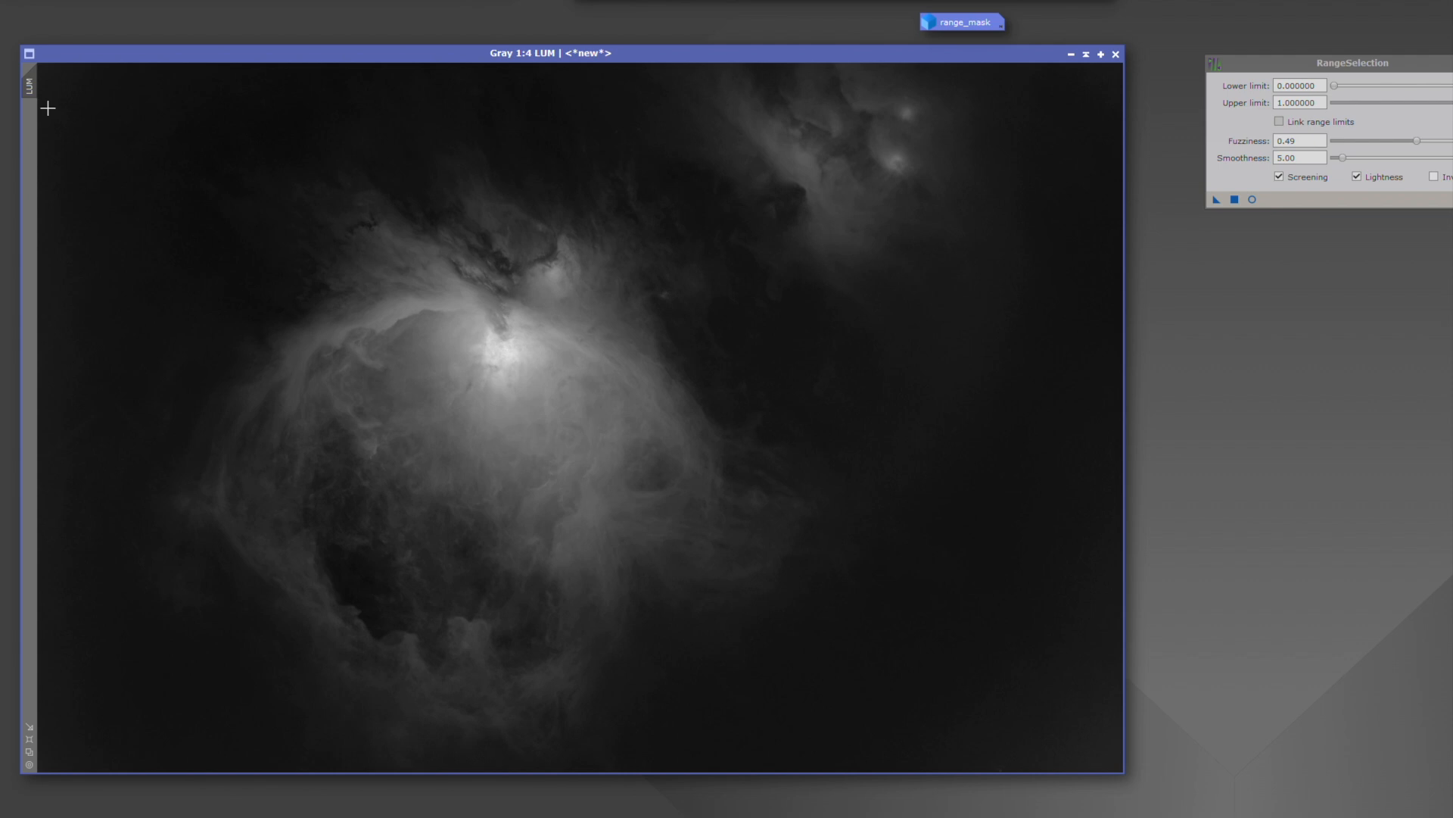